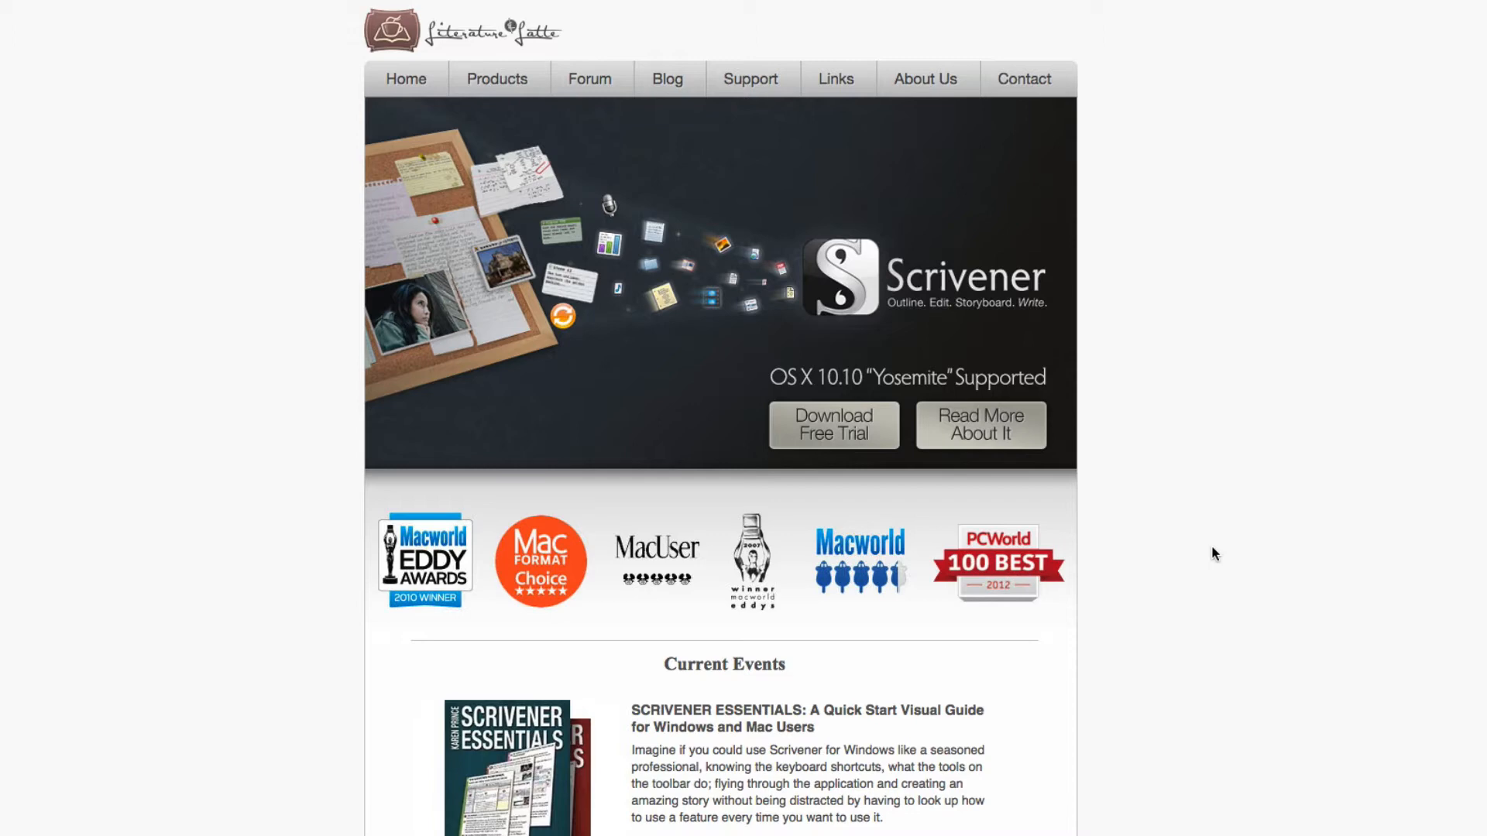
# Navigate from Products to the Scrivener page and its Features page, then scroll down.
pyautogui.click(497, 79)
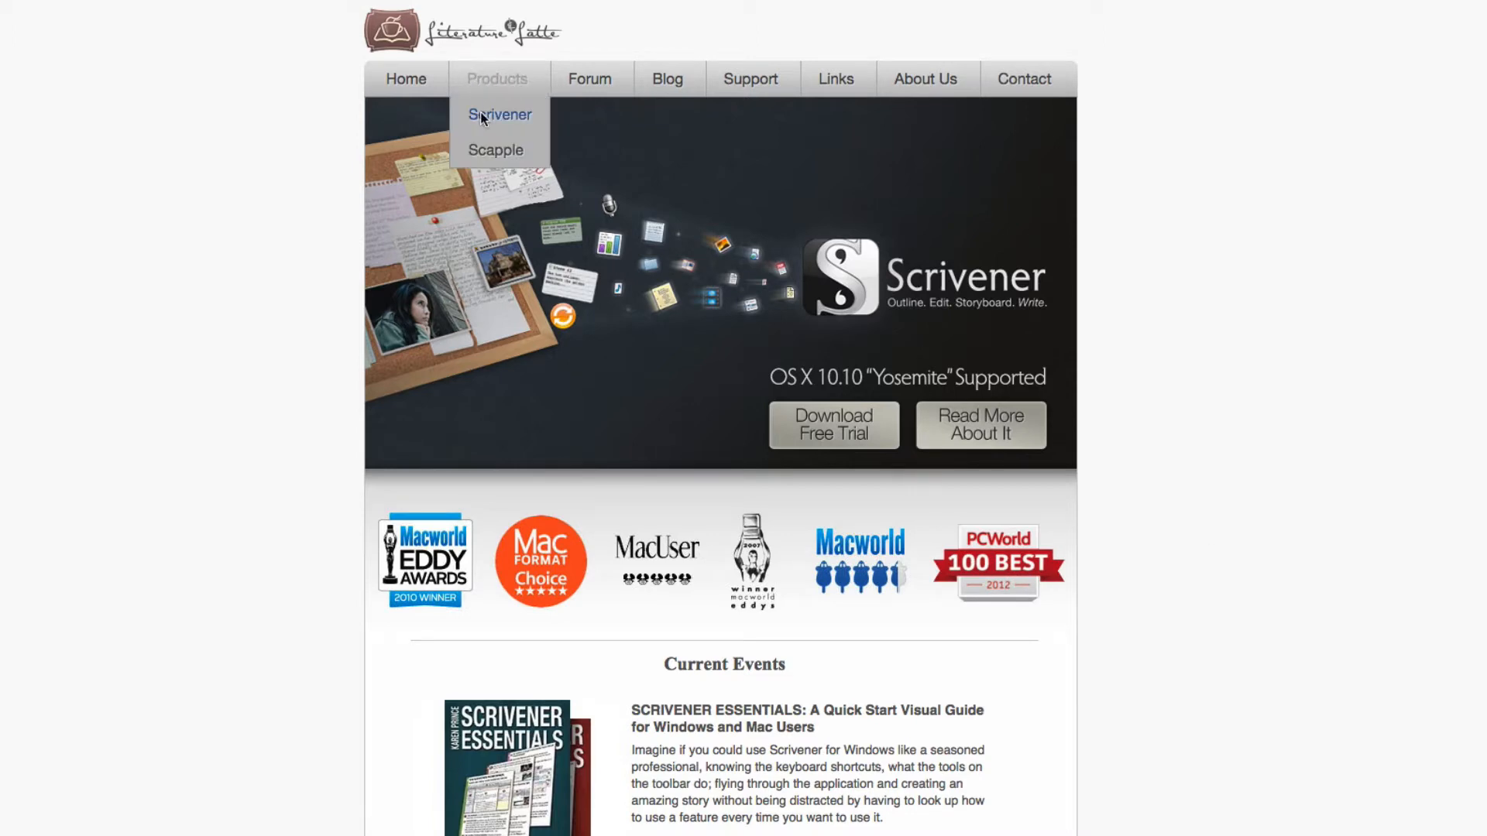
pyautogui.click(500, 113)
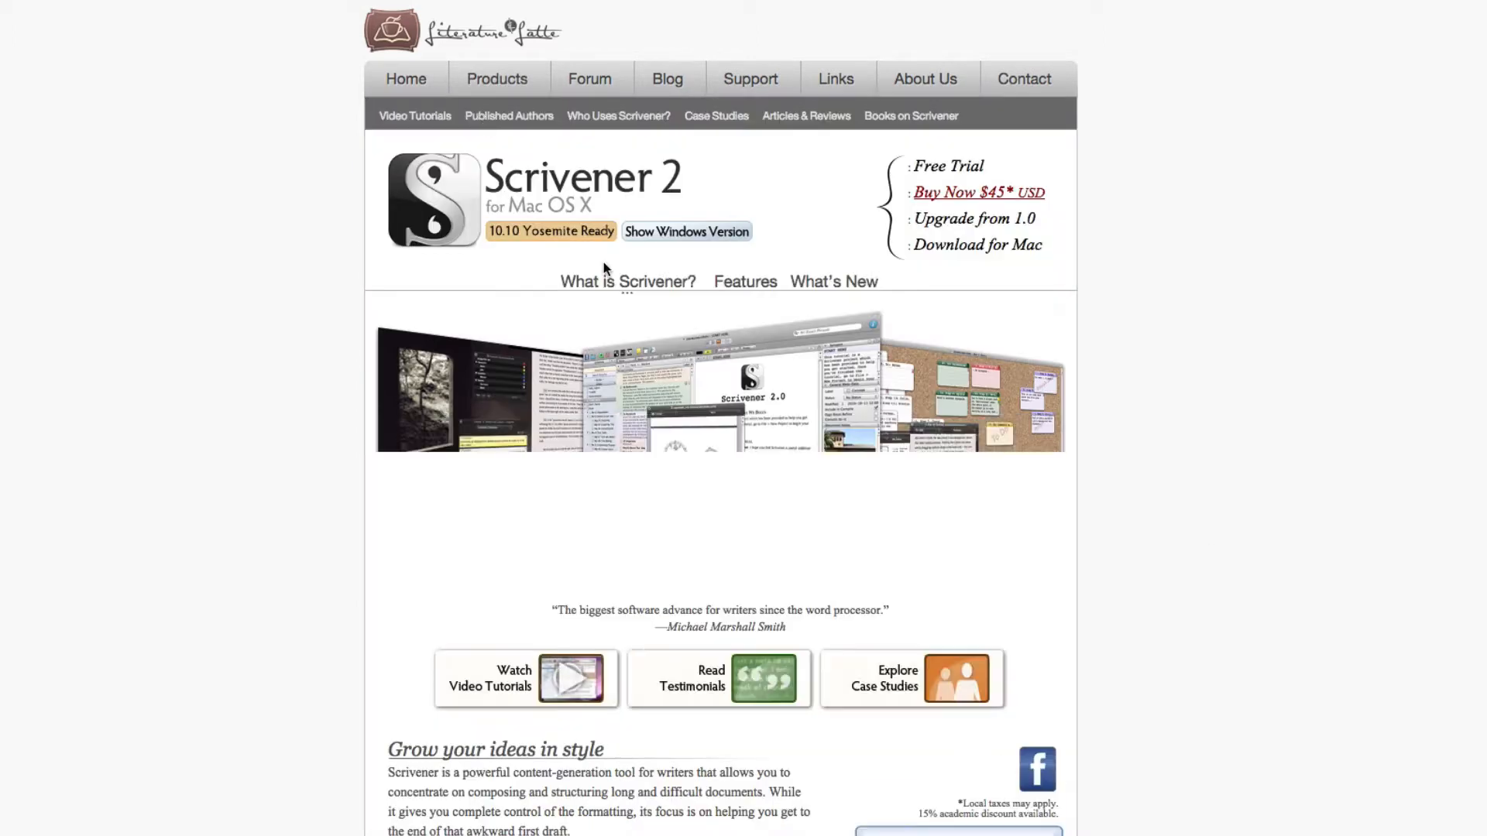
pyautogui.click(745, 282)
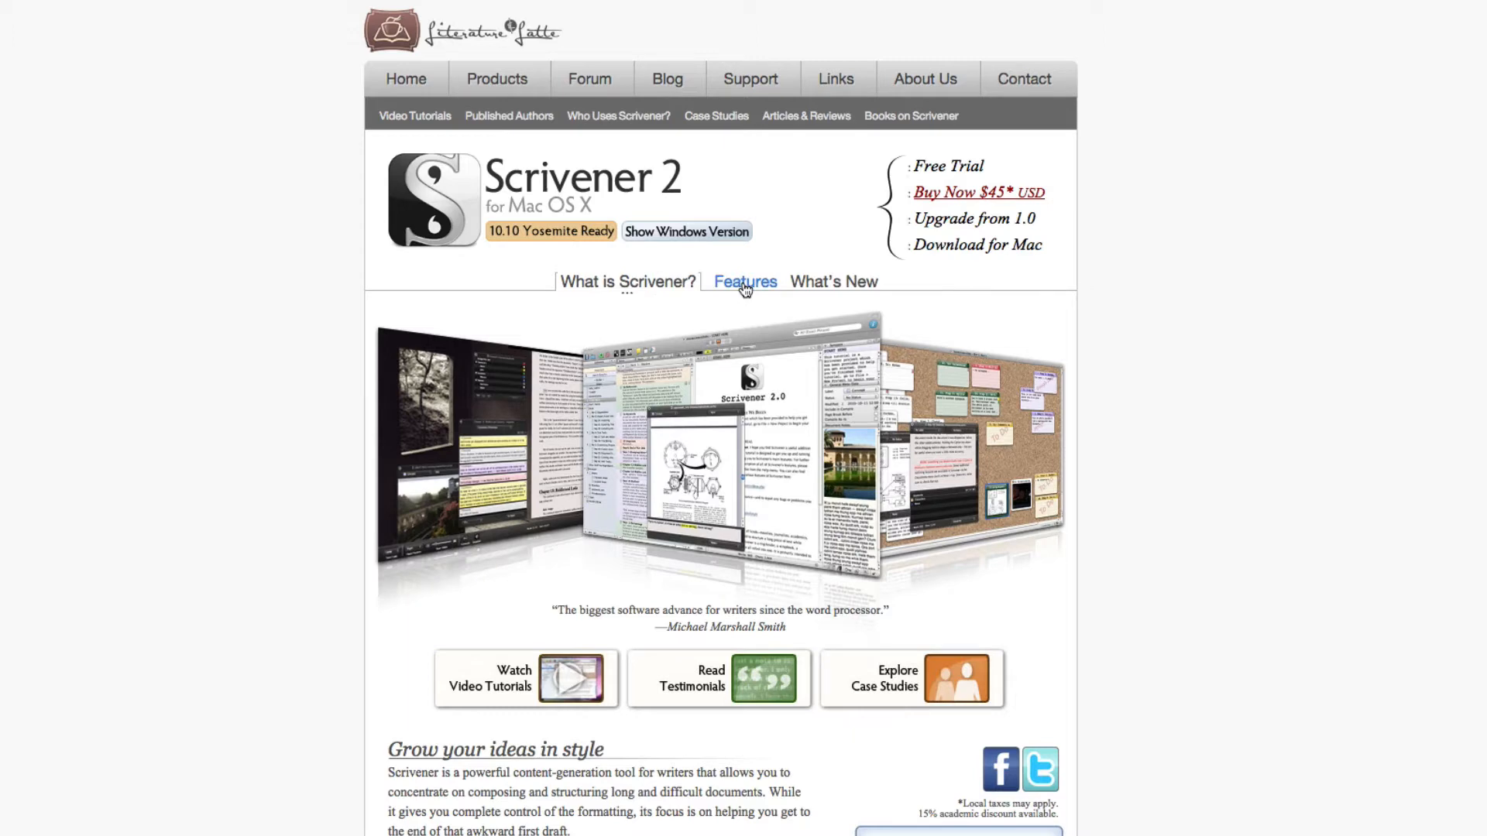
pyautogui.click(745, 282)
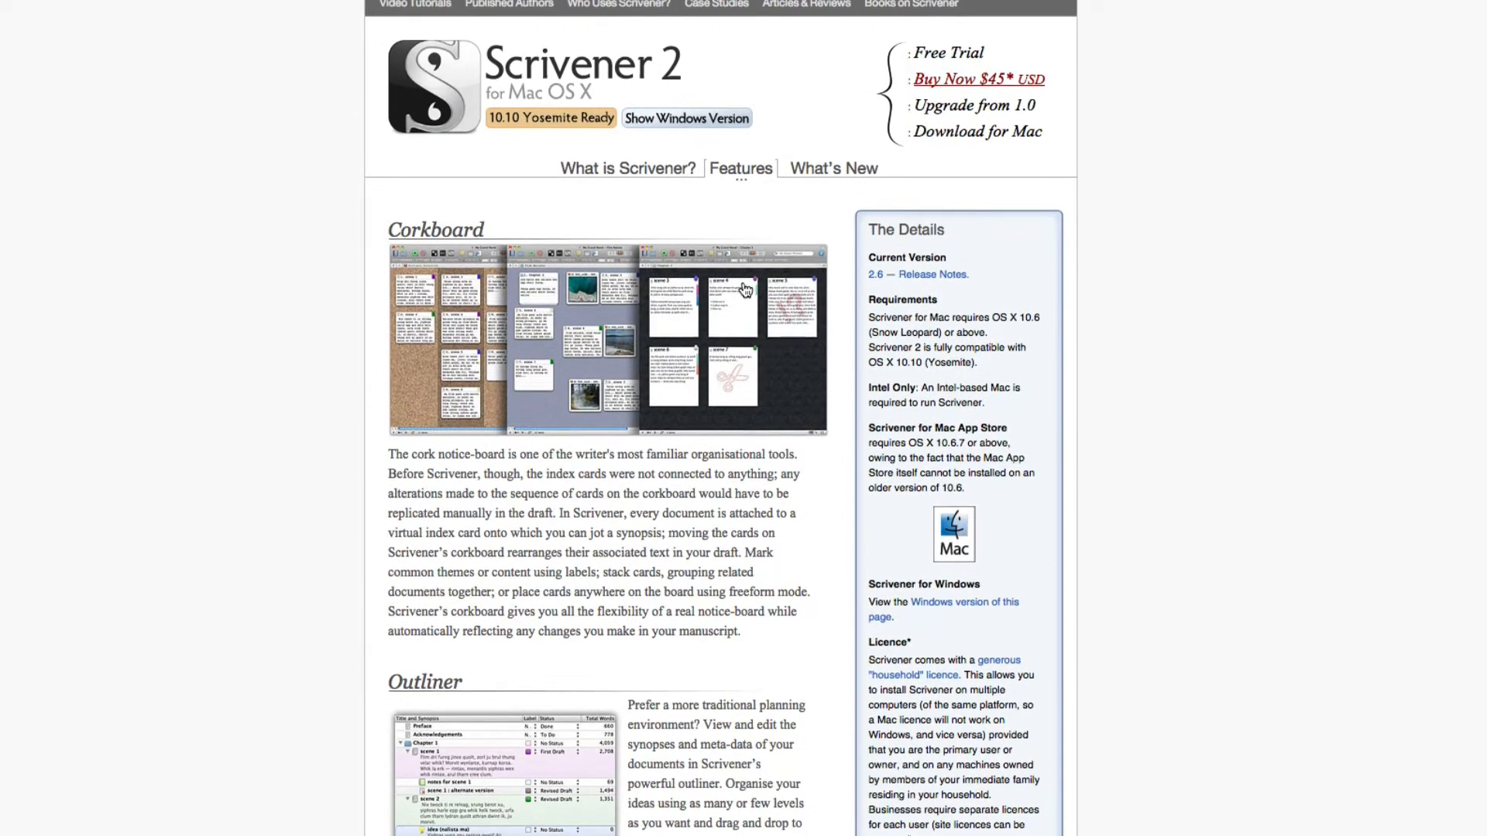
pyautogui.scroll(-3)
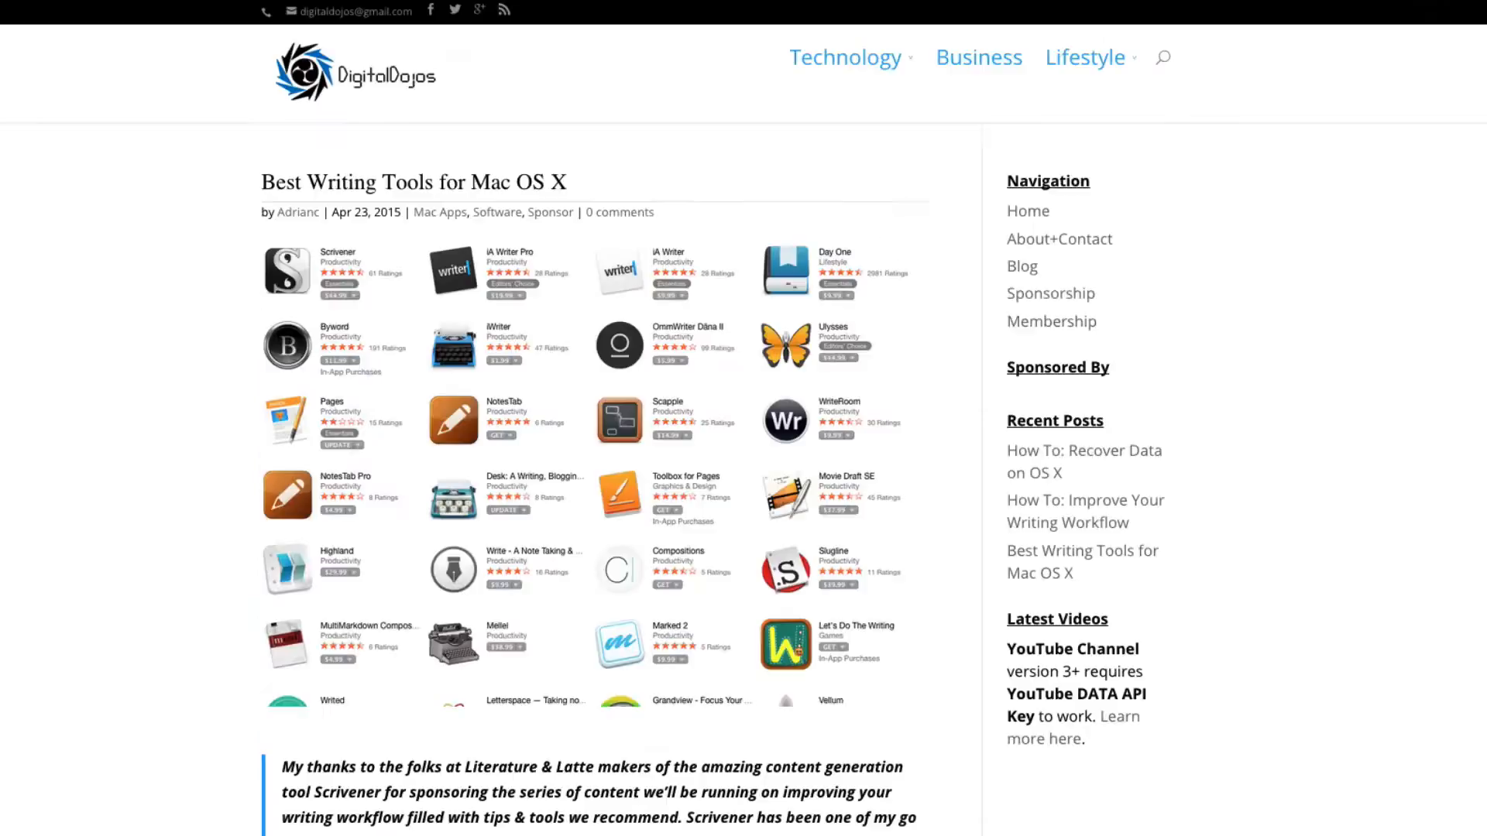
# Scroll down the Best Writing Tools for Mac OS X article to its Notes.app entry.
pyautogui.scroll(-3)
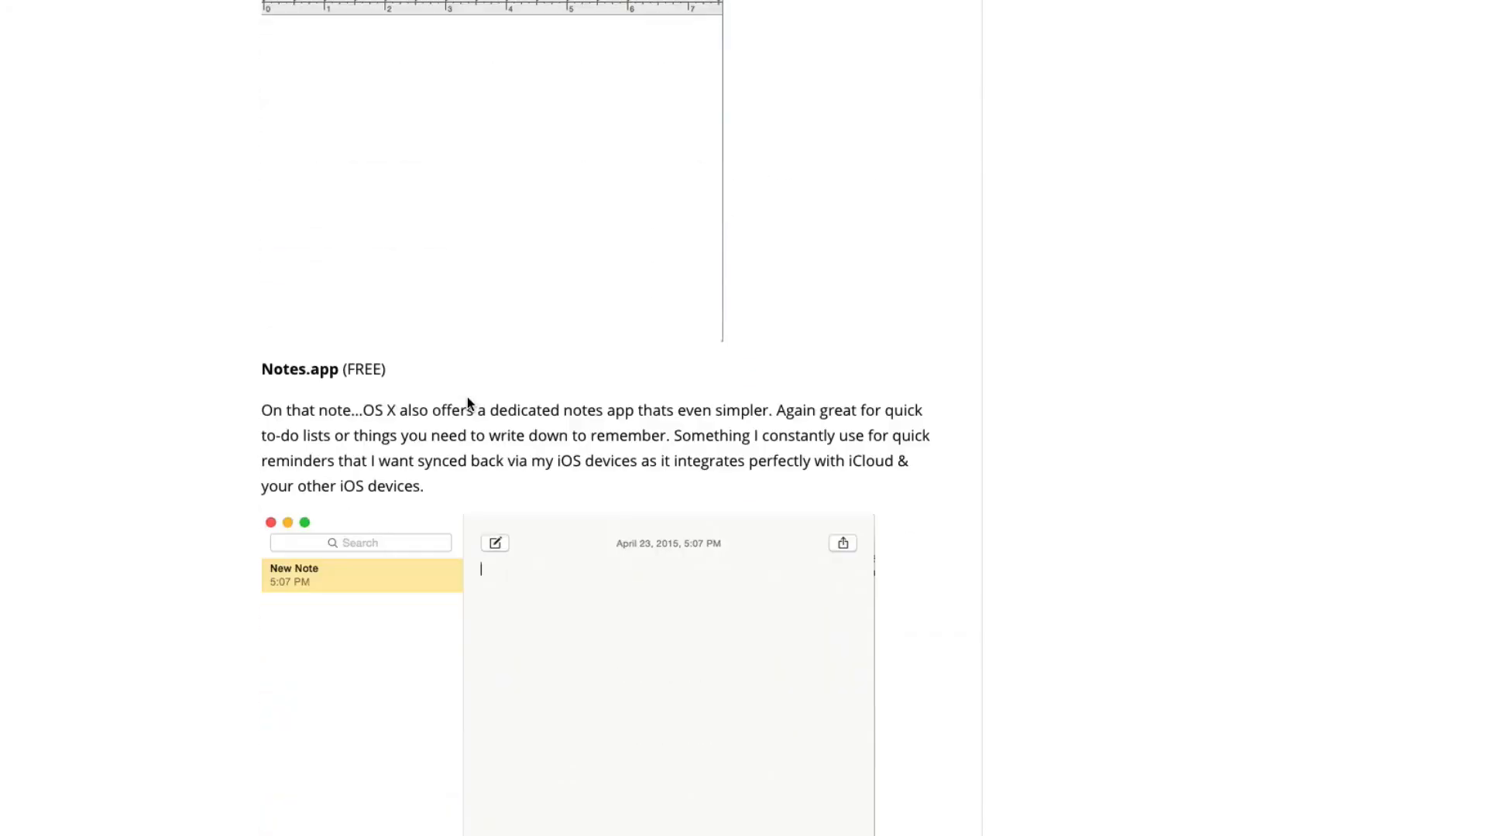
pyautogui.scroll(-3)
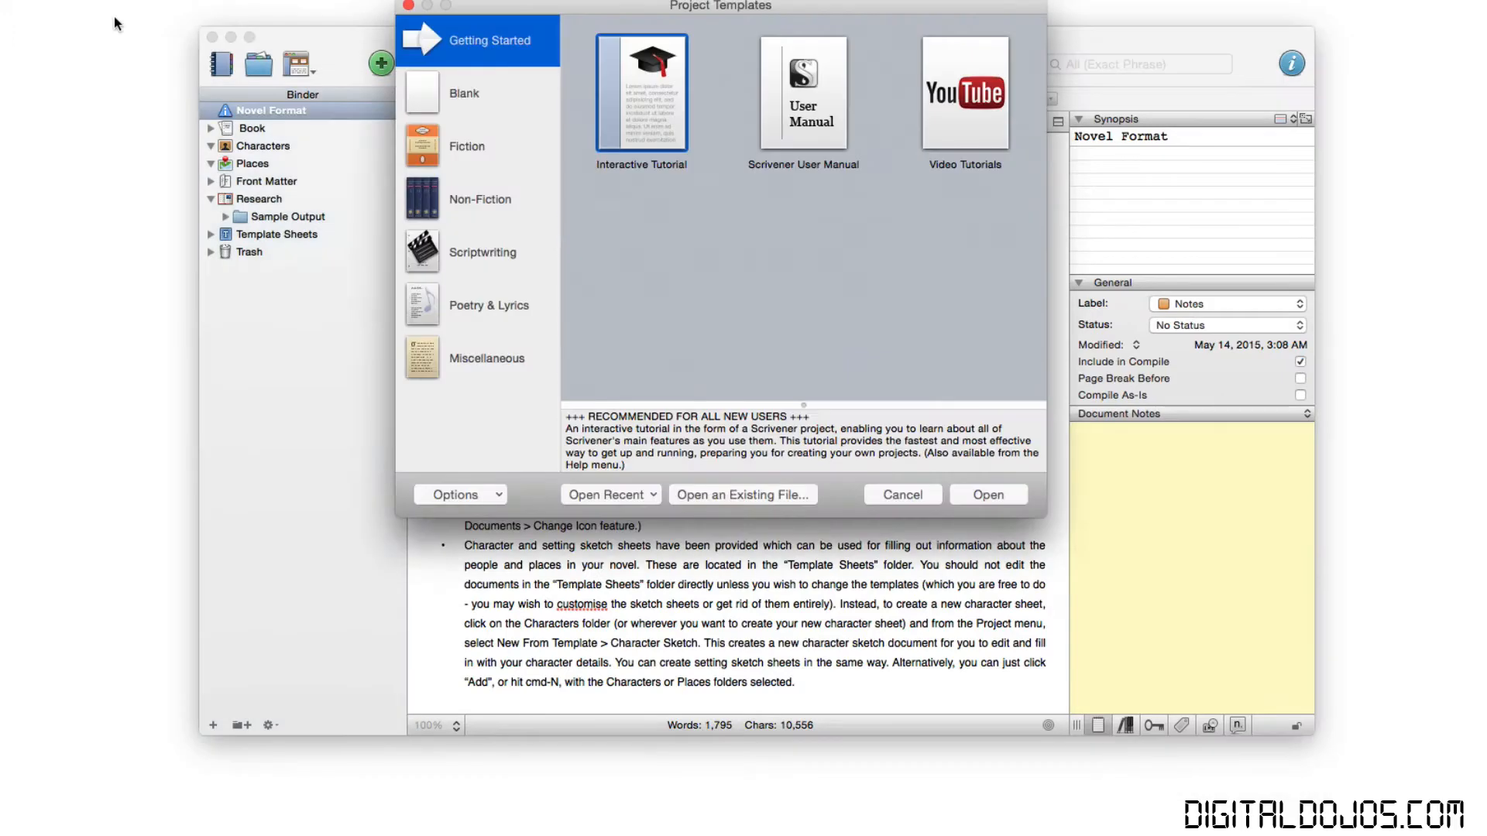
# Create the project from the Fiction > Novel template and read its Novel Format notes down to the e-book compile steps.
pyautogui.click(466, 145)
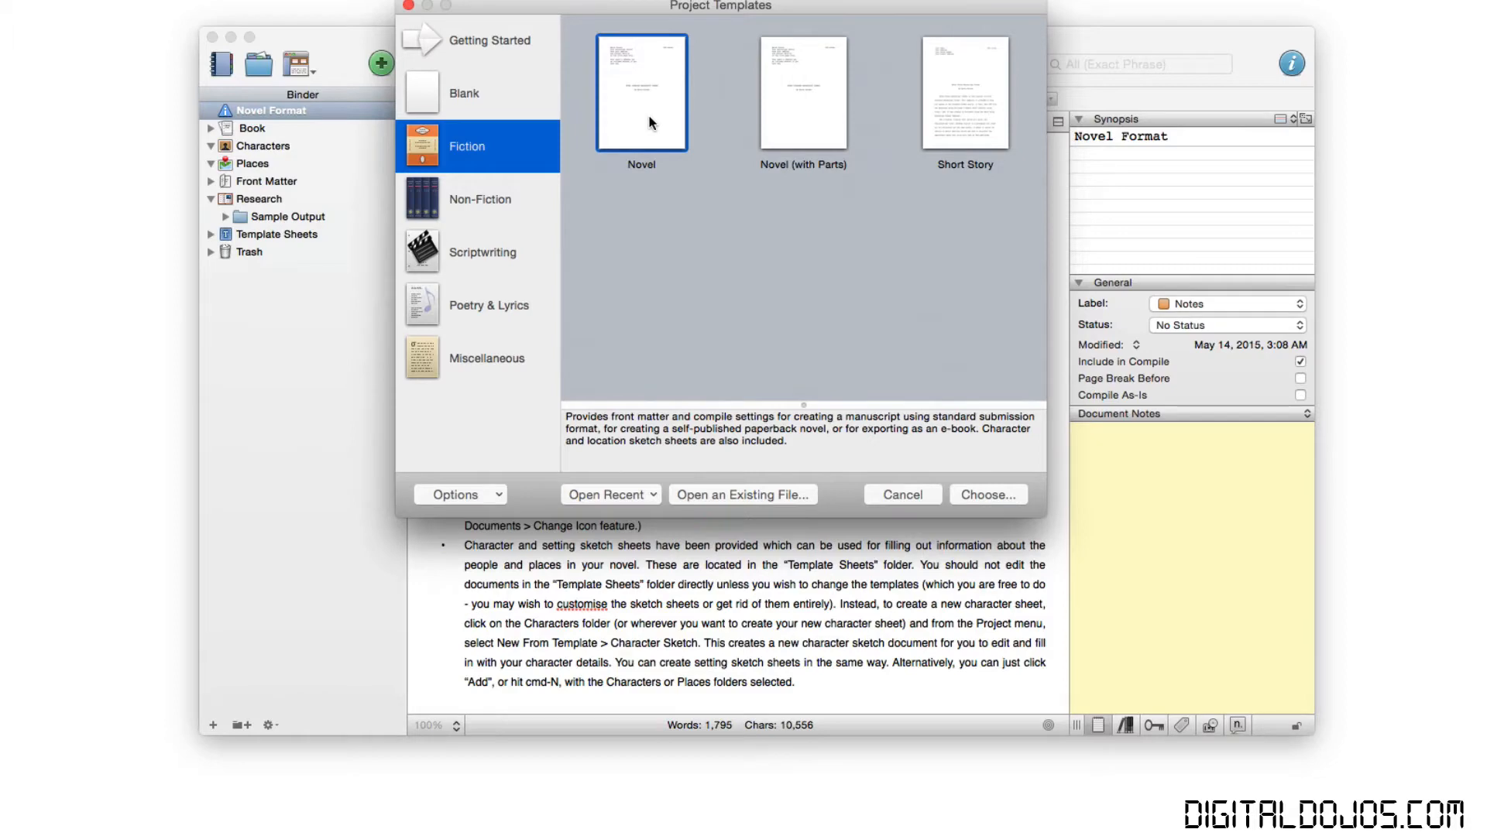
pyautogui.click(987, 494)
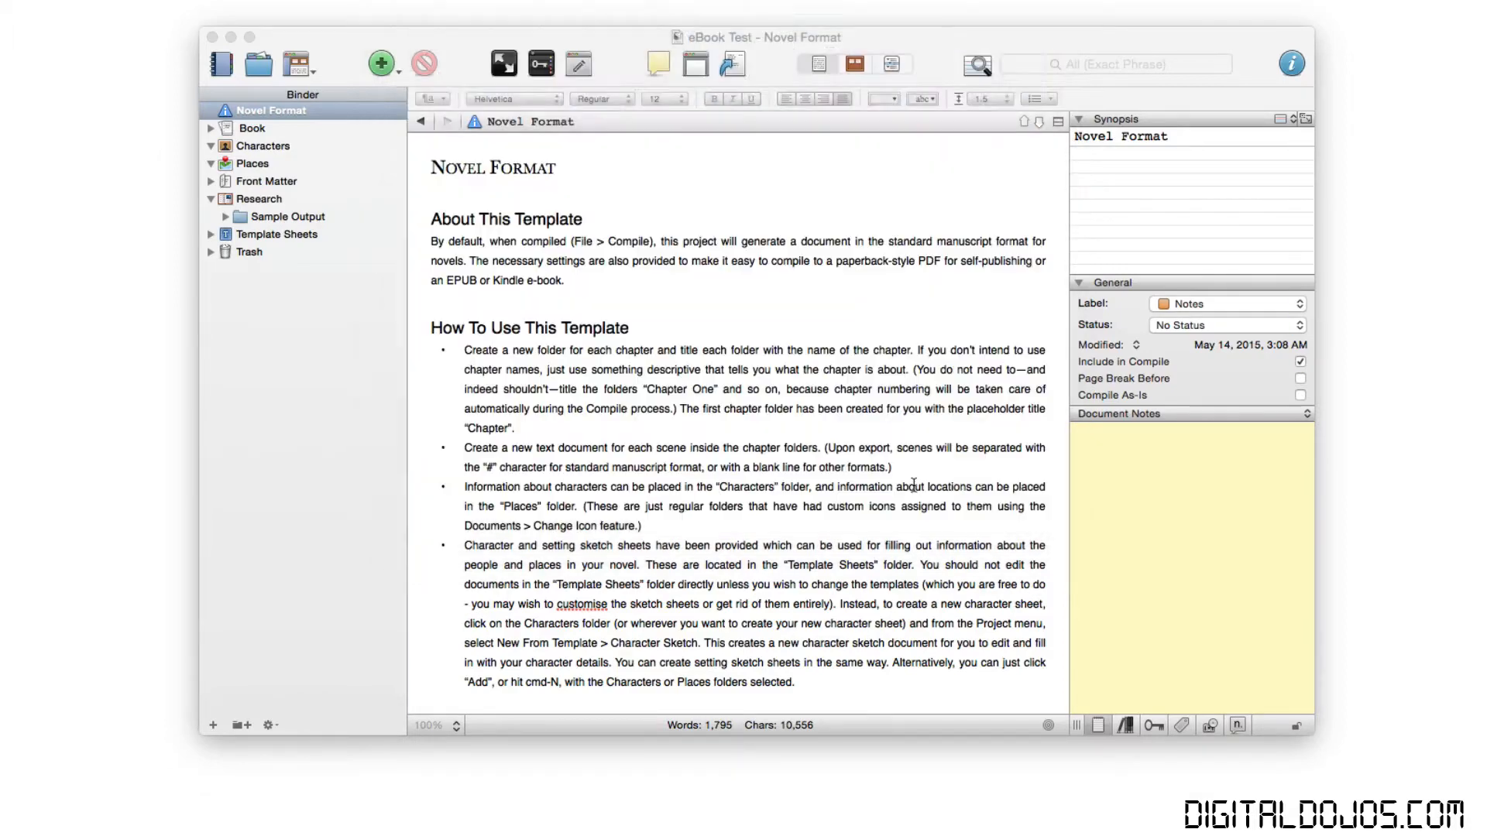
pyautogui.scroll(-3)
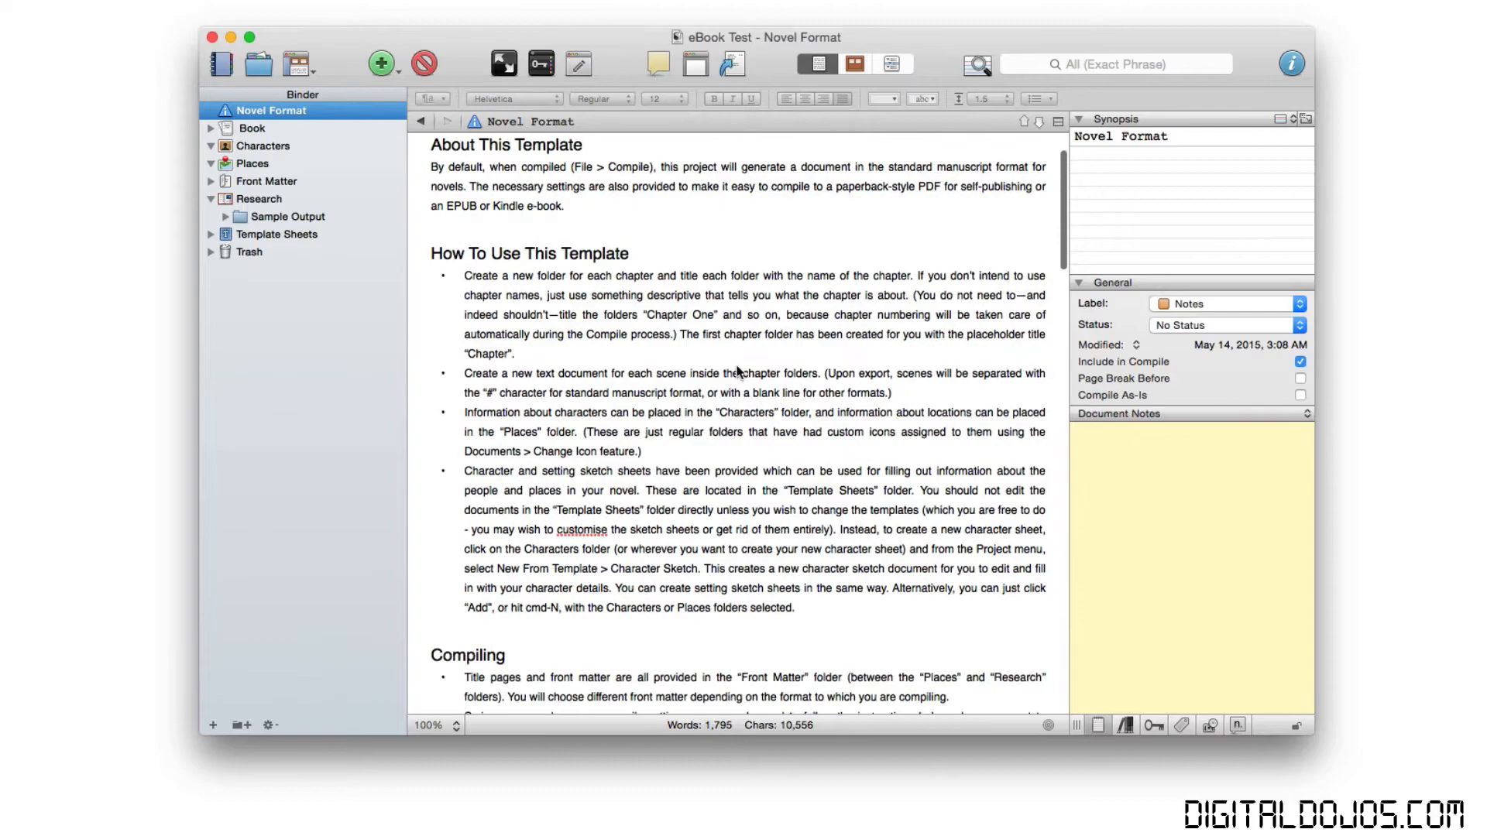
pyautogui.scroll(-3)
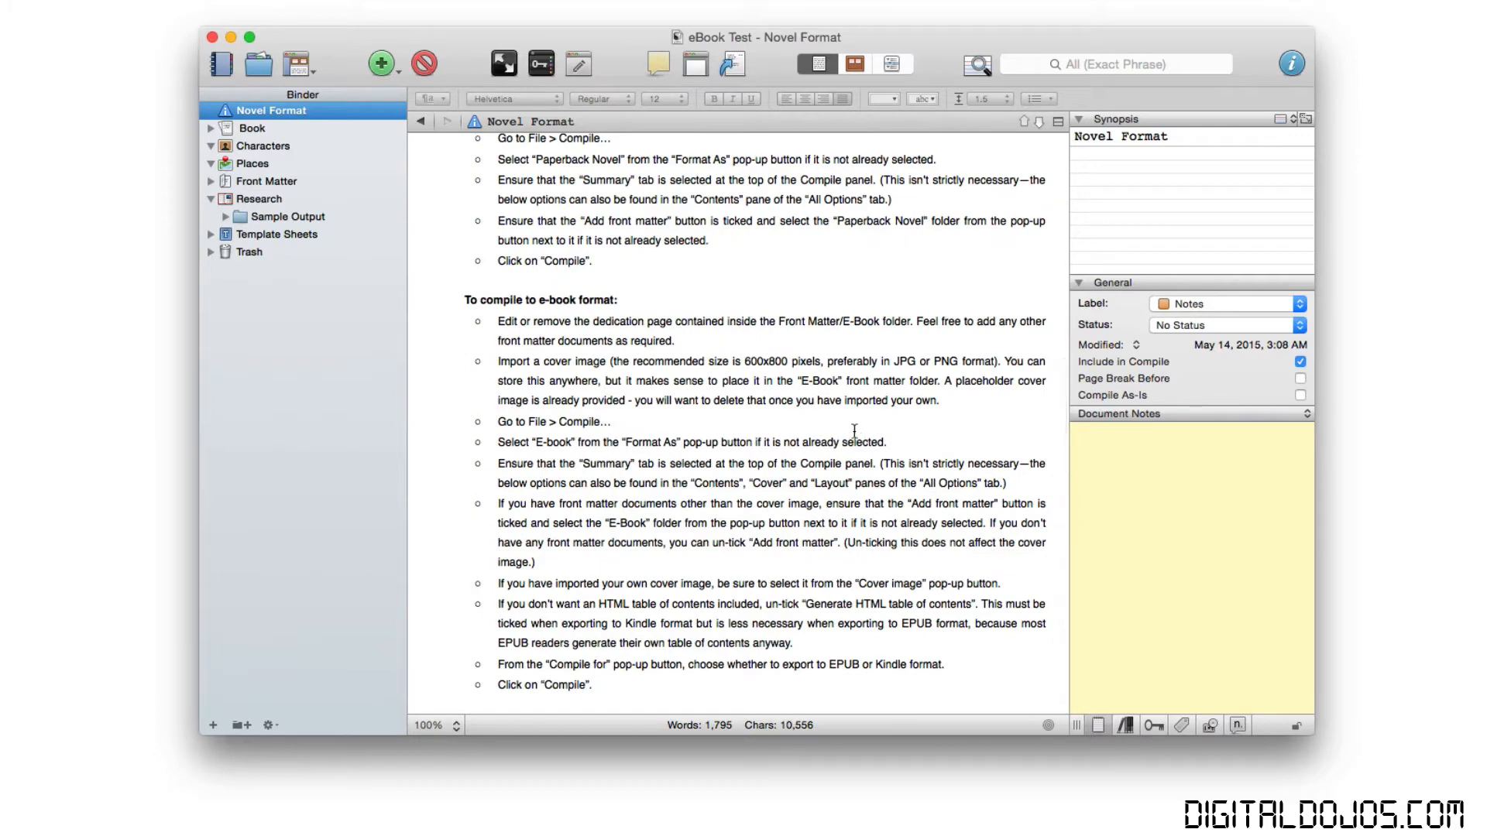
pyautogui.moveTo(710, 369)
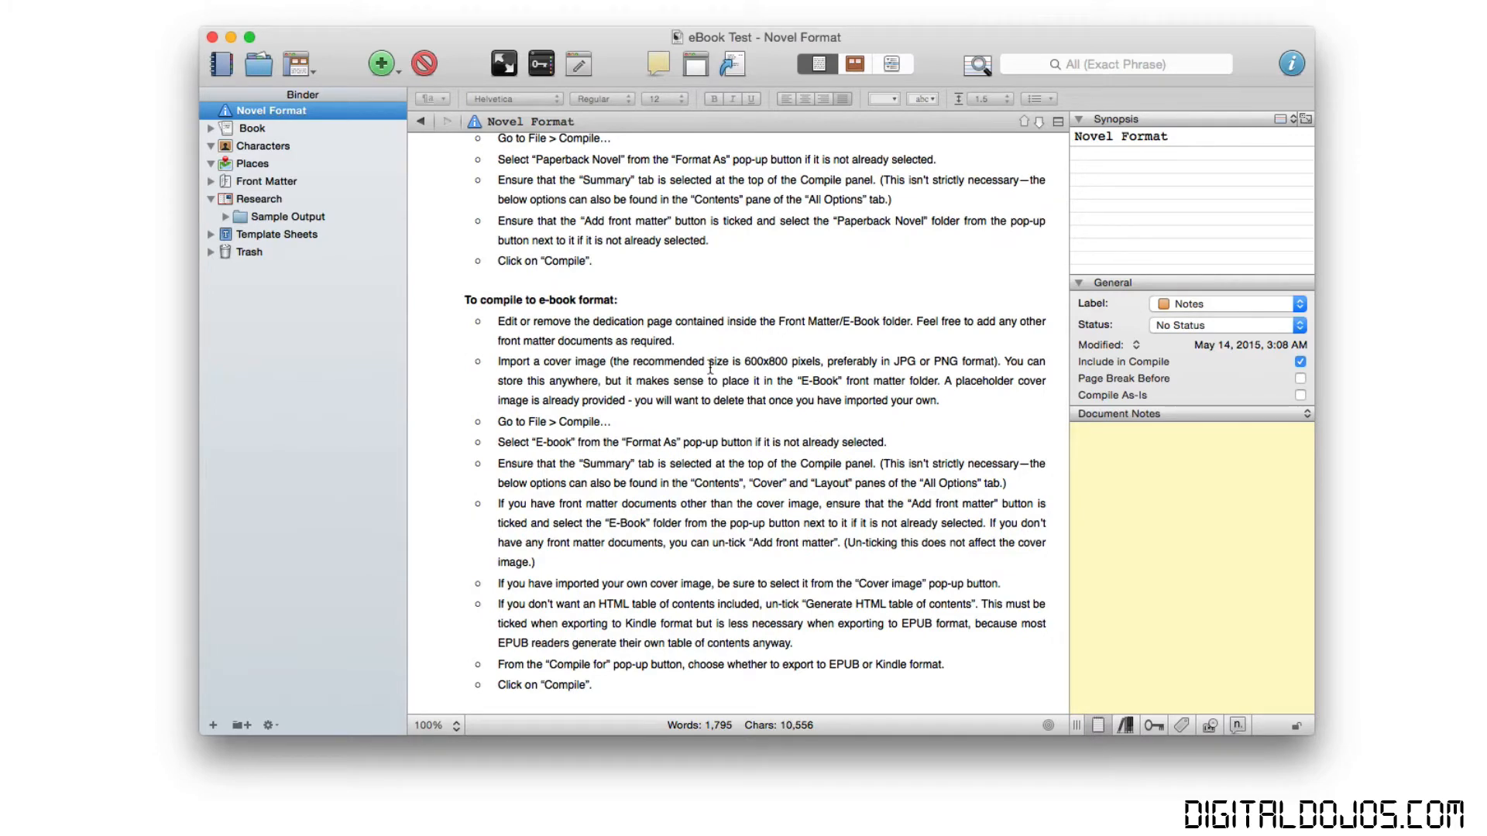
pyautogui.scroll(-3)
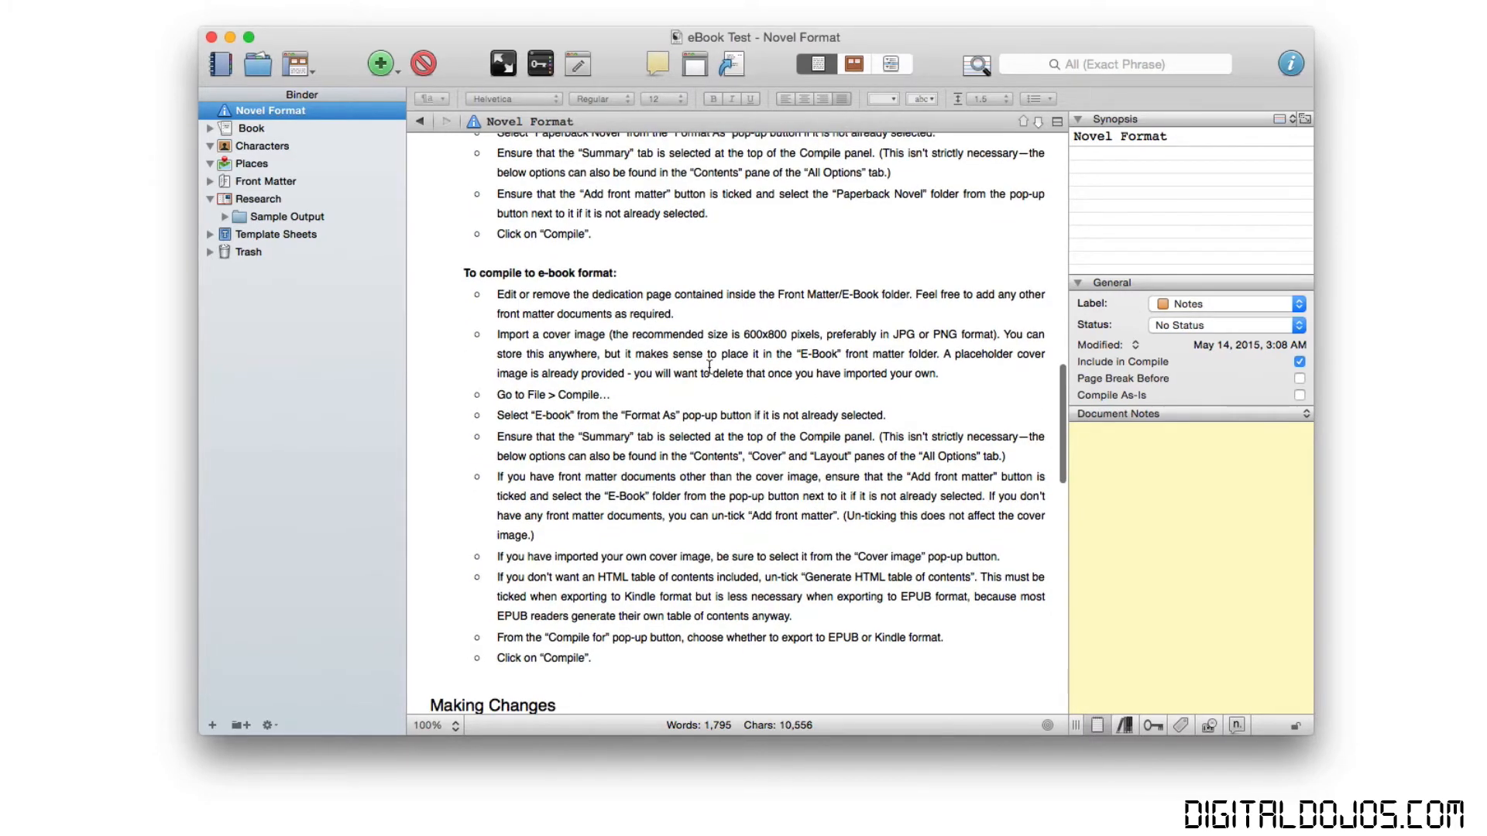
pyautogui.scroll(-3)
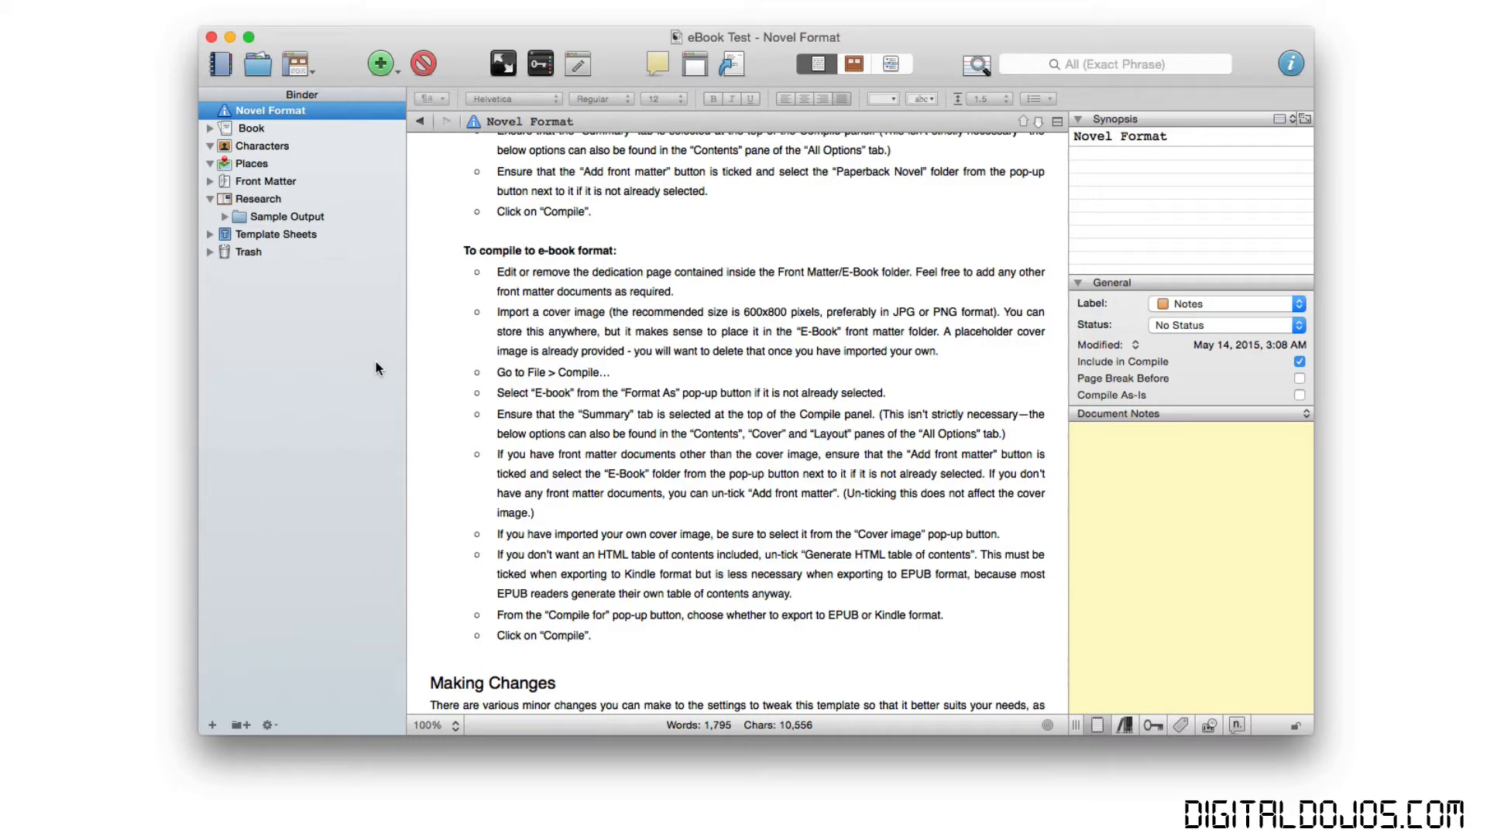
pyautogui.moveTo(381, 349)
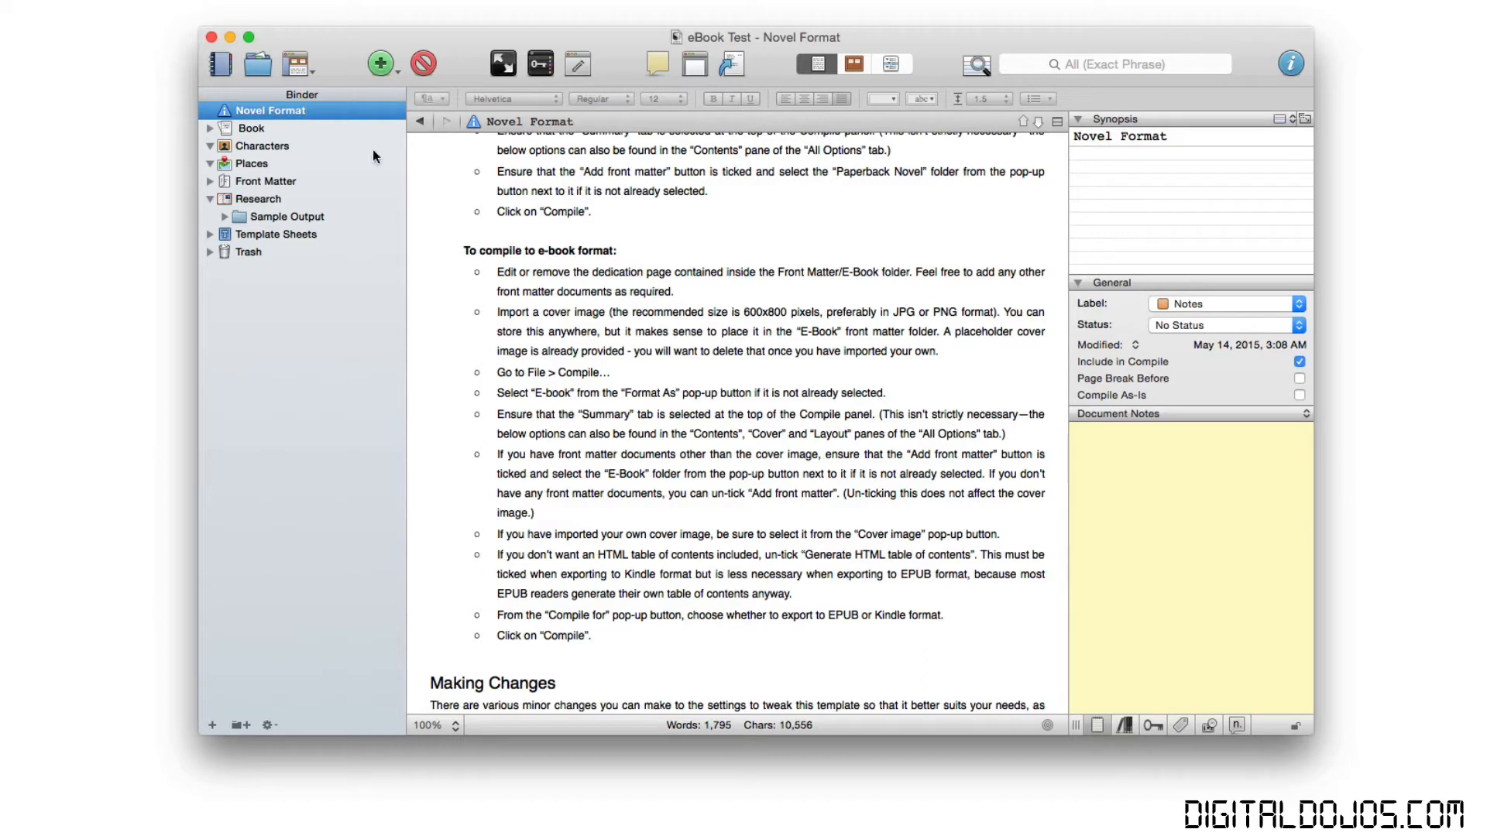
# Collapse Research, expand the Book folder and show its three chapter cards on the corkboard.
pyautogui.click(209, 200)
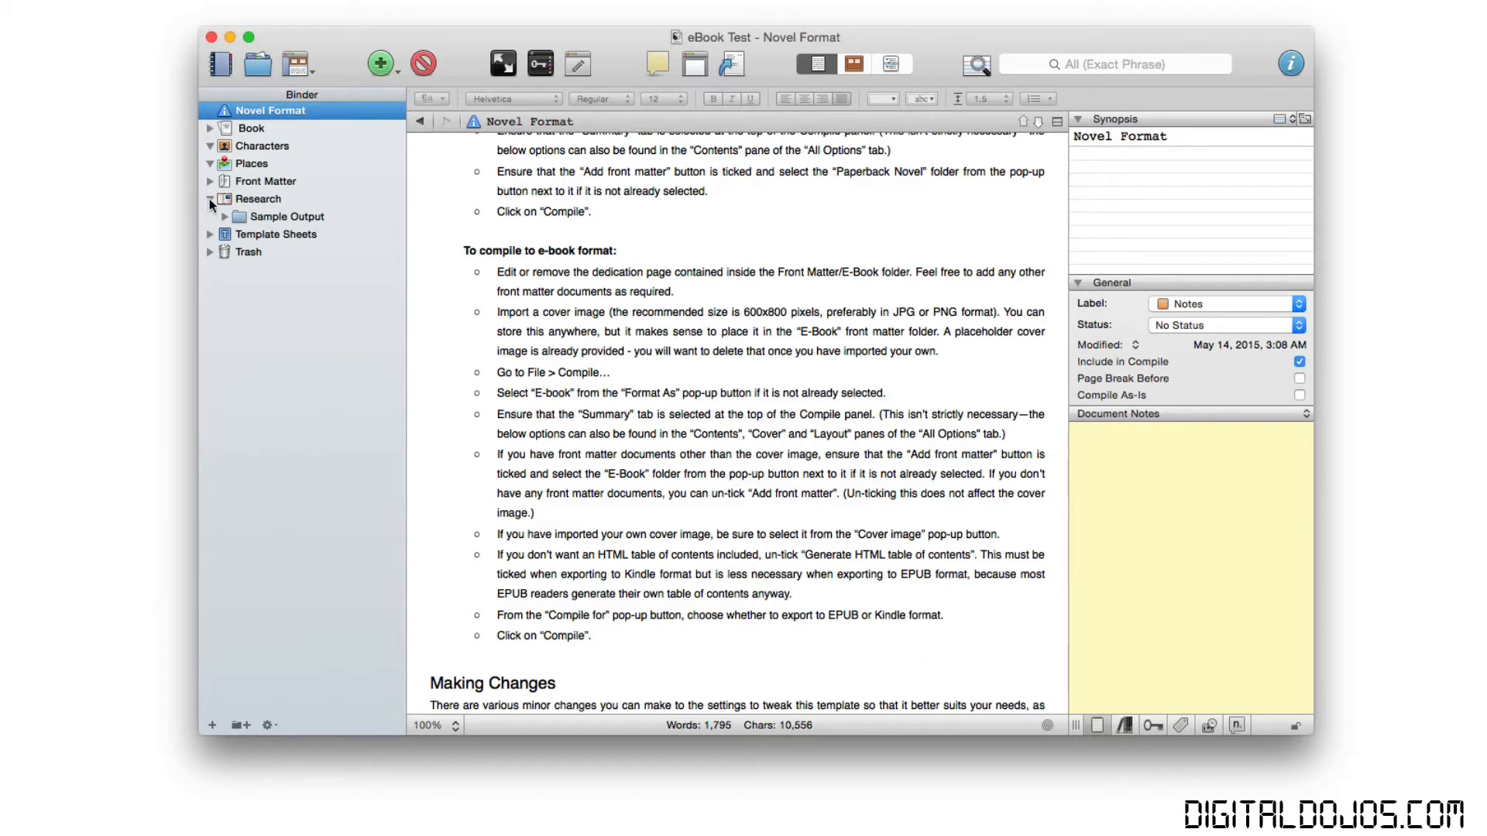
pyautogui.click(209, 200)
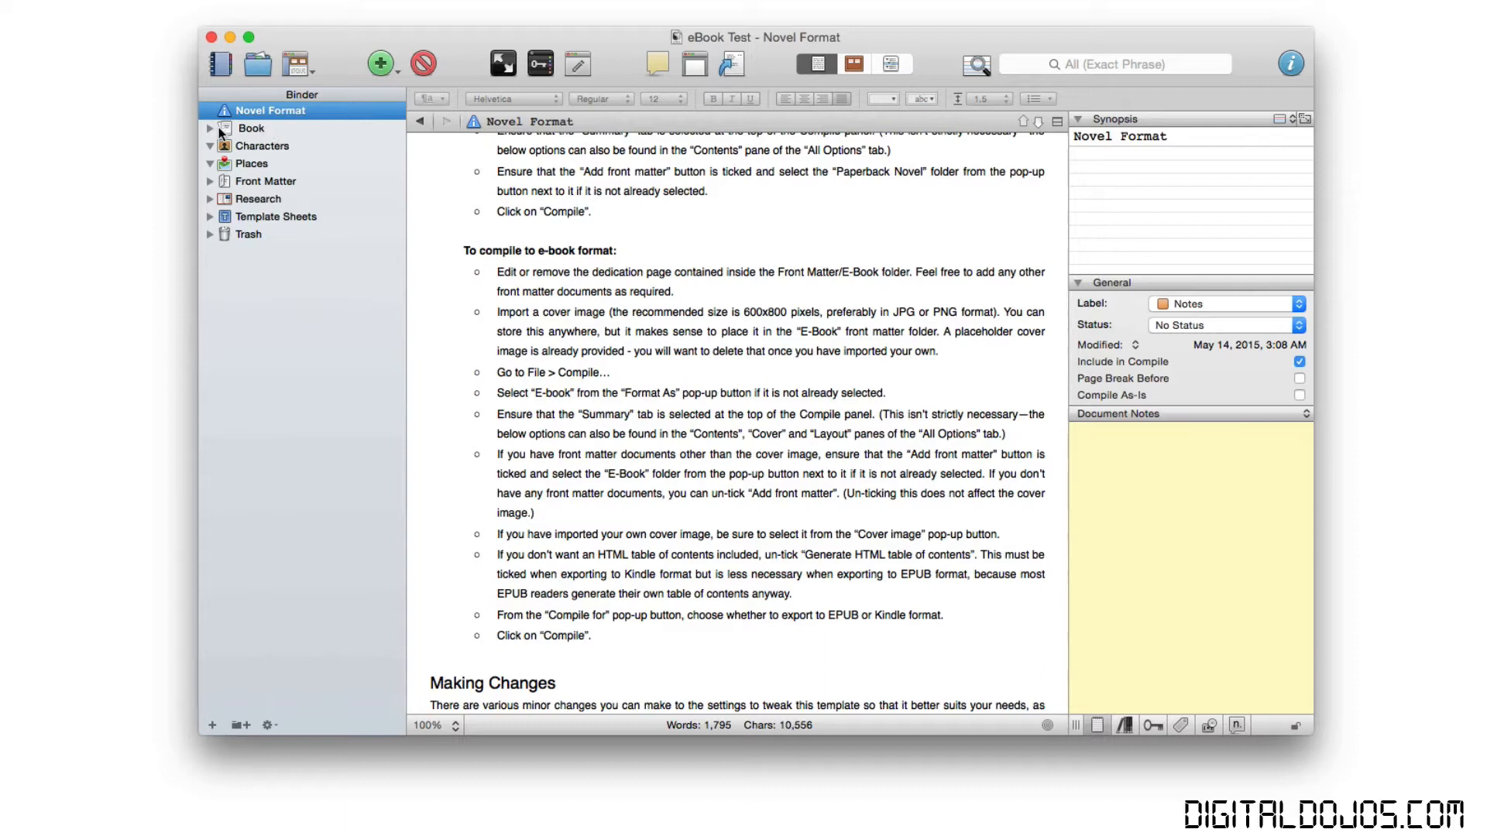
pyautogui.click(209, 128)
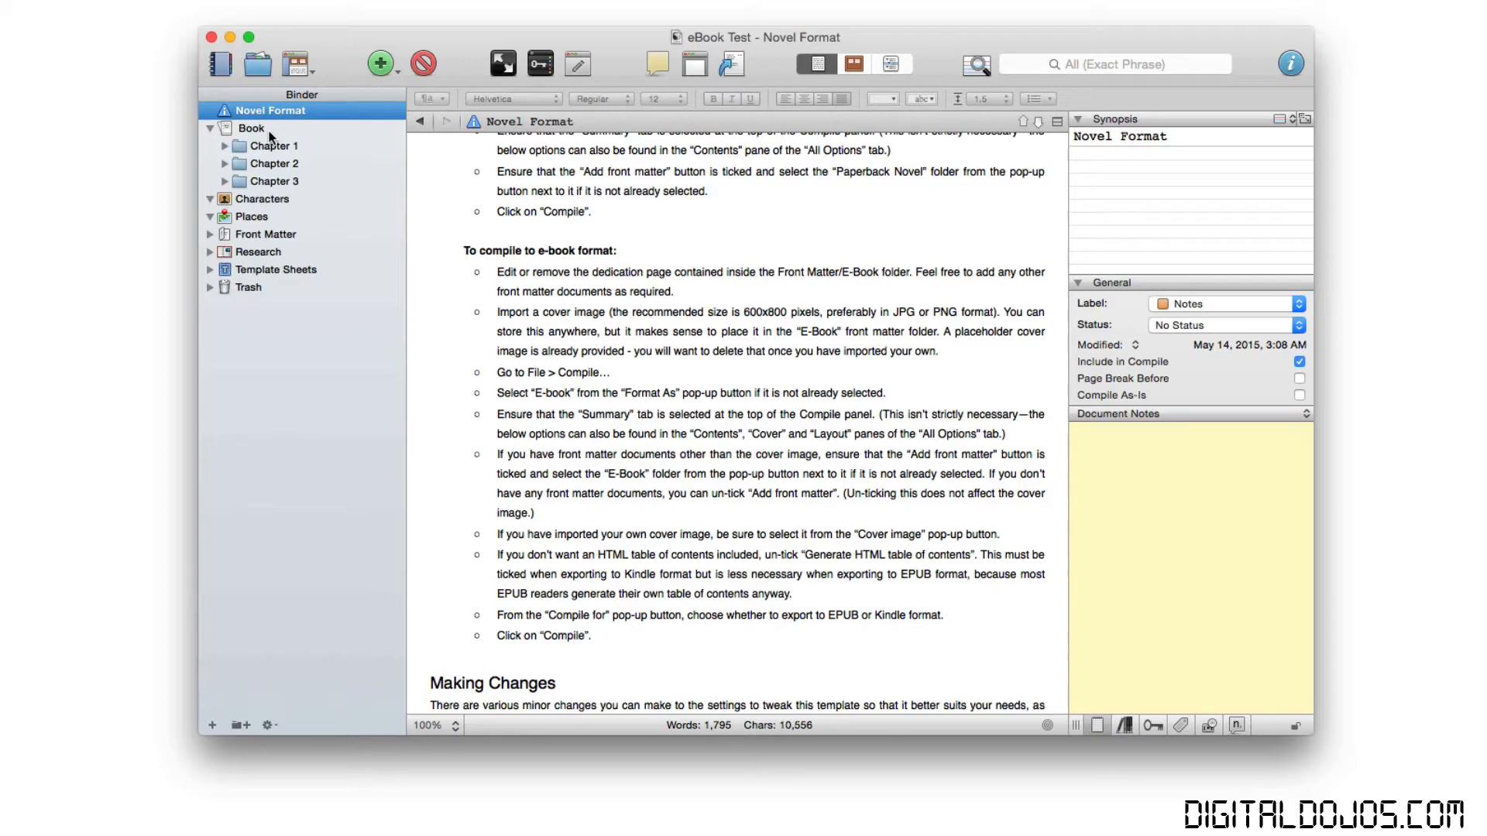
pyautogui.click(251, 128)
pyautogui.write(' Title')
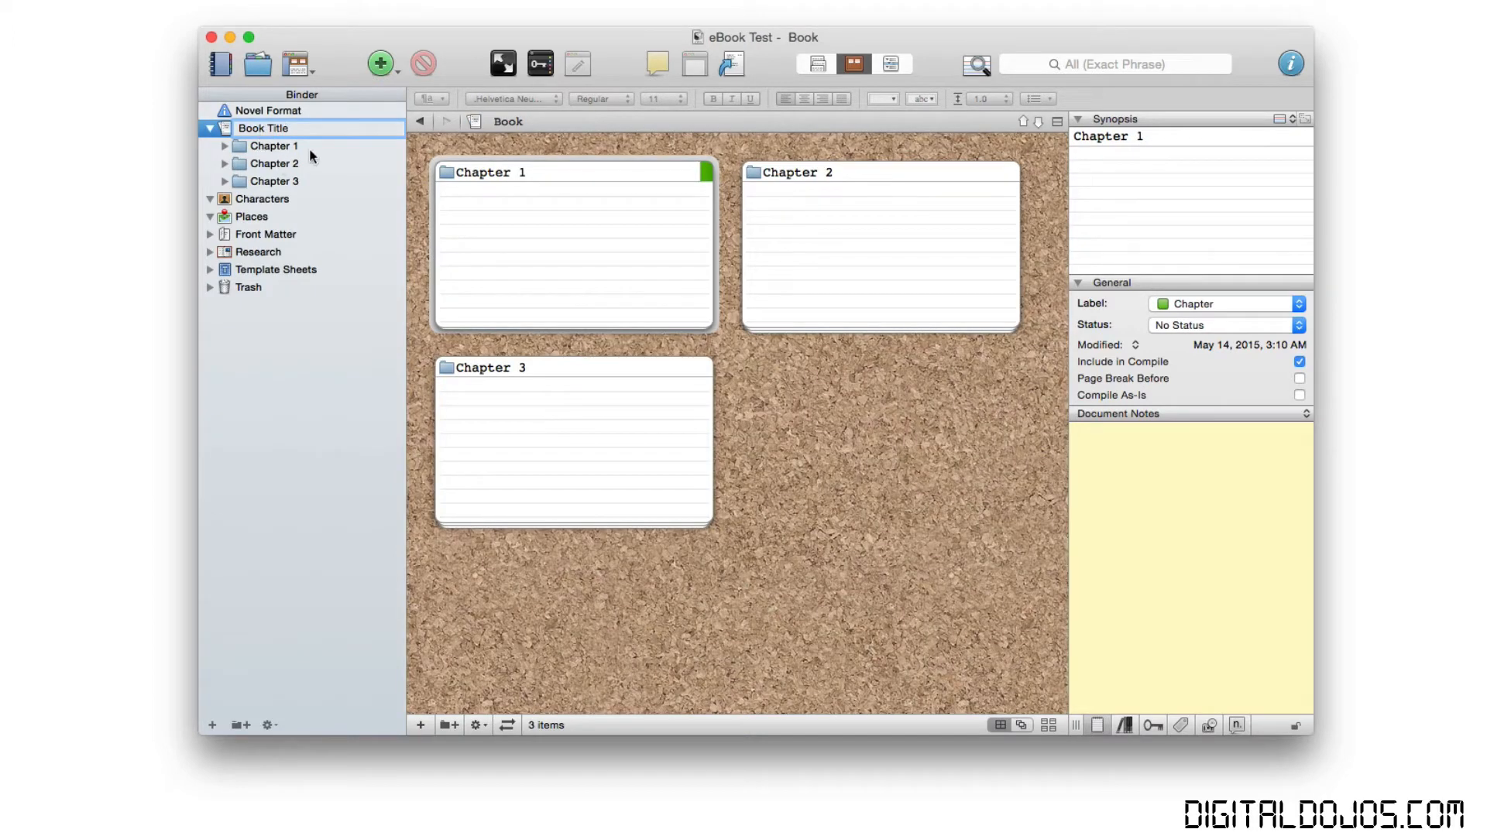
# Rename Chapter 1 to Test and Chapter 2 to Youtube, then expand Test to reveal Lorem Ipsum.
pyautogui.click(276, 146)
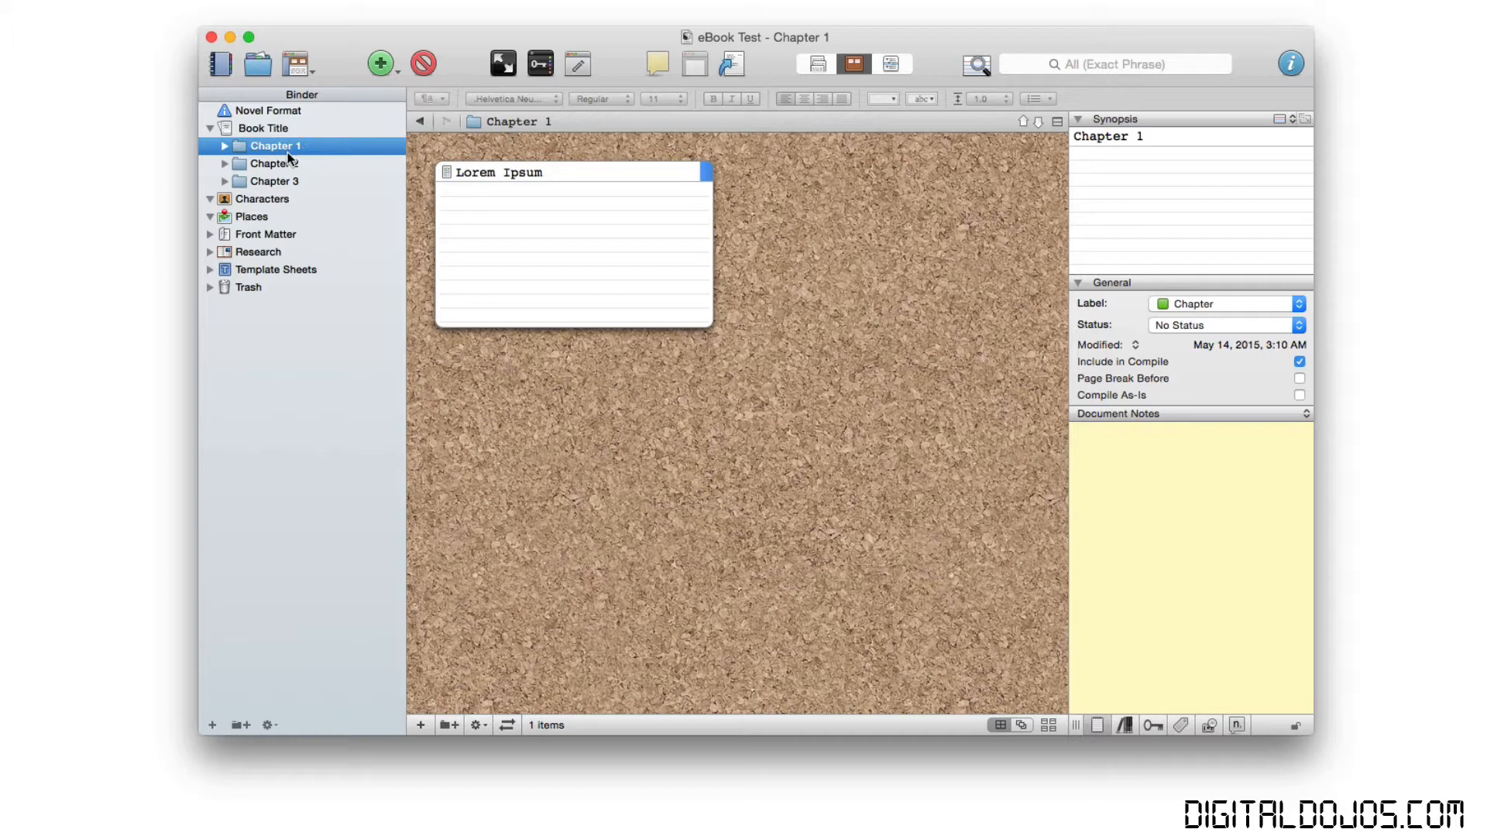
pyautogui.doubleClick(276, 146)
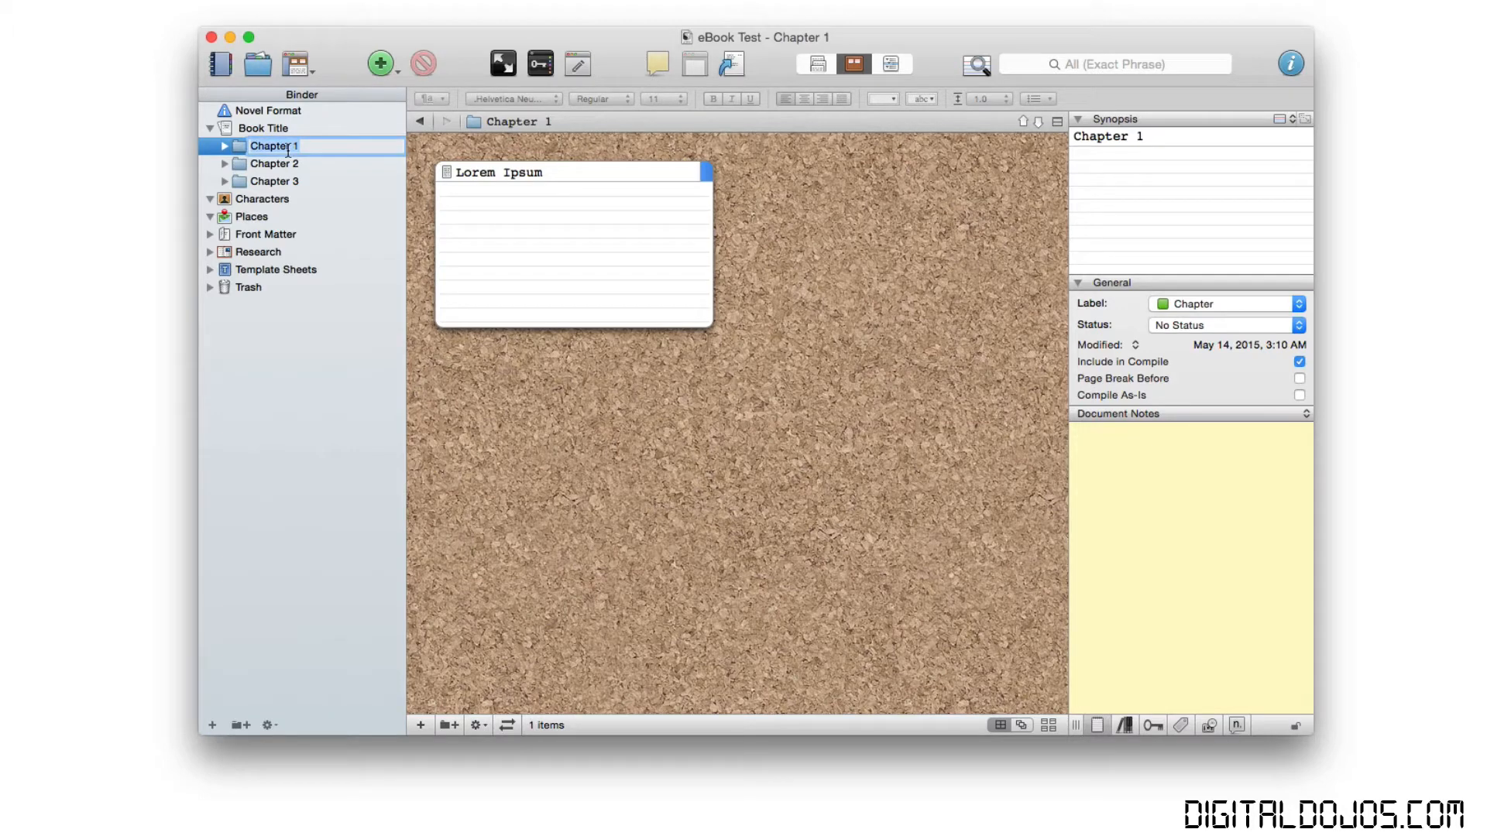
pyautogui.write('Test')
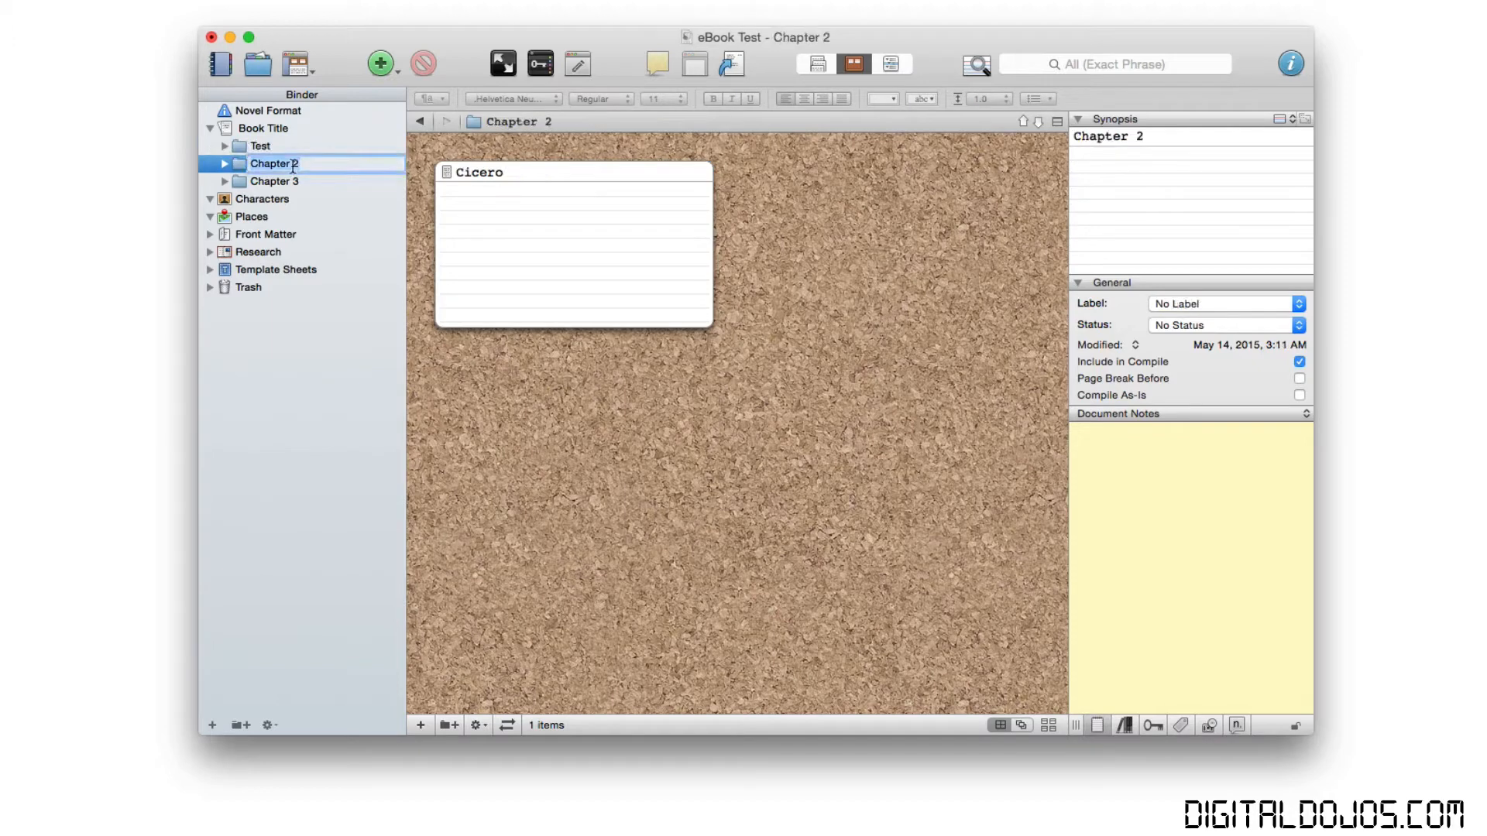
pyautogui.write('Youtube')
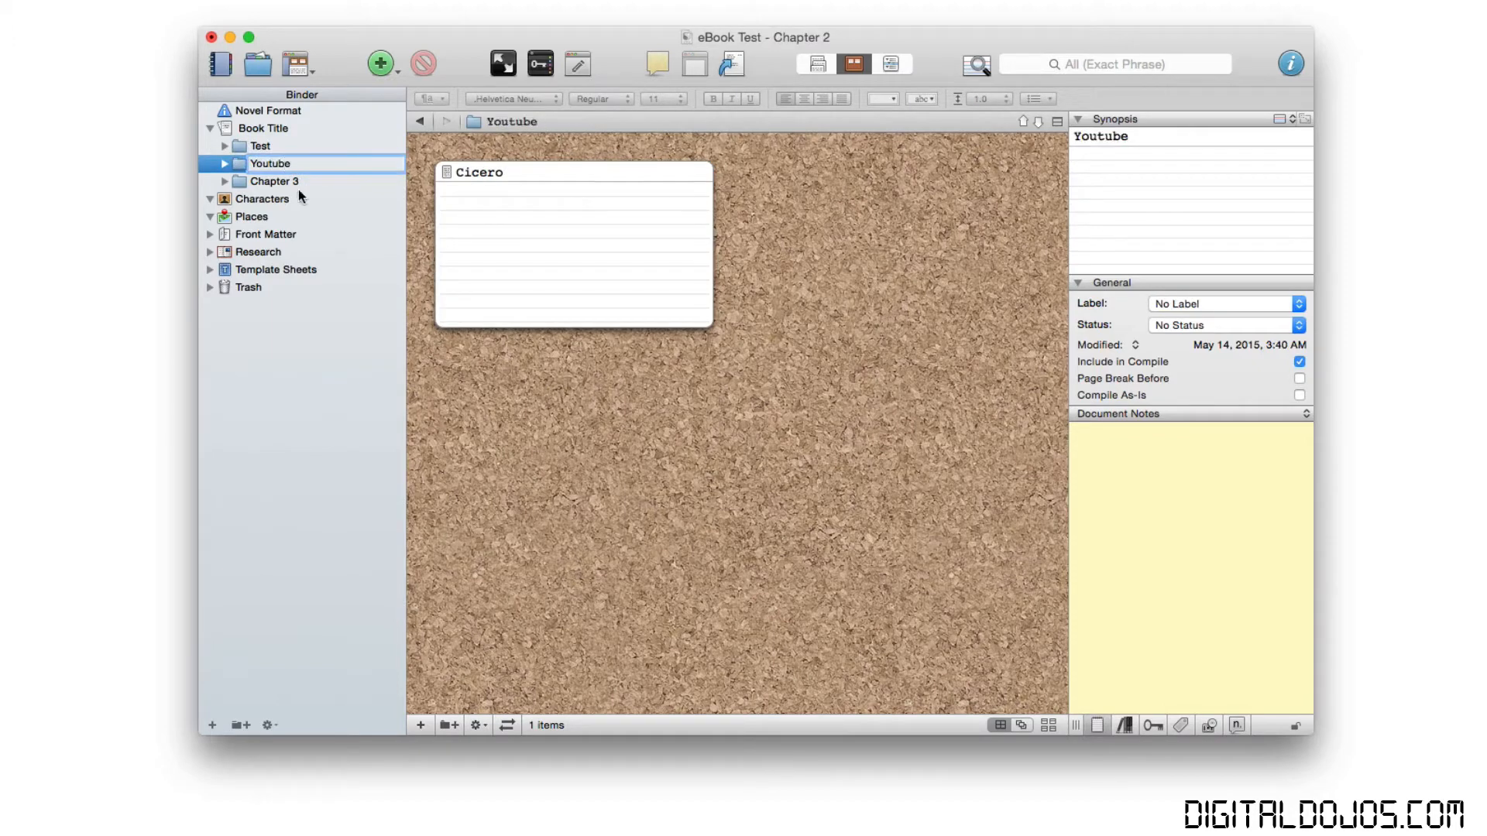
pyautogui.click(263, 199)
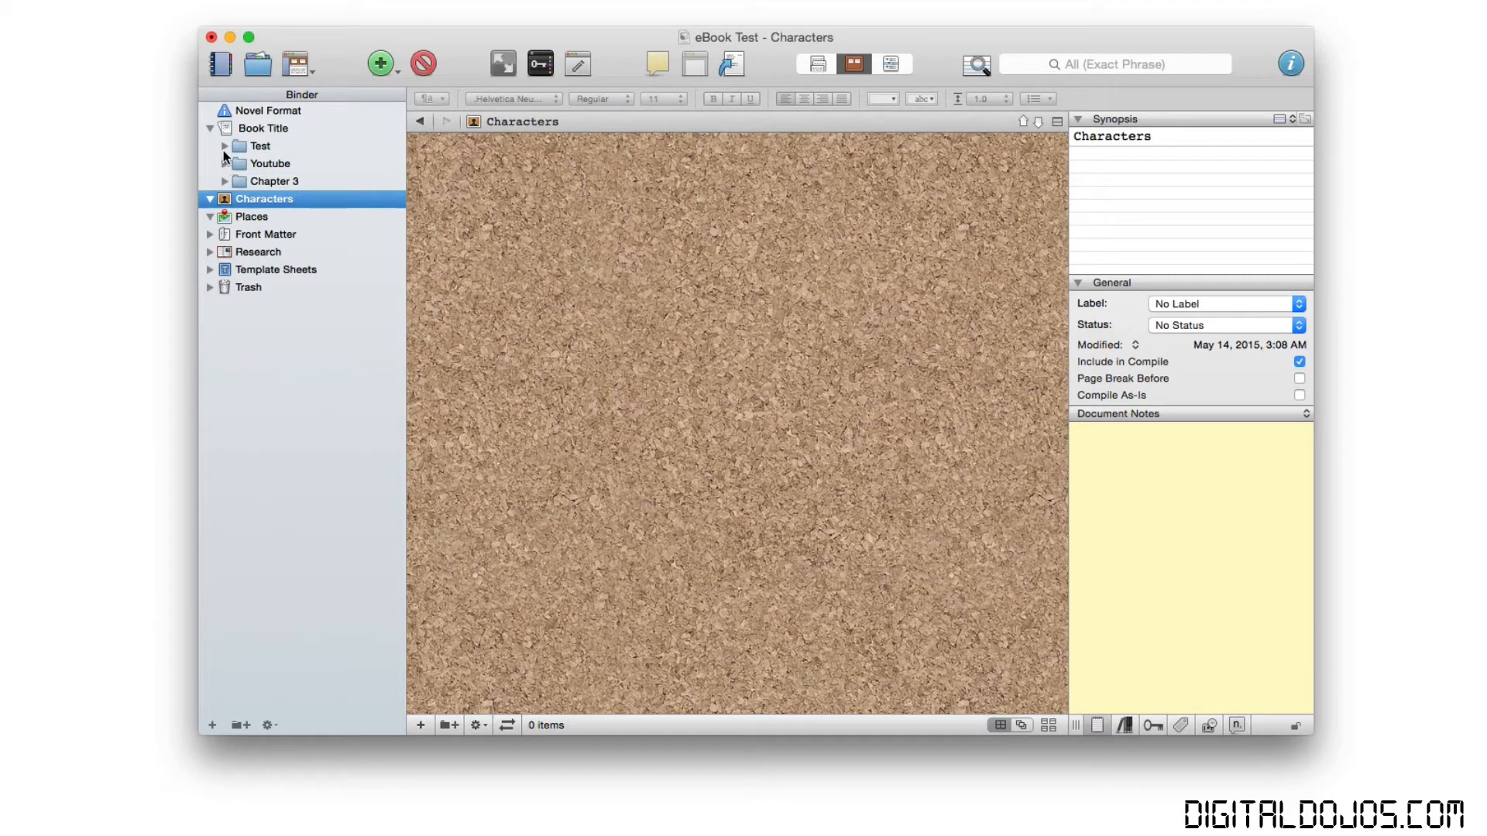
pyautogui.click(299, 163)
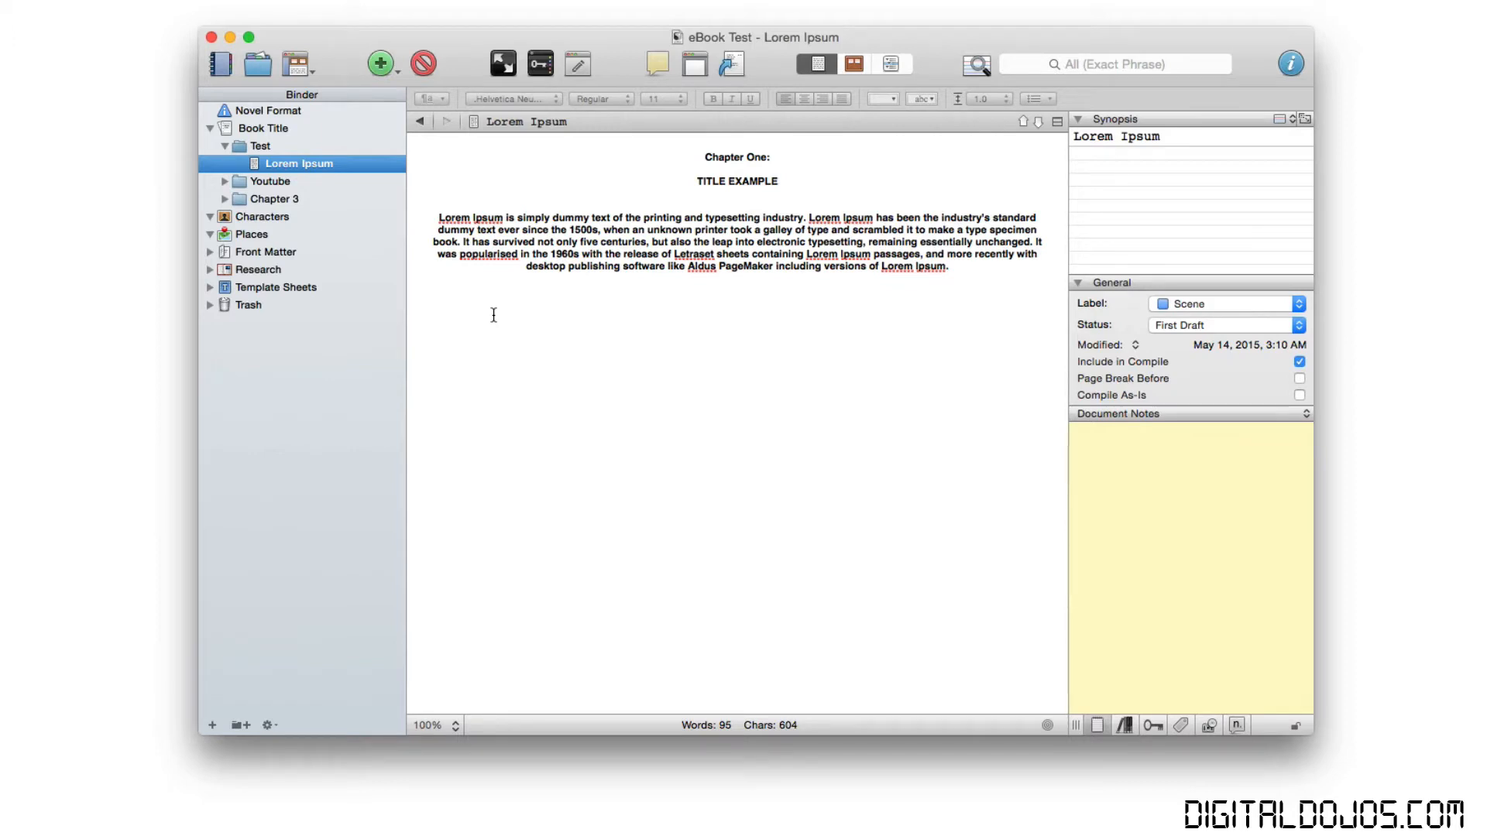
pyautogui.moveTo(648, 315)
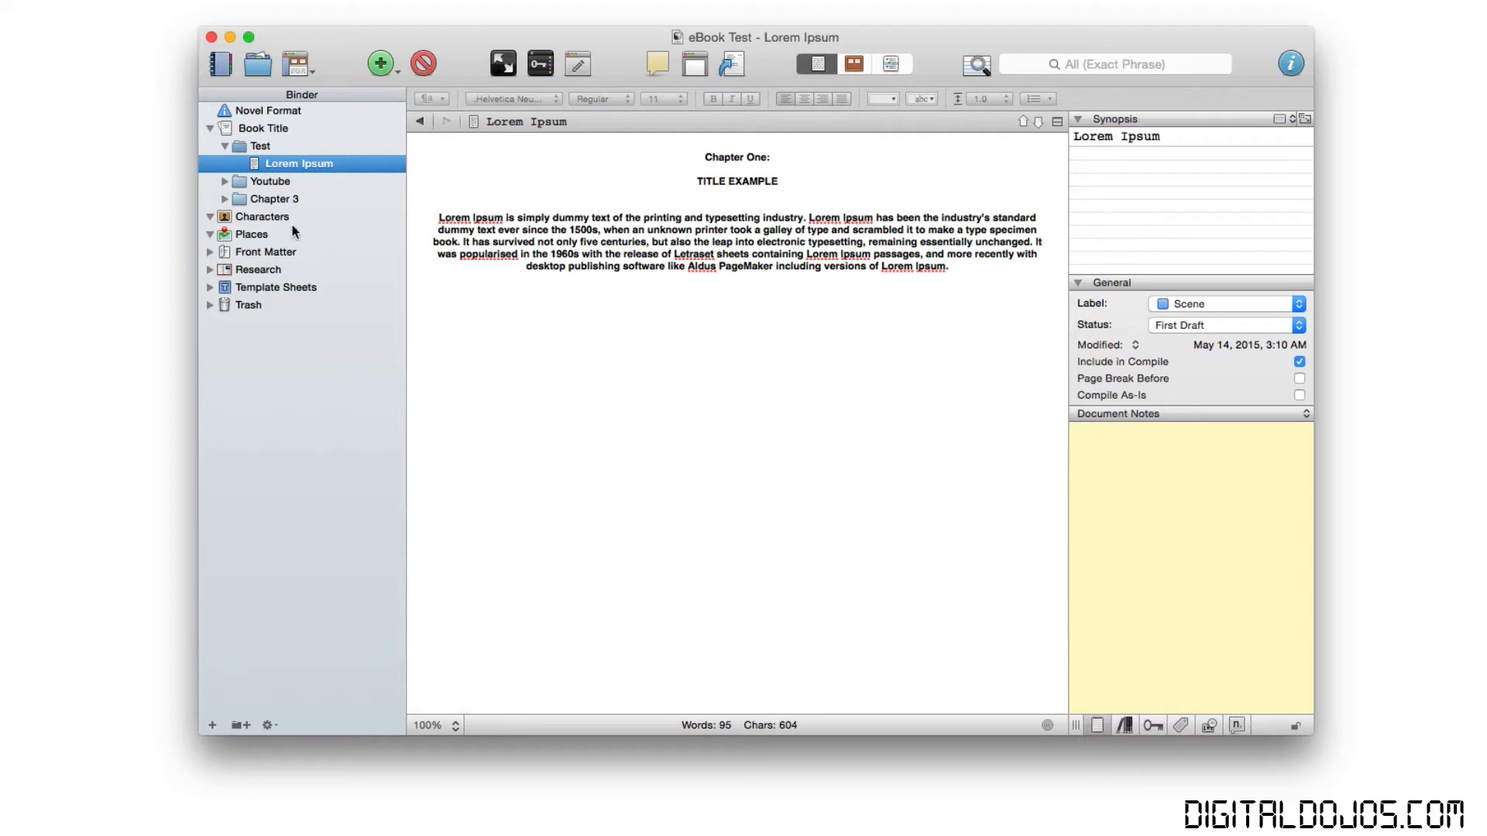
pyautogui.moveTo(288, 184)
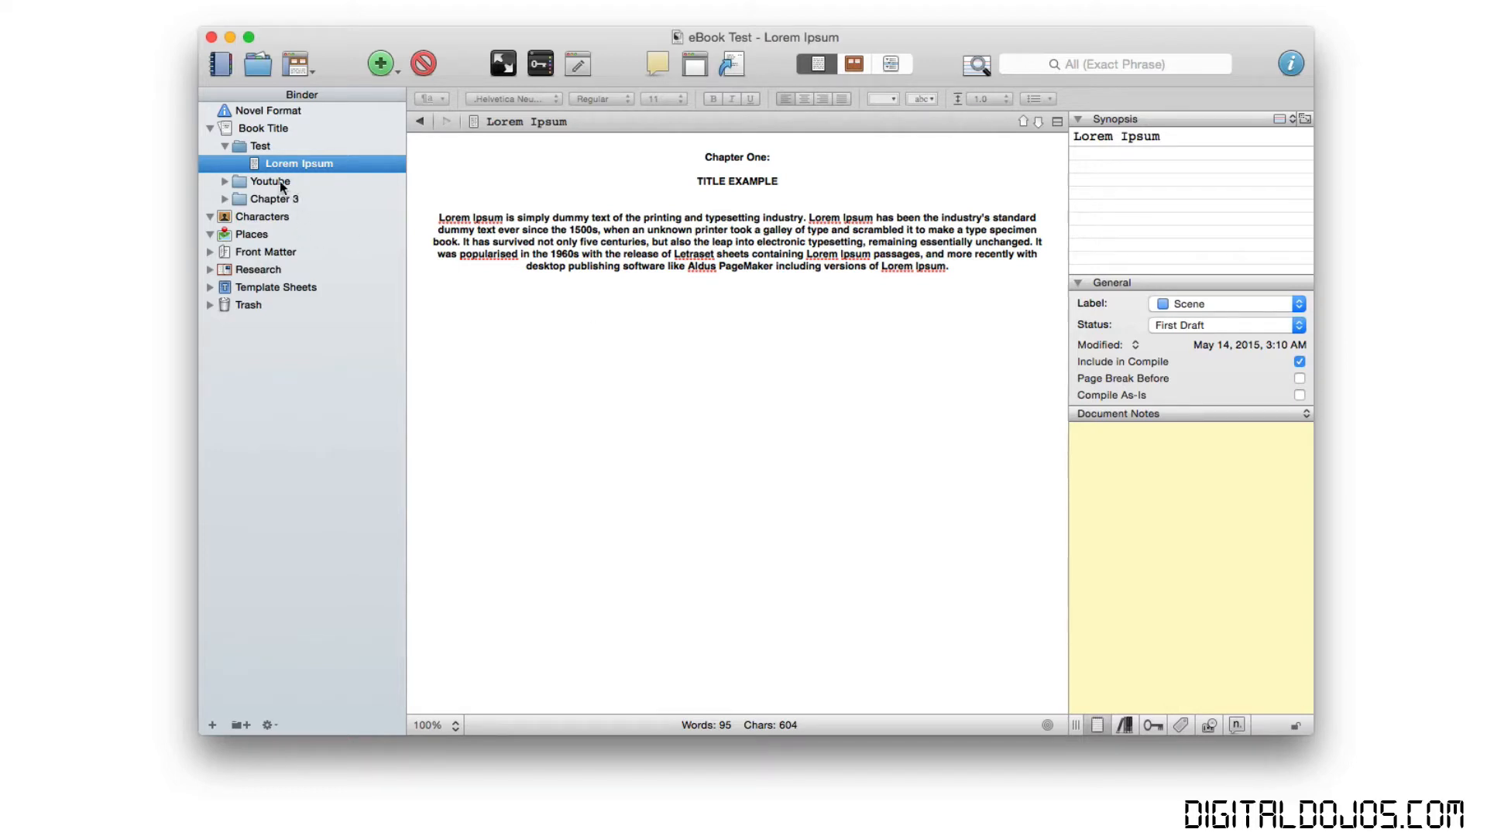
# View the Cicero document inside Youtube, then expand and open the Research folder on the corkboard.
pyautogui.click(223, 181)
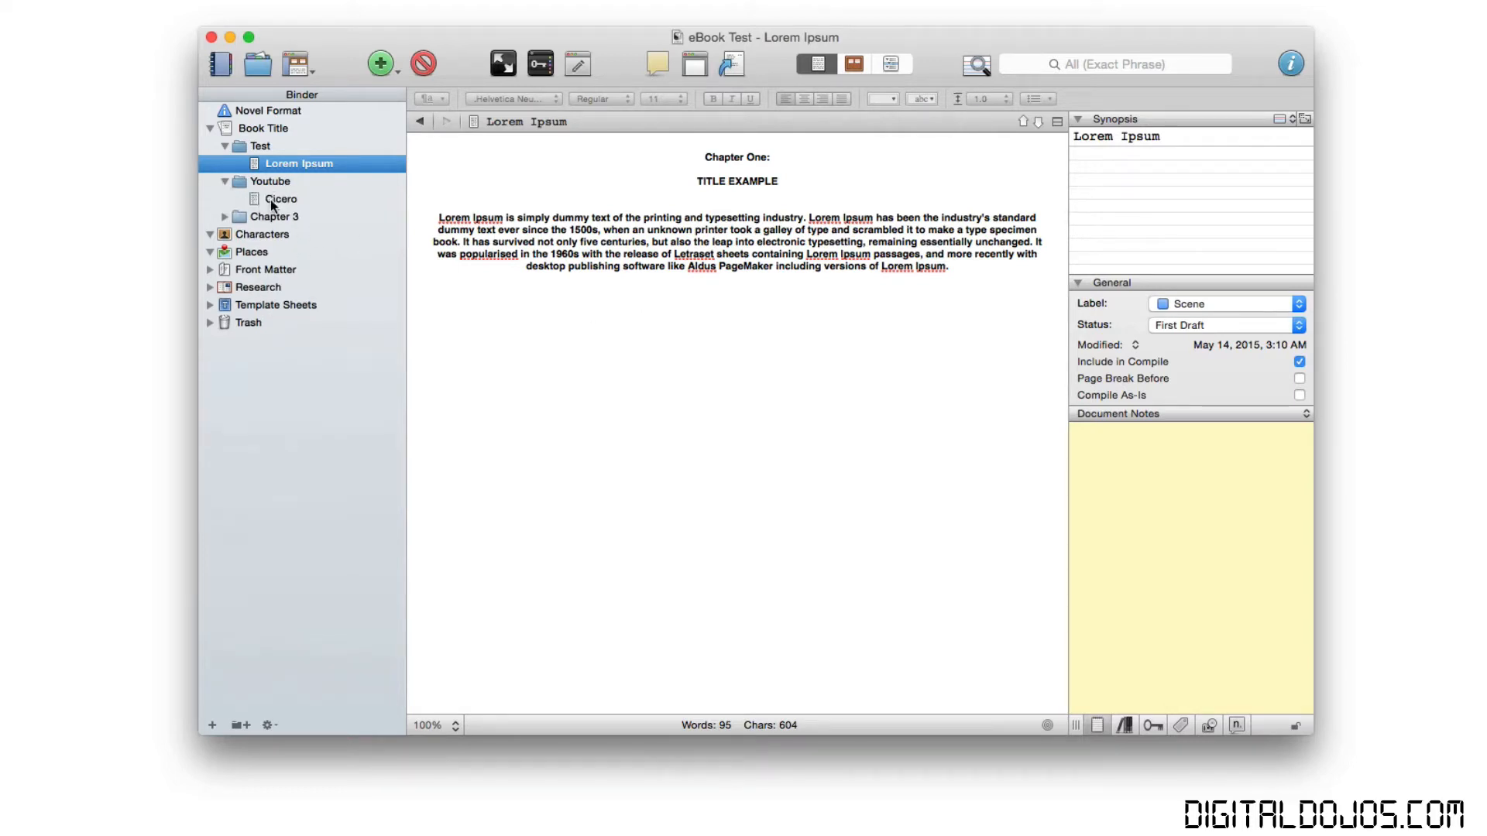
pyautogui.click(276, 217)
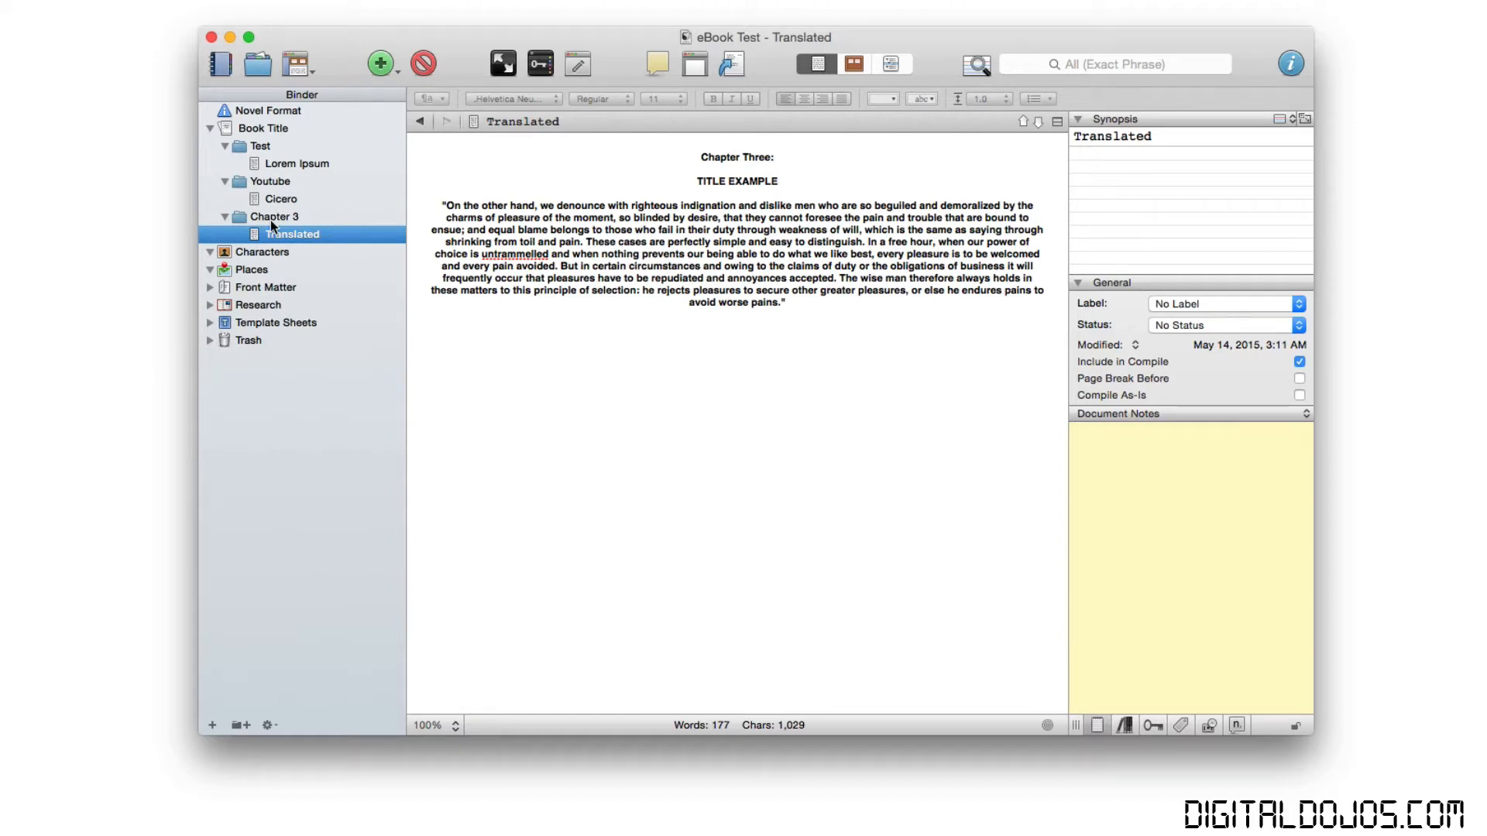
pyautogui.moveTo(299, 241)
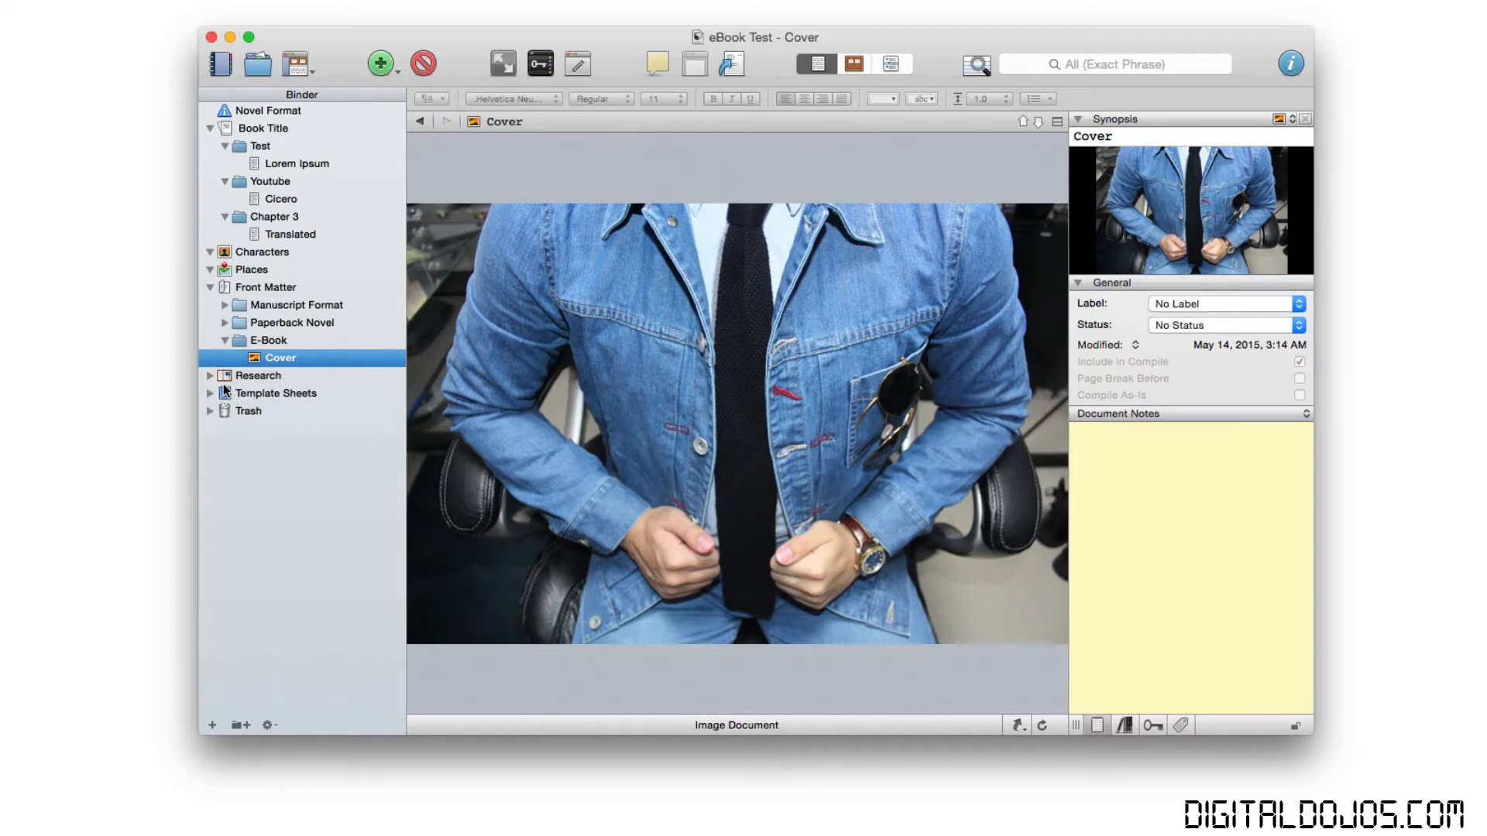
pyautogui.click(209, 375)
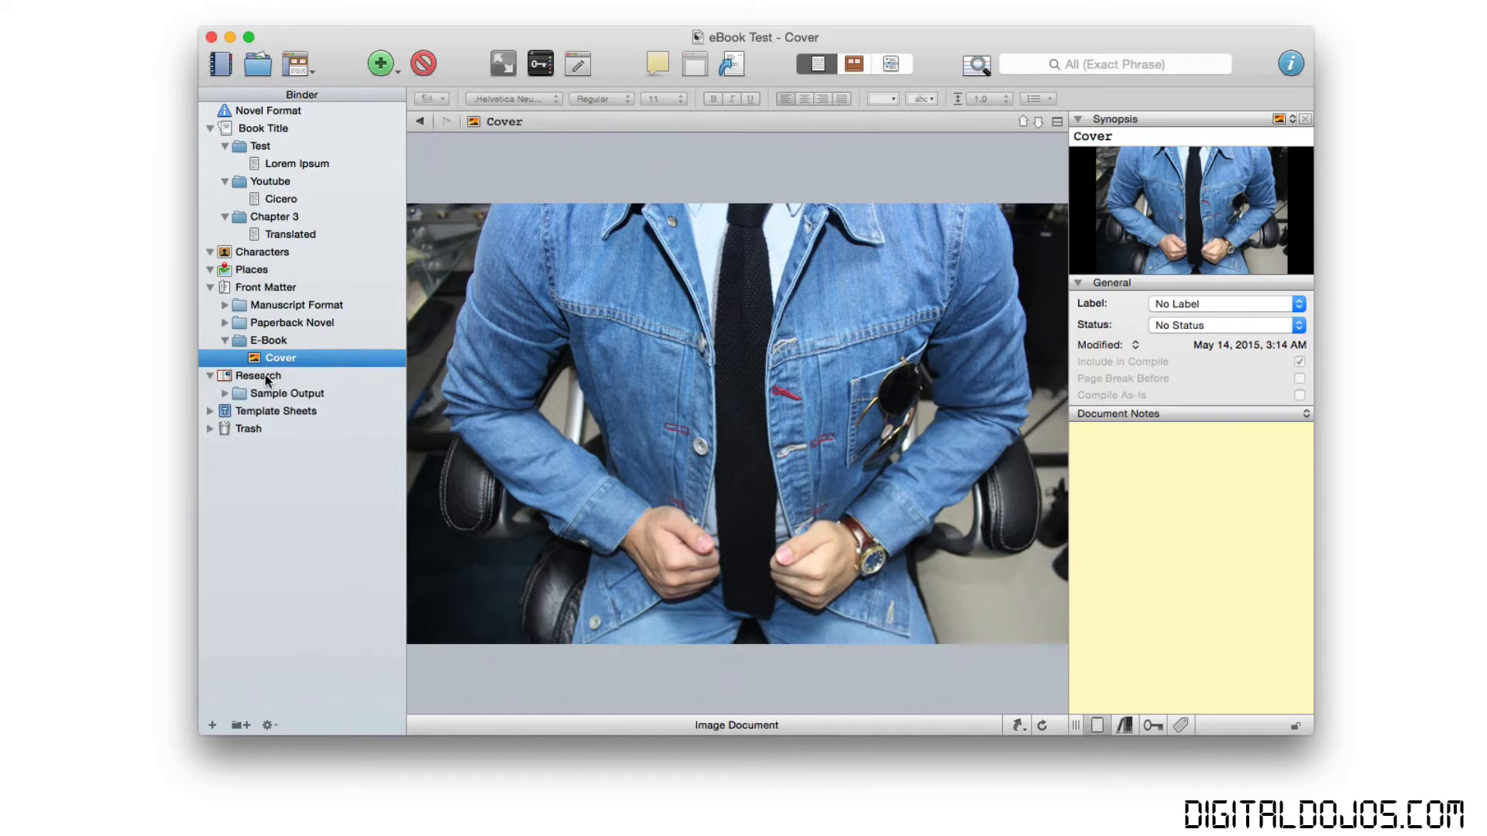
pyautogui.click(258, 375)
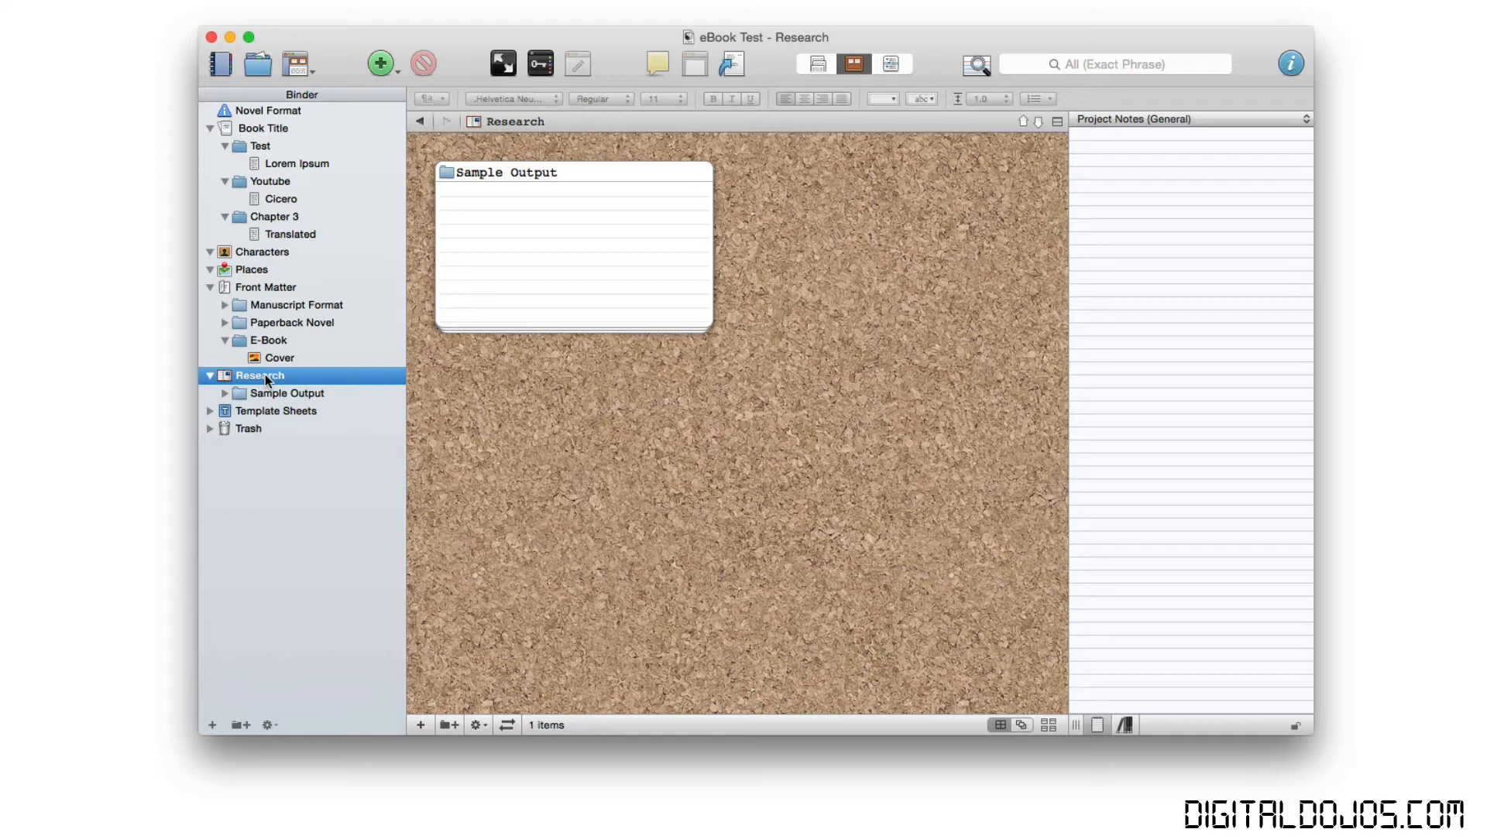
pyautogui.rightClick(261, 375)
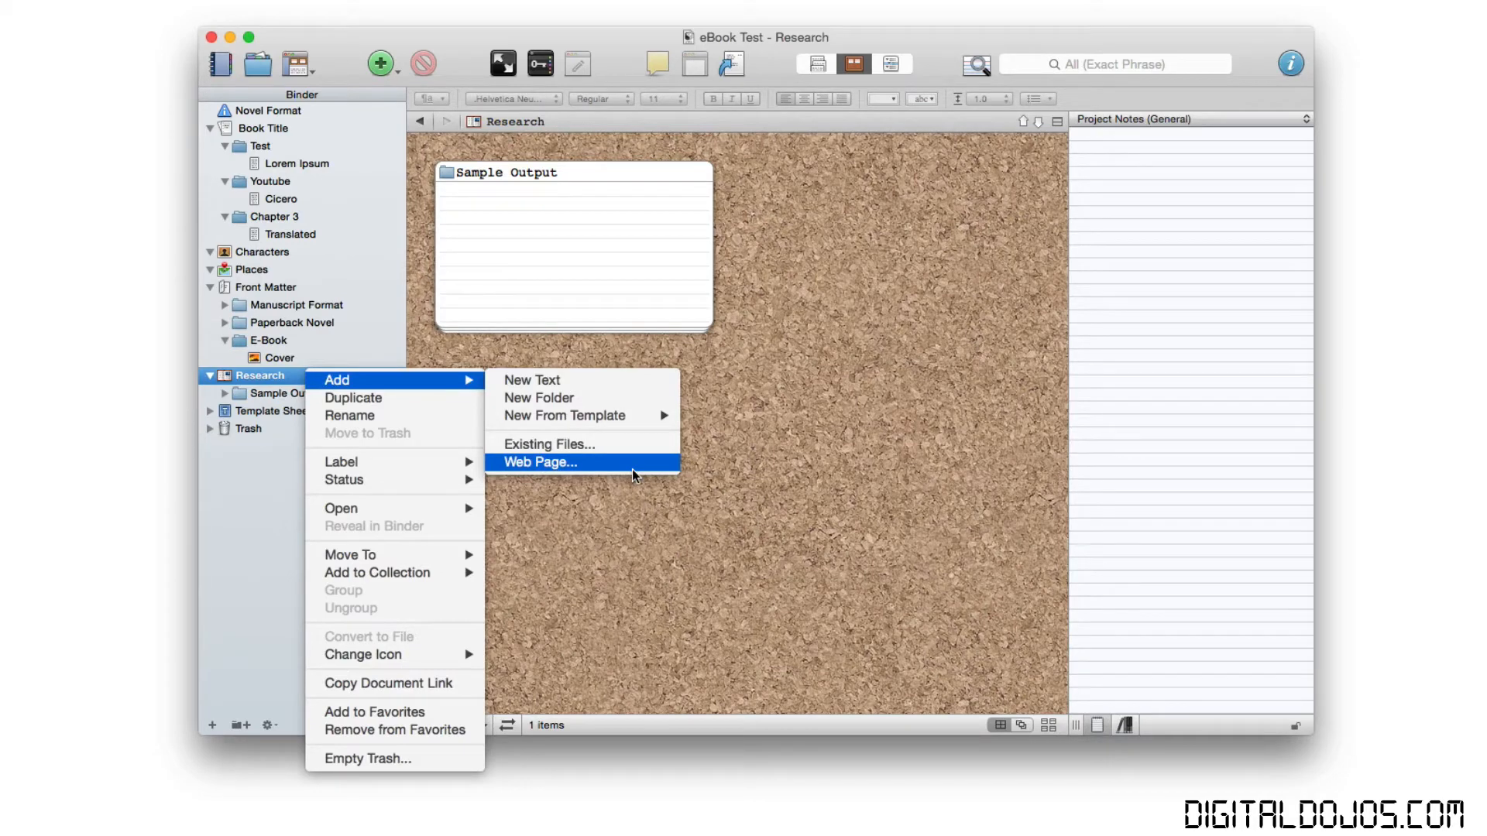
pyautogui.click(539, 463)
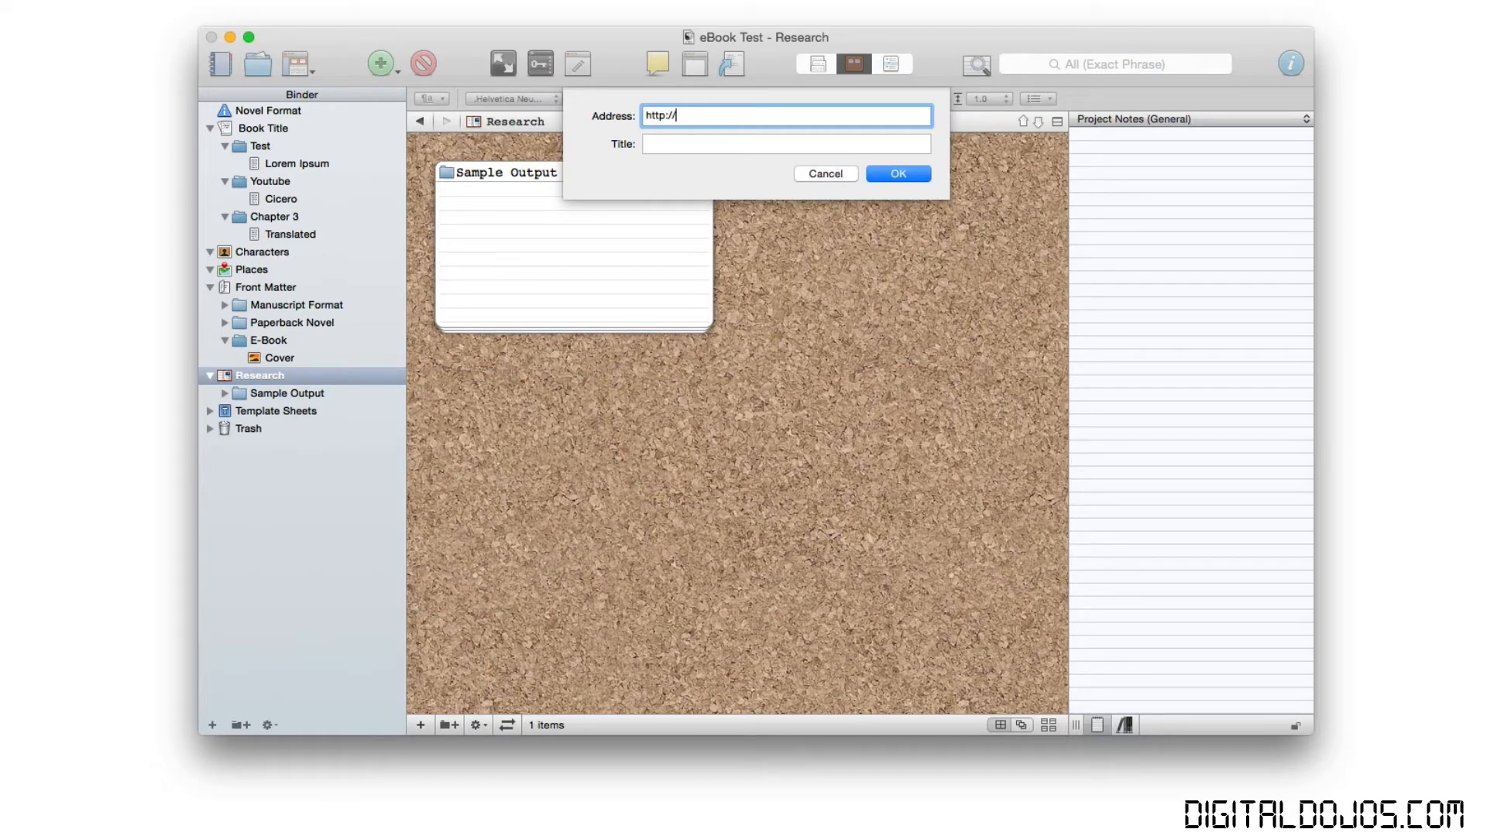
pyautogui.write('www.digital')
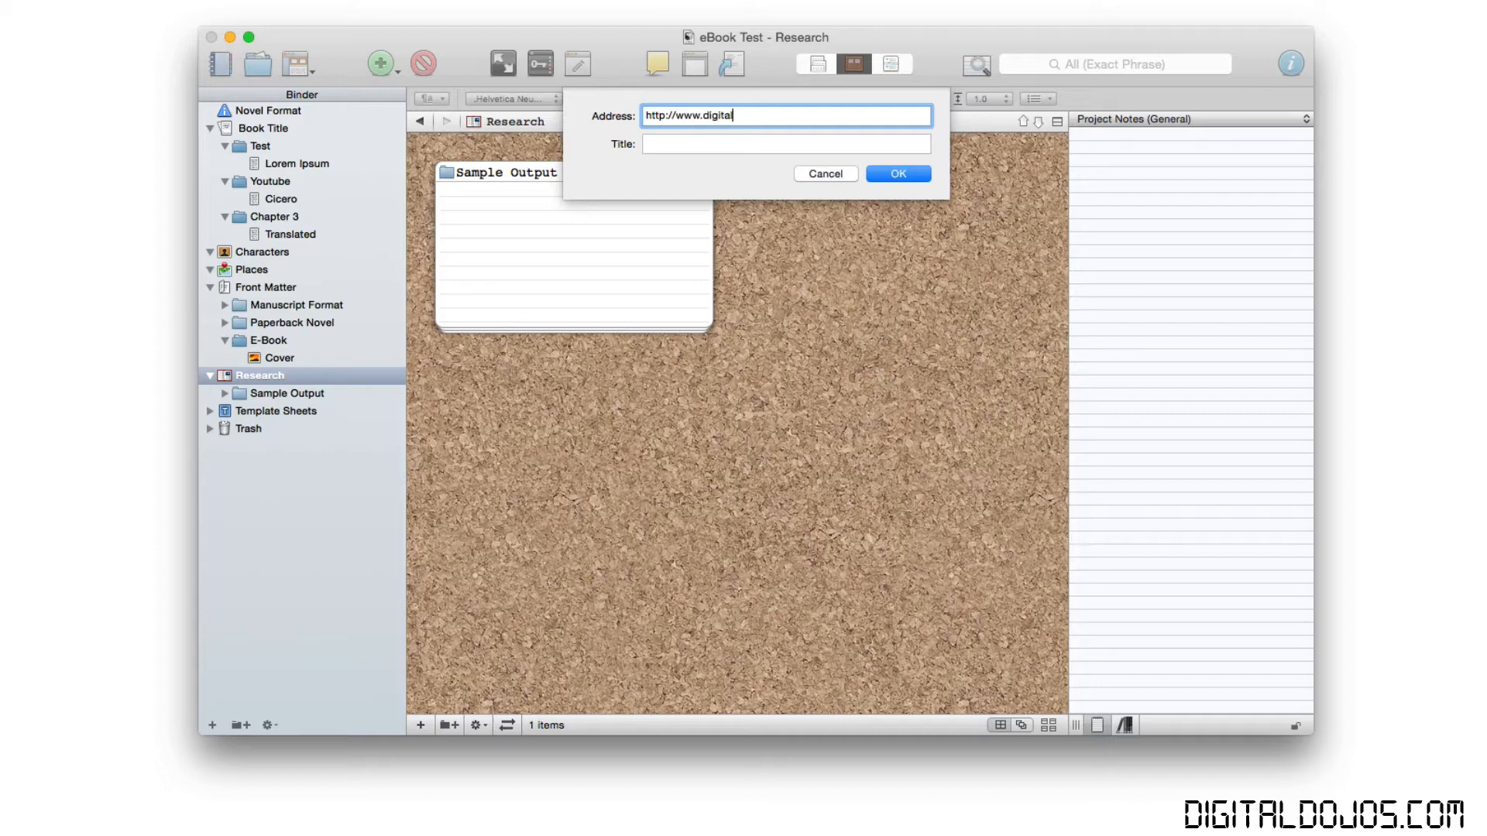
pyautogui.write('dojos.com')
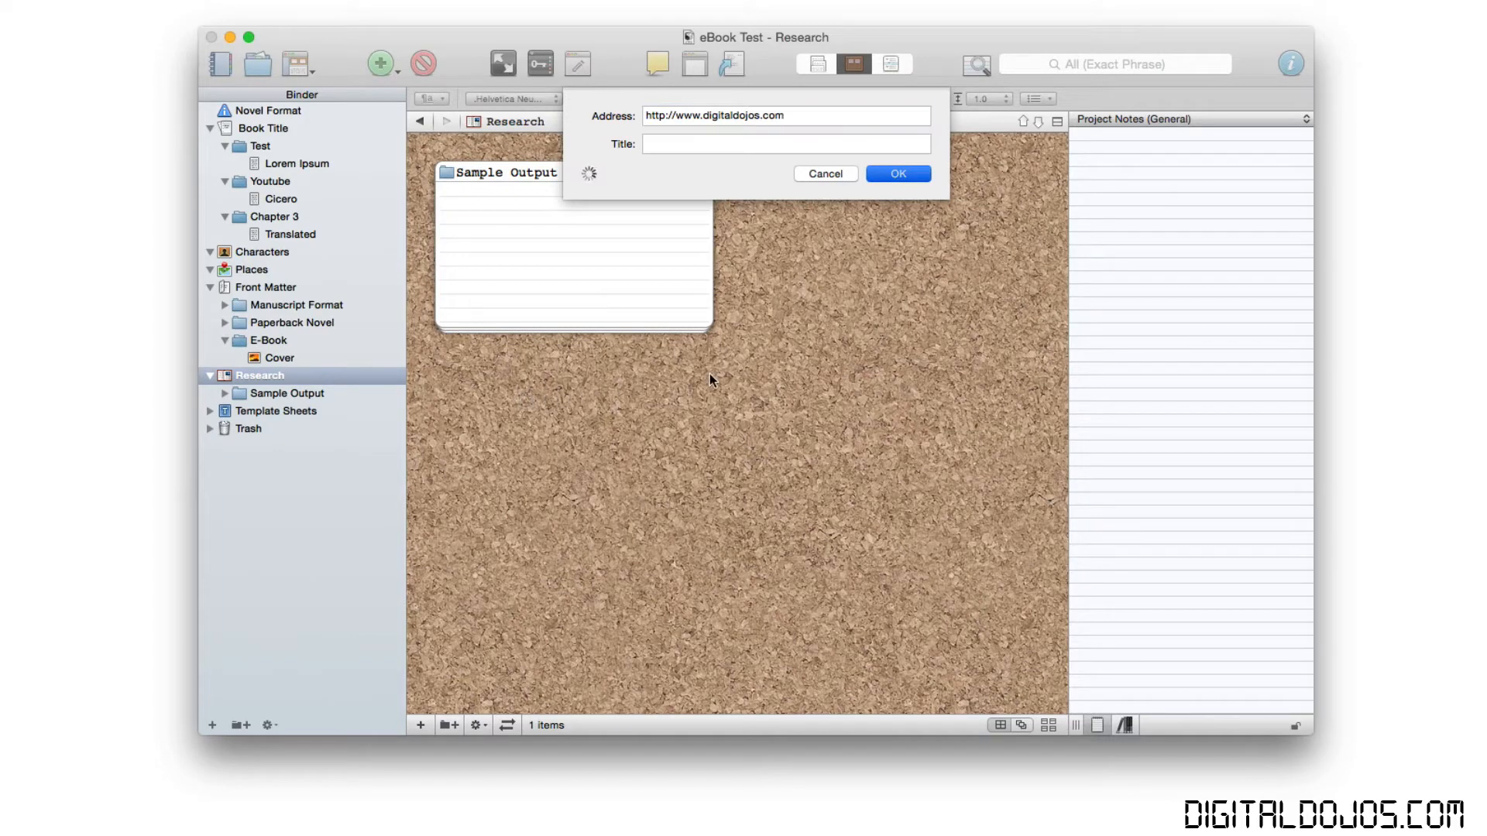
pyautogui.moveTo(756, 386)
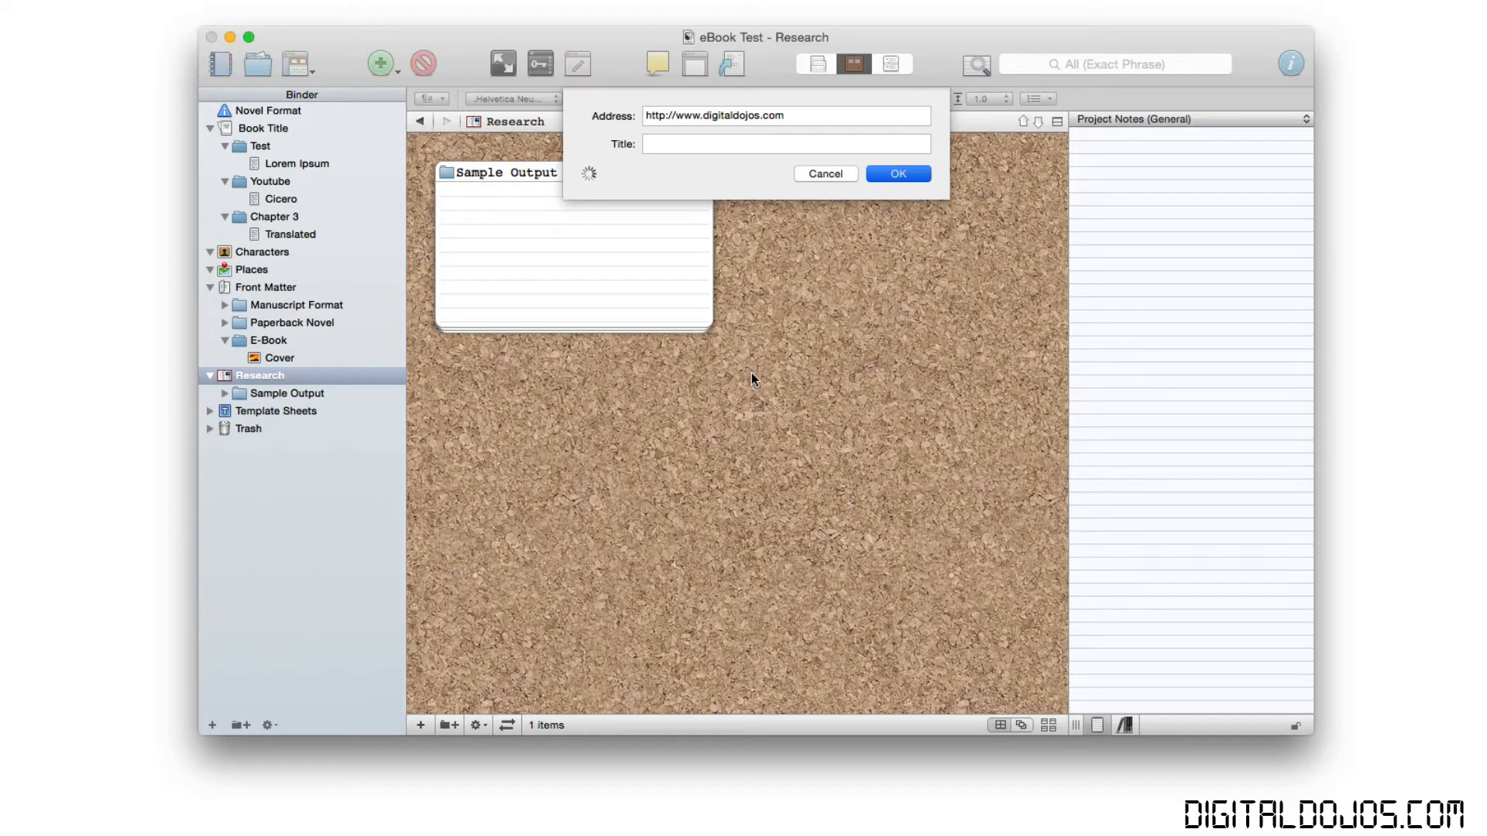
pyautogui.click(896, 173)
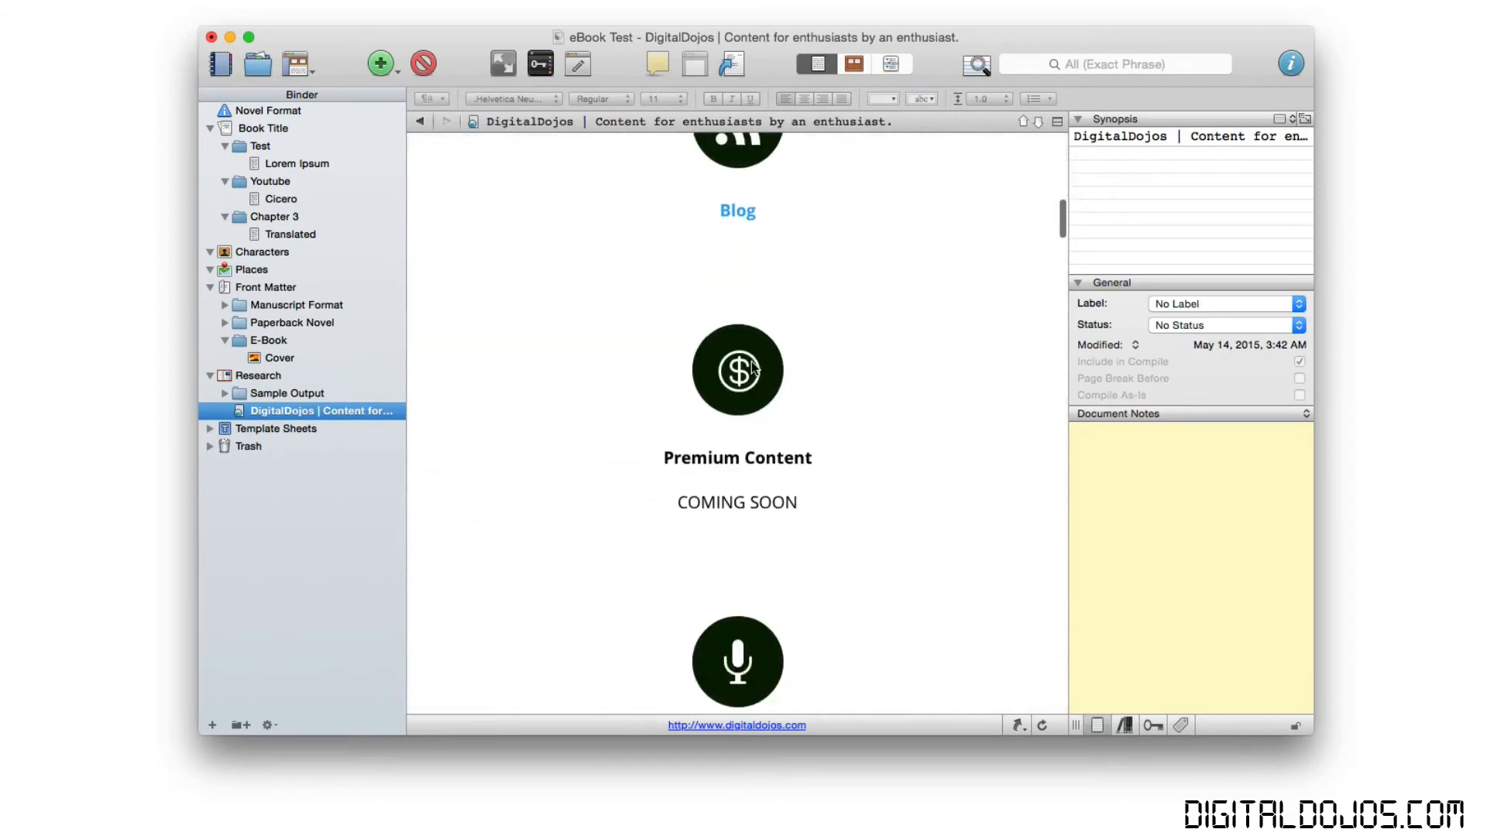
# Scroll the imported DigitalDojos page, then return to the Cicero document.
pyautogui.scroll(-3)
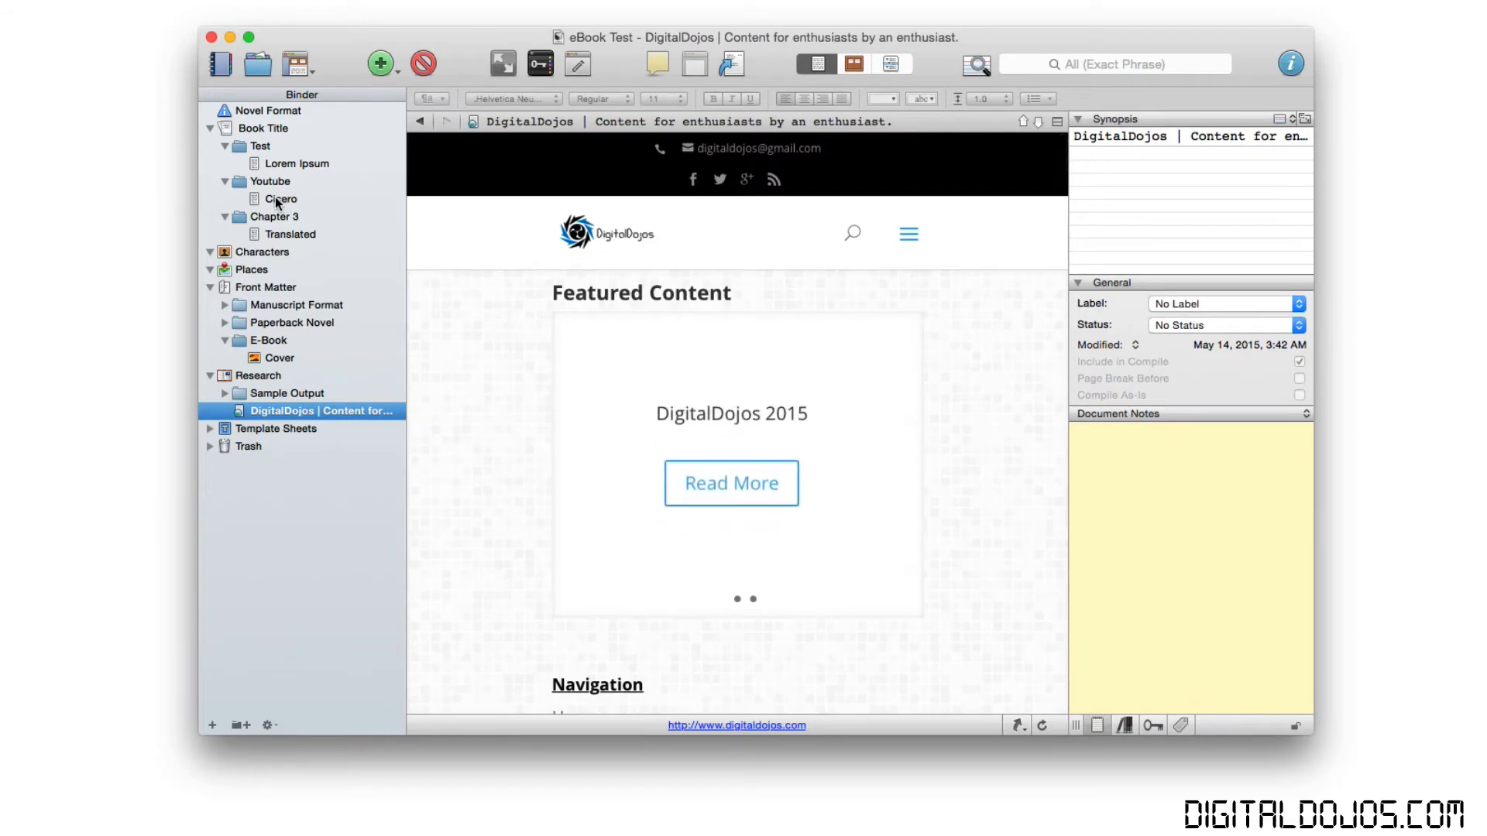
pyautogui.click(280, 200)
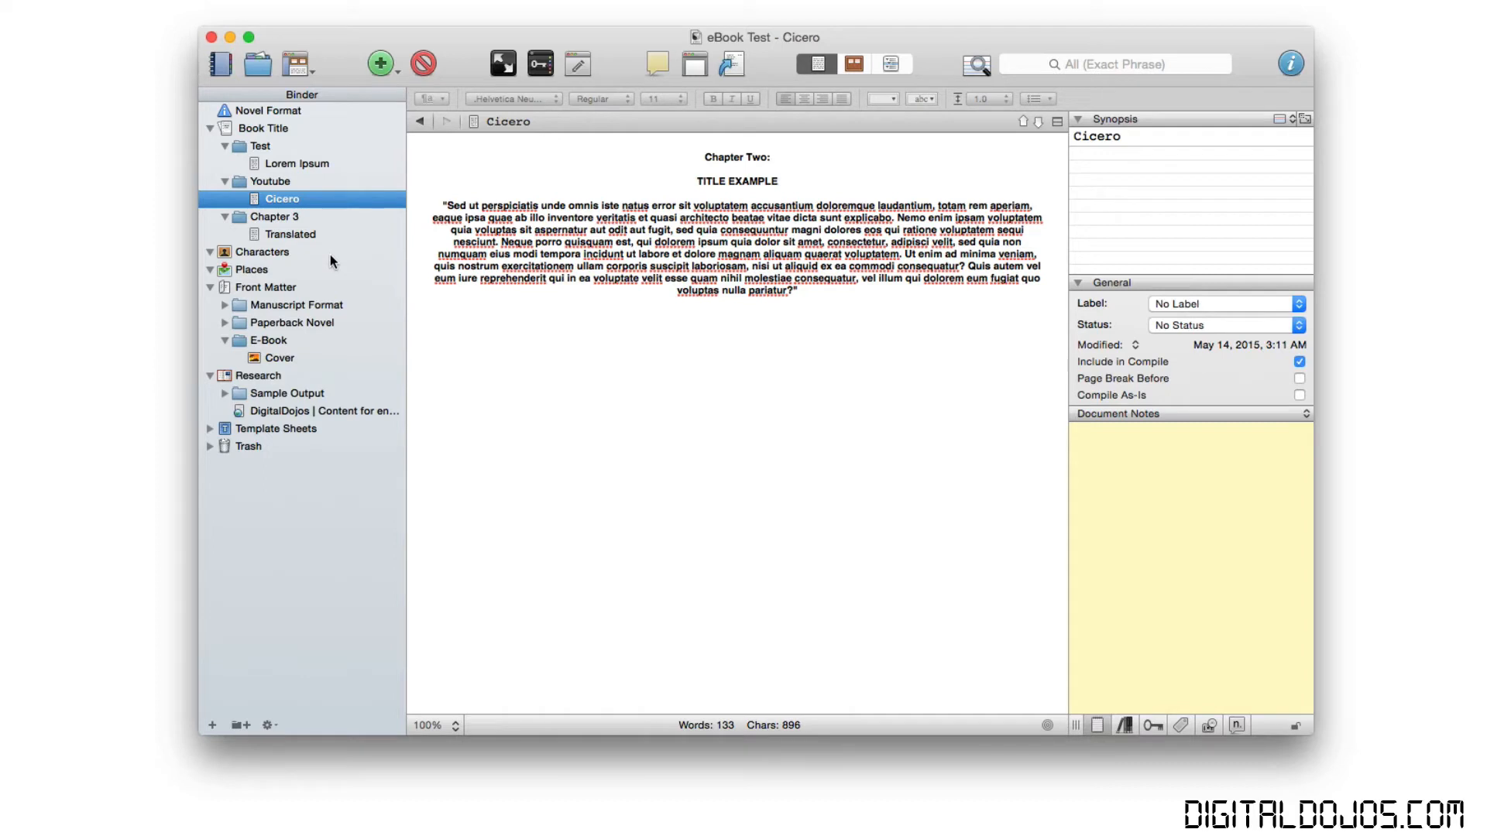
# Collapse Research, reposition the project window and bring up the Compile settings.
pyautogui.click(209, 375)
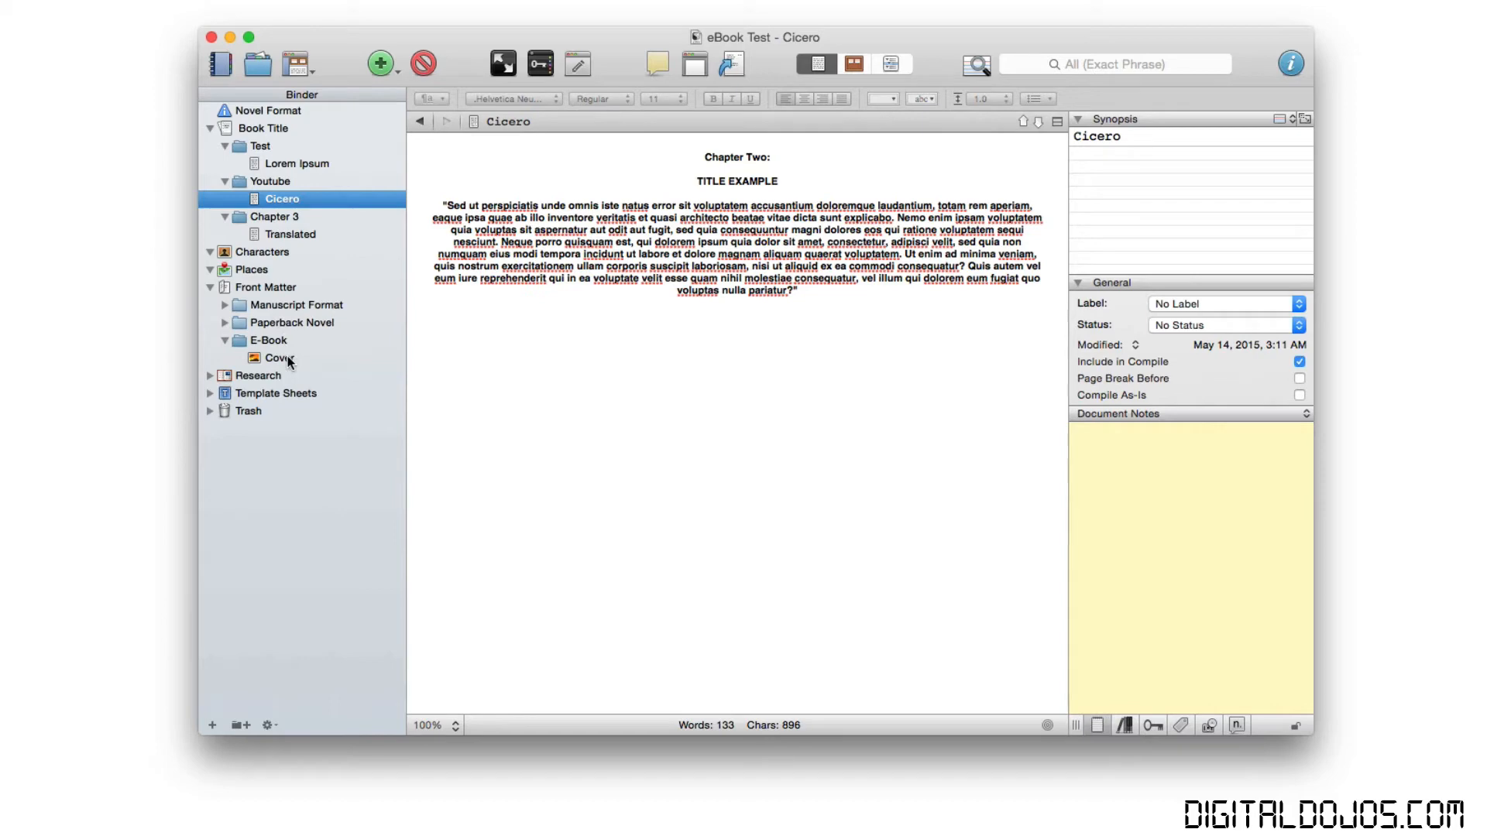
pyautogui.moveTo(756, 37); pyautogui.dragTo(931, 118)
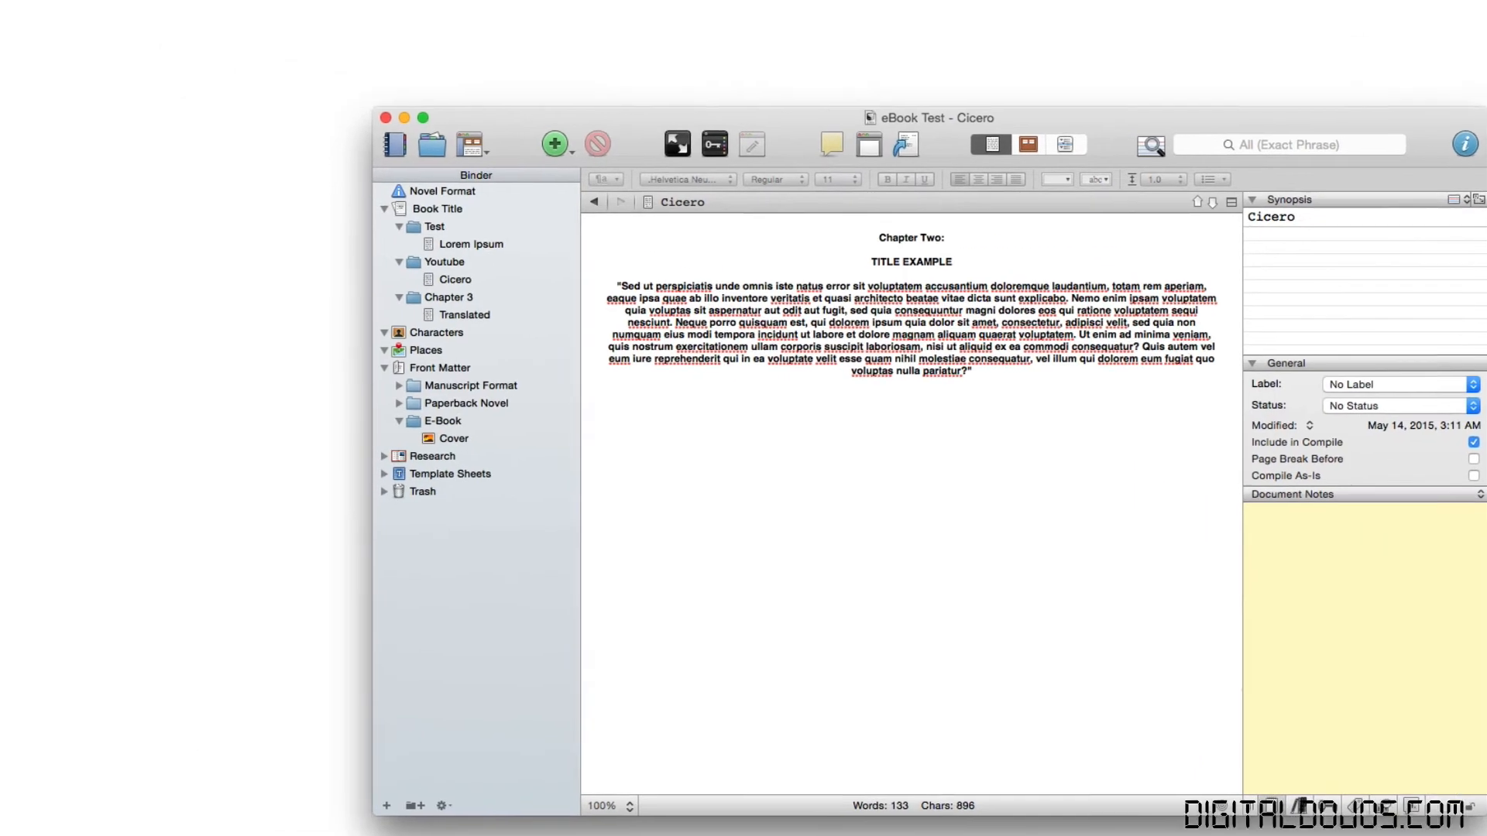
pyautogui.click(131, 11)
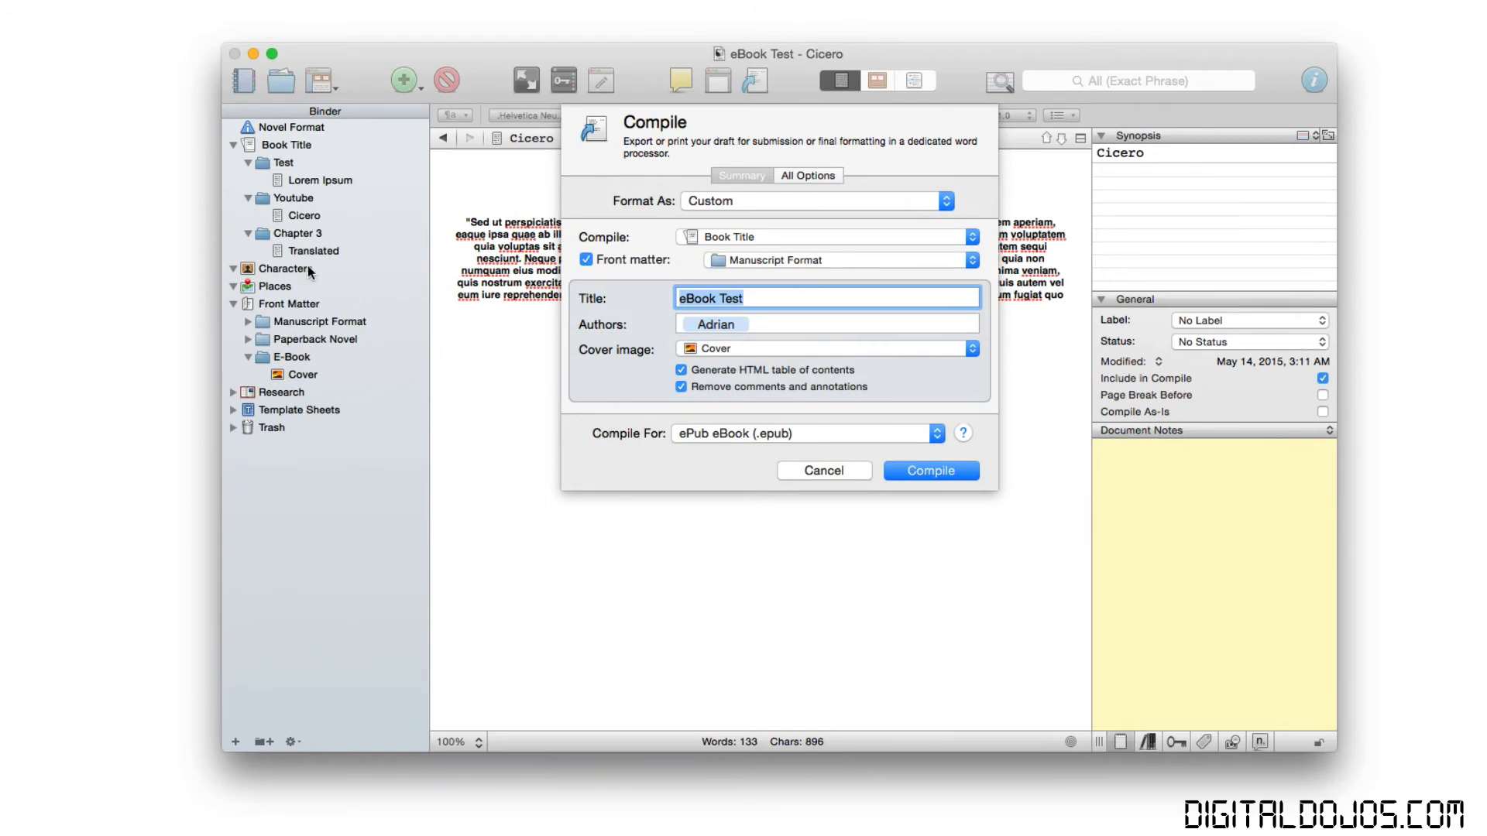
pyautogui.click(805, 434)
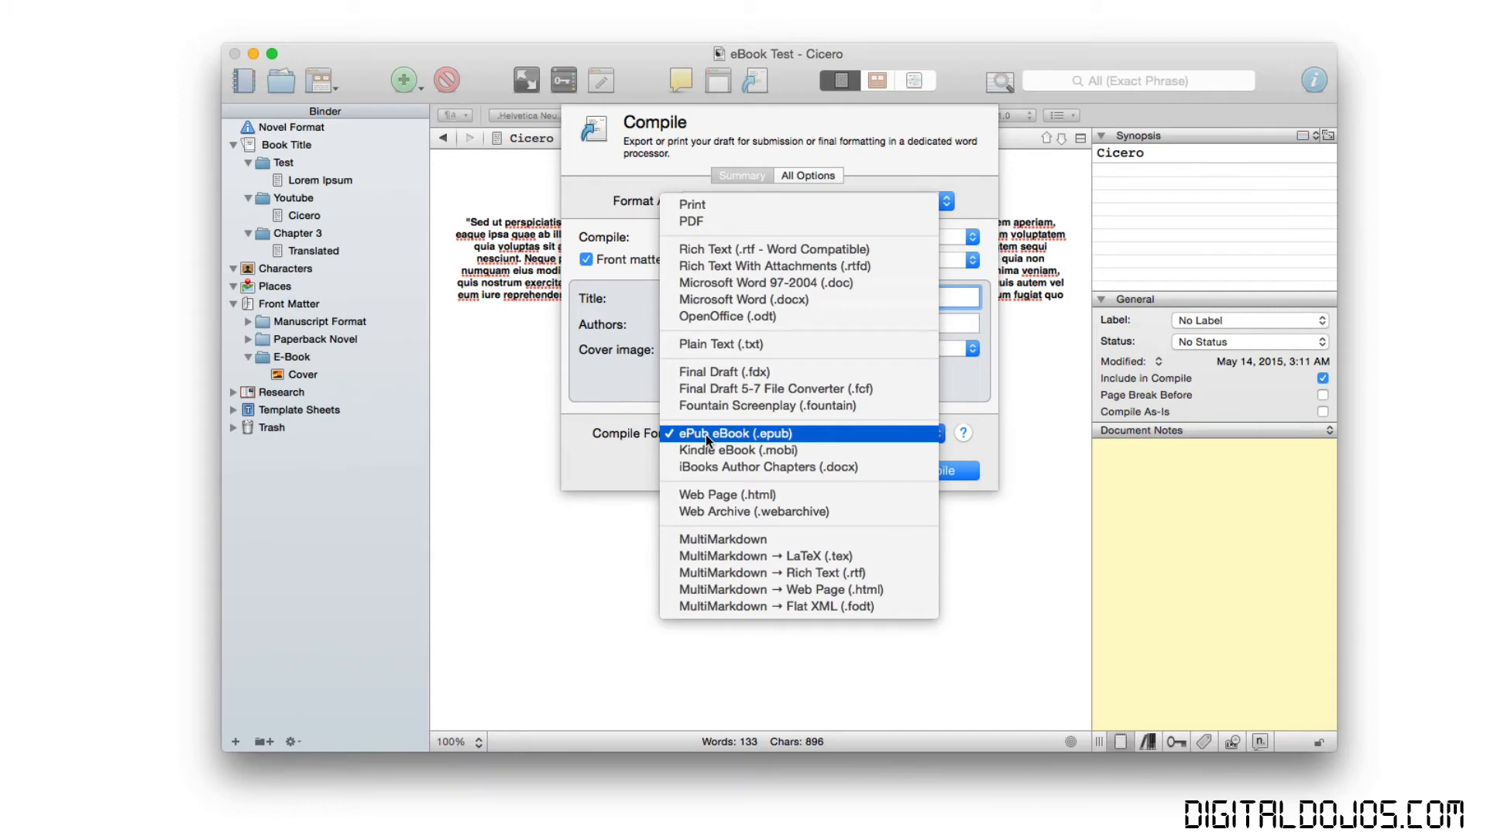
pyautogui.moveTo(737, 450)
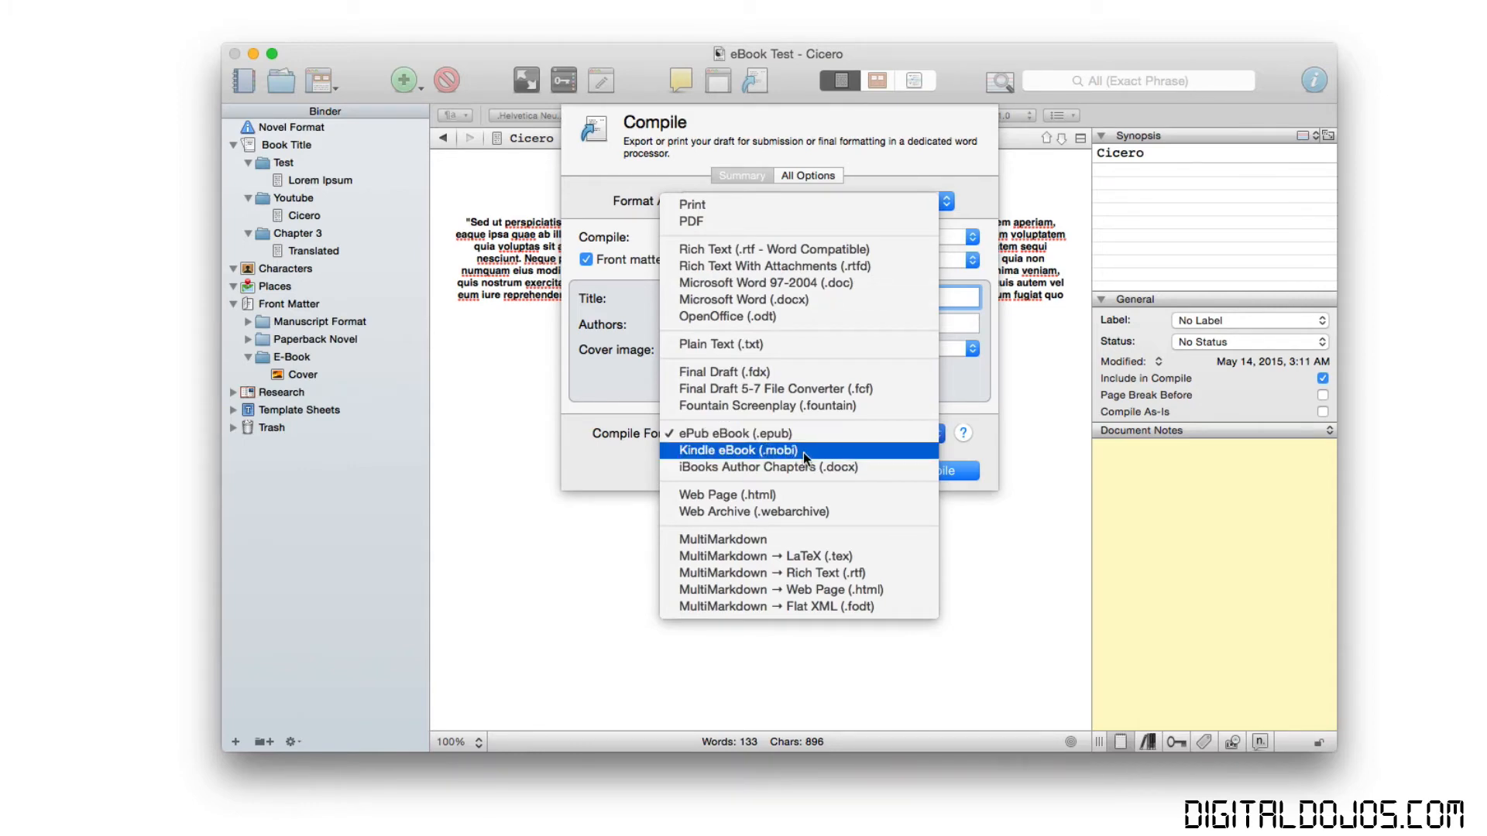
pyautogui.moveTo(768, 466)
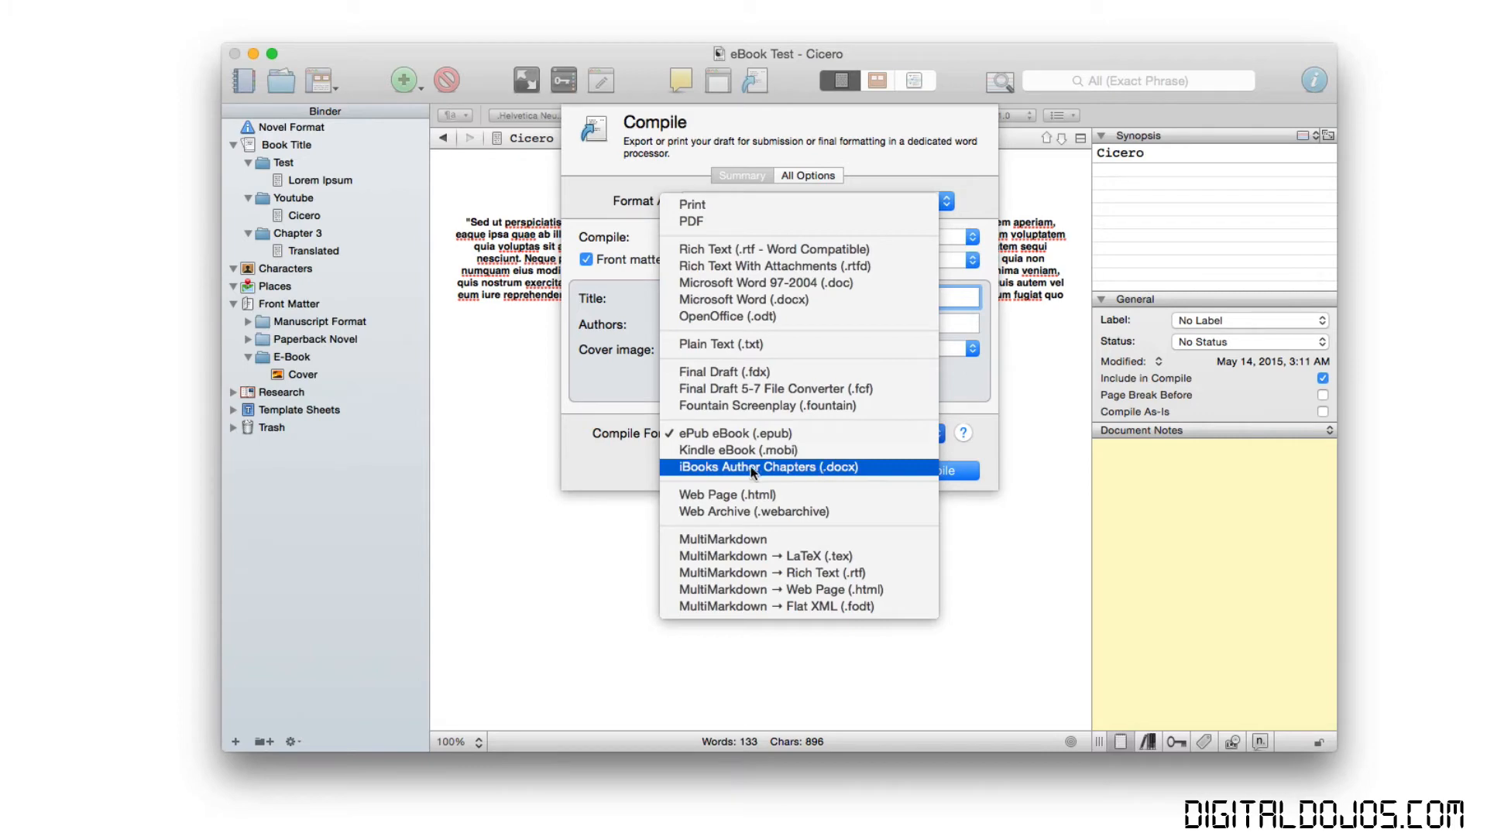
pyautogui.moveTo(851, 482)
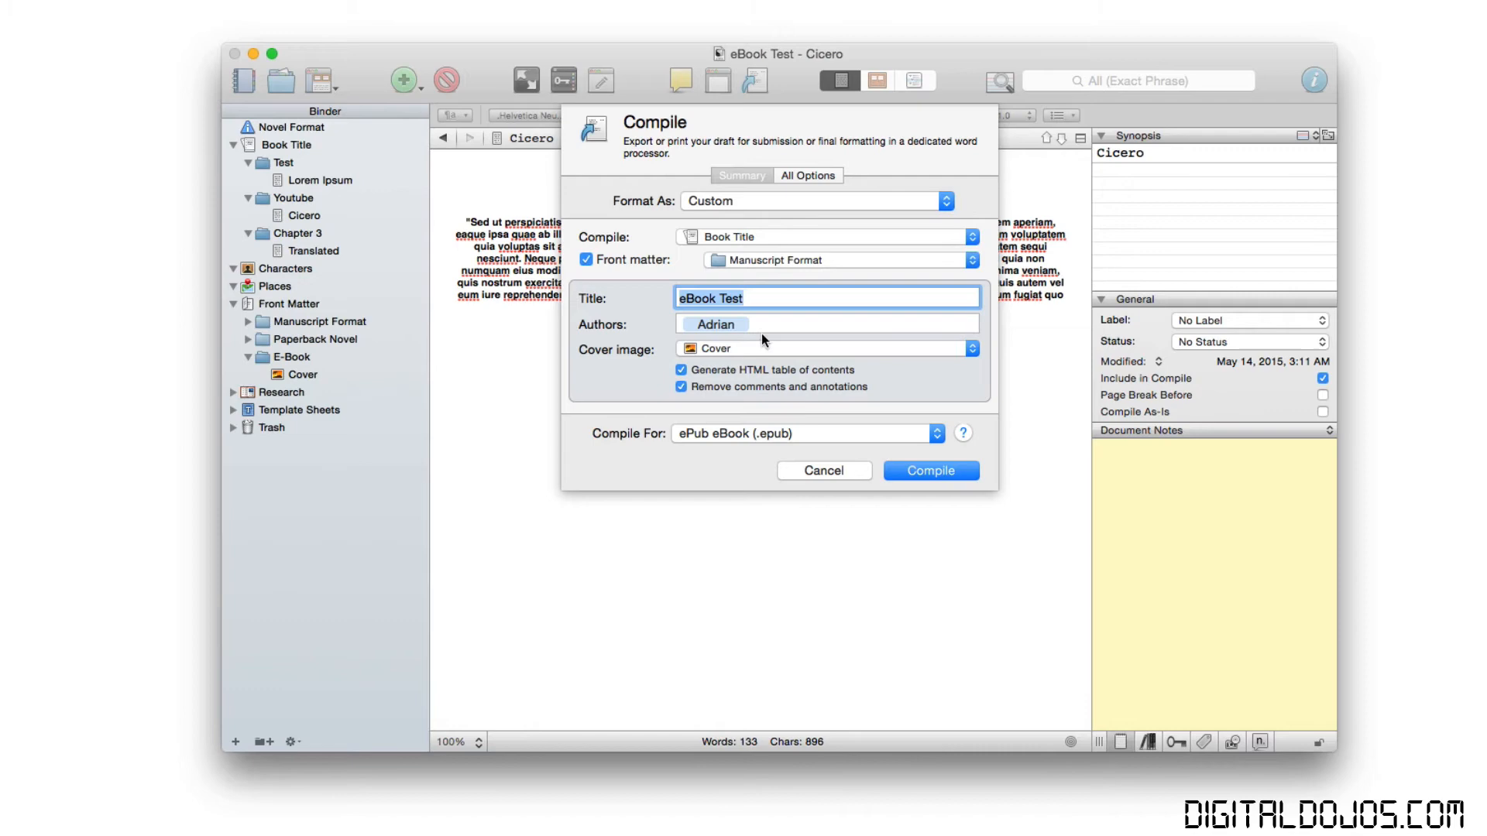
pyautogui.click(826, 349)
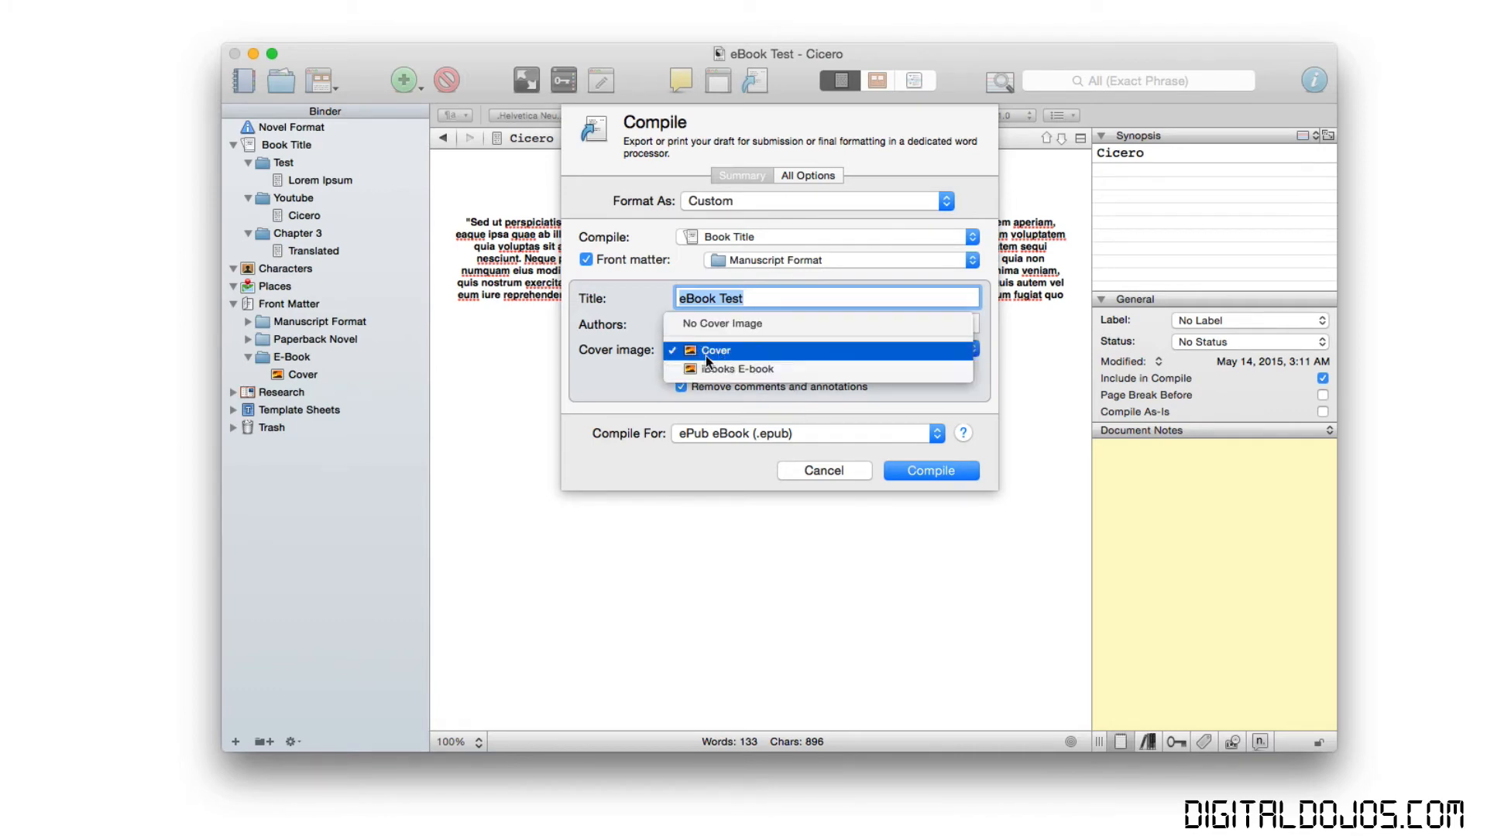
pyautogui.moveTo(804, 398)
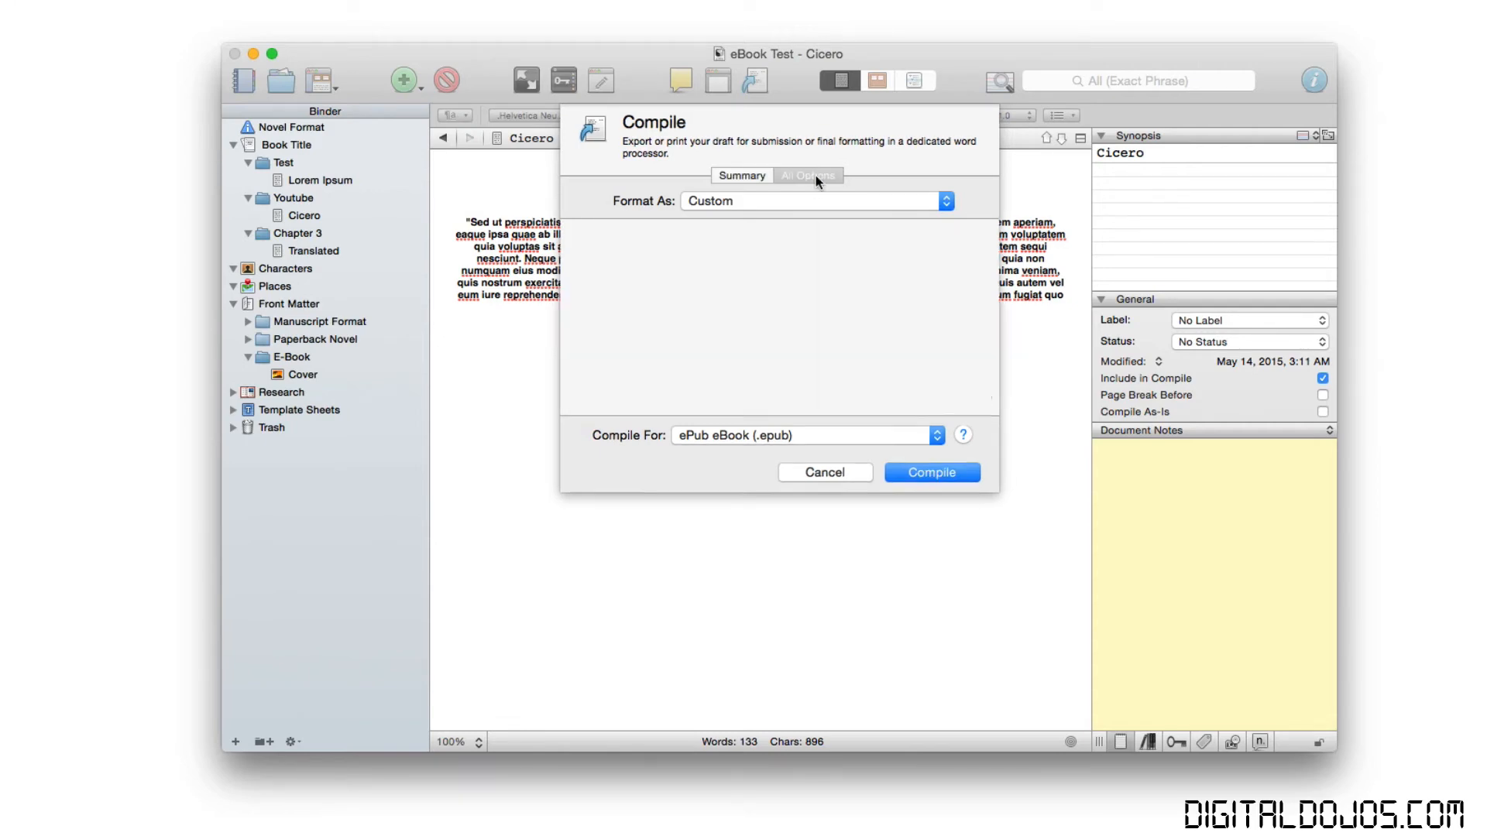
# Expand the full compile options and review Separators, keeping Custom text and Section break folder separators.
pyautogui.click(809, 175)
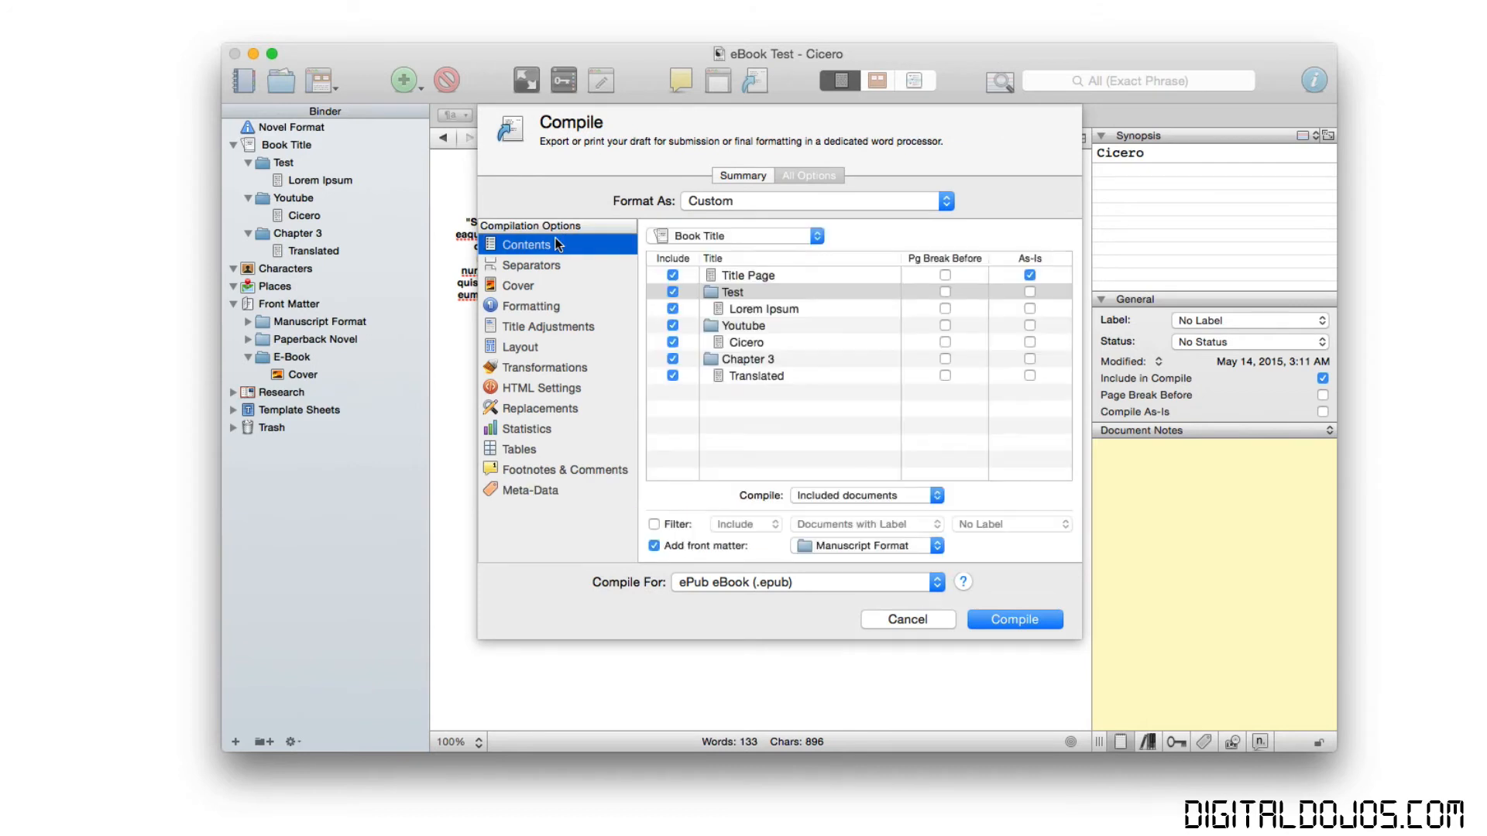
pyautogui.moveTo(589, 268)
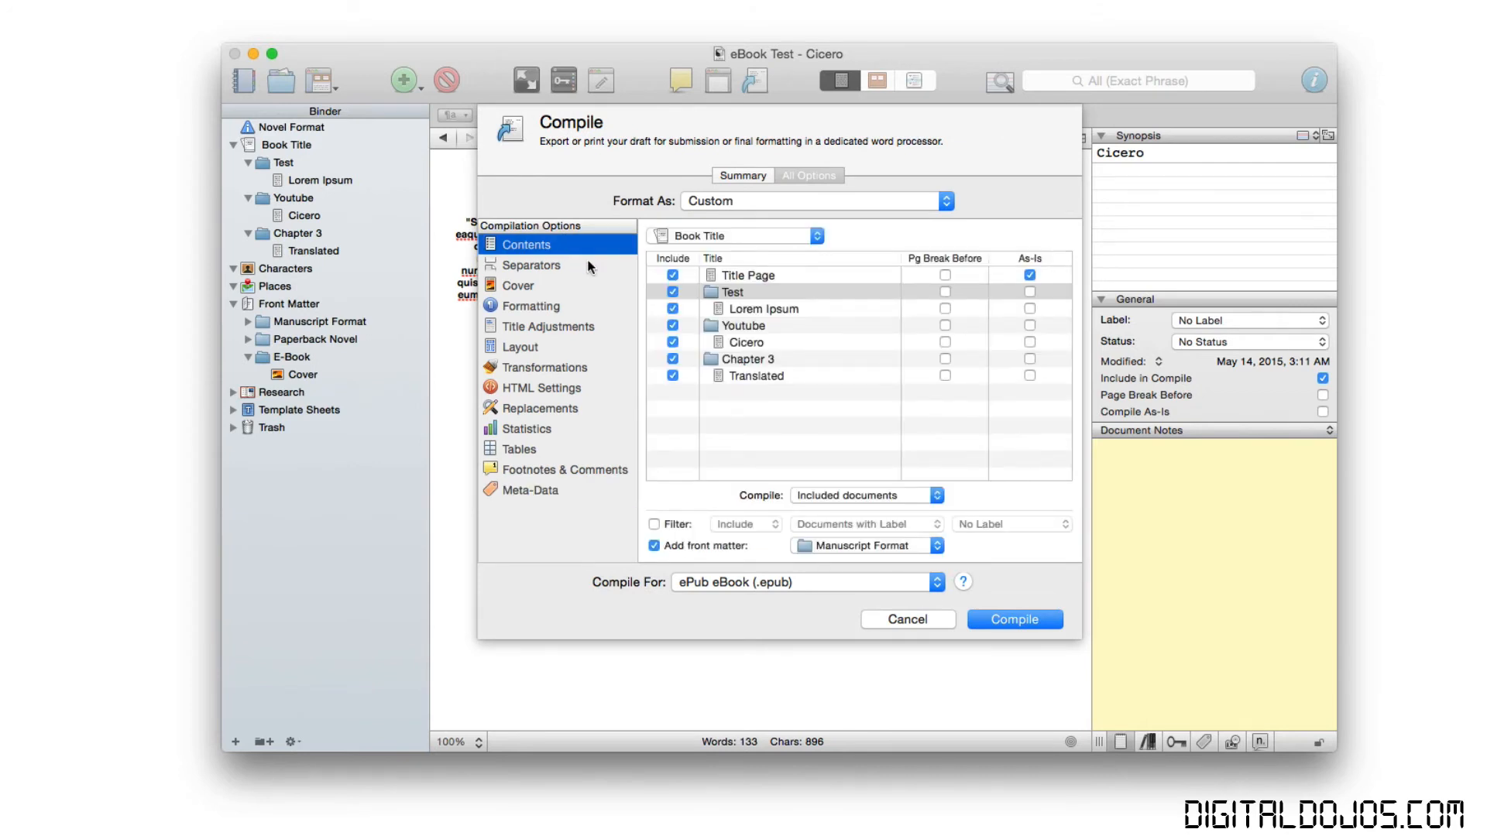
pyautogui.moveTo(971, 324)
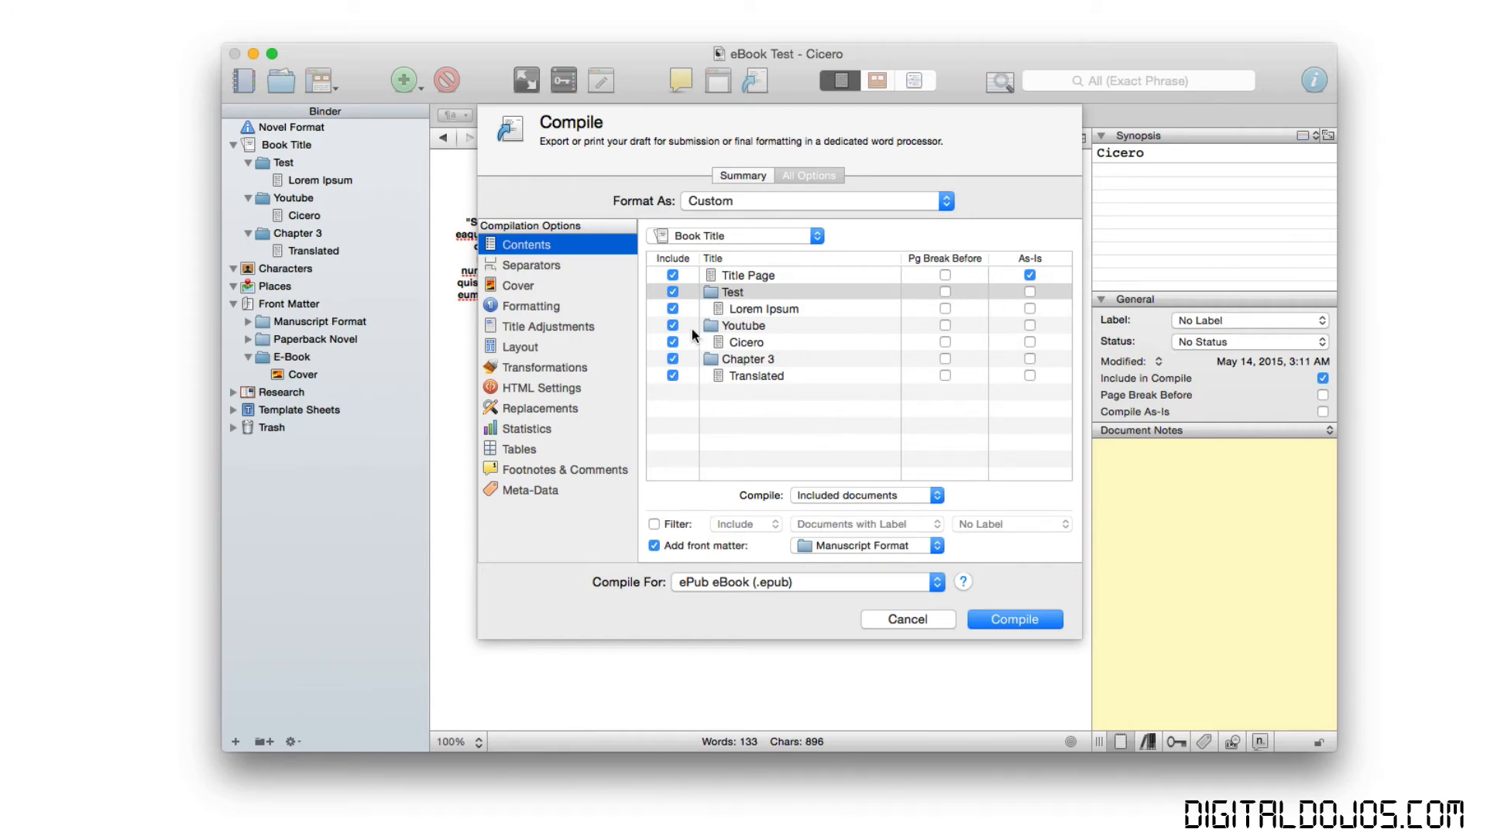
pyautogui.click(533, 265)
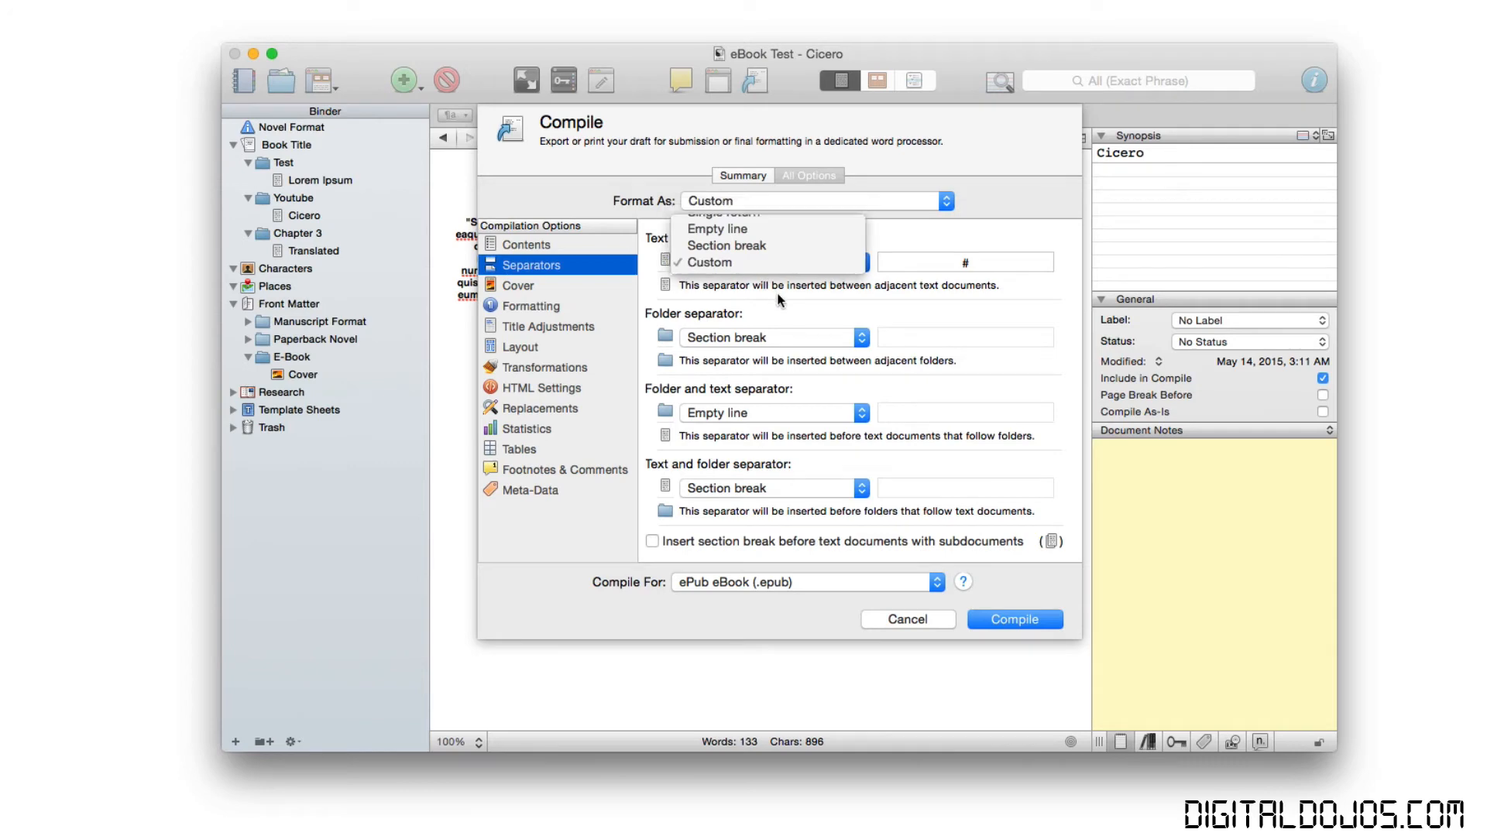
pyautogui.click(709, 261)
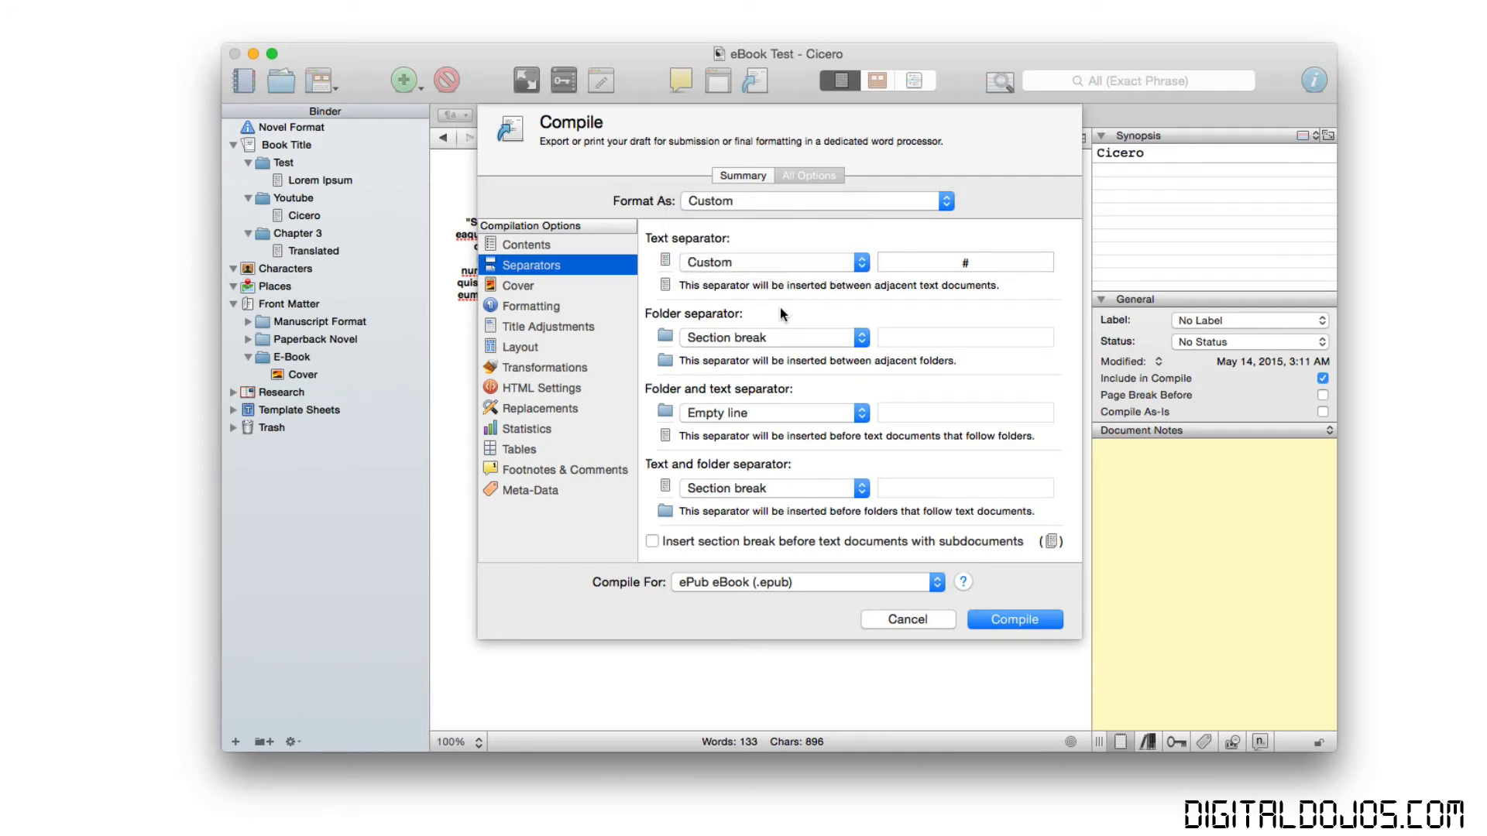
pyautogui.moveTo(778, 343)
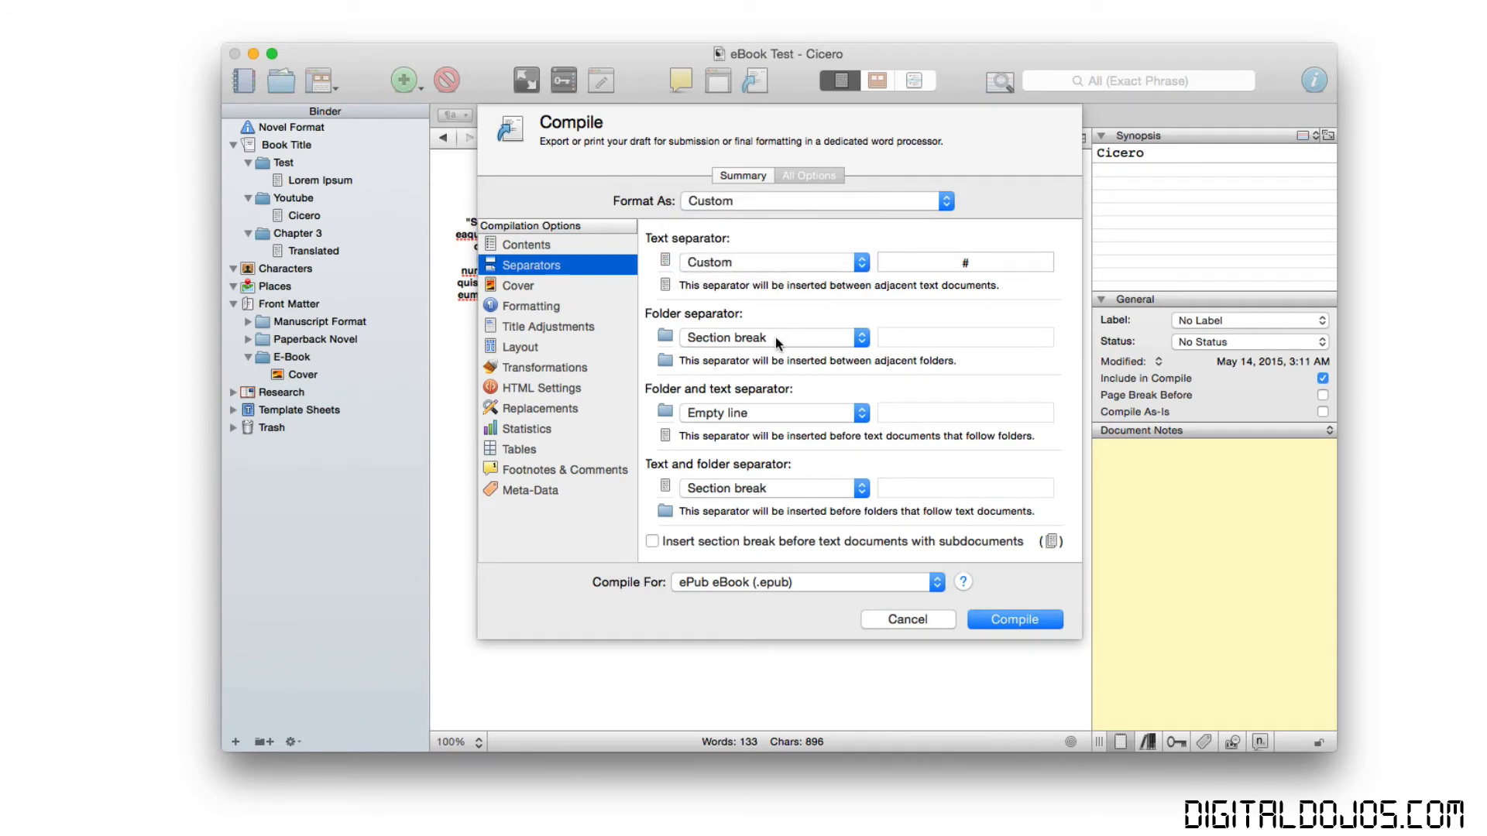
pyautogui.click(770, 337)
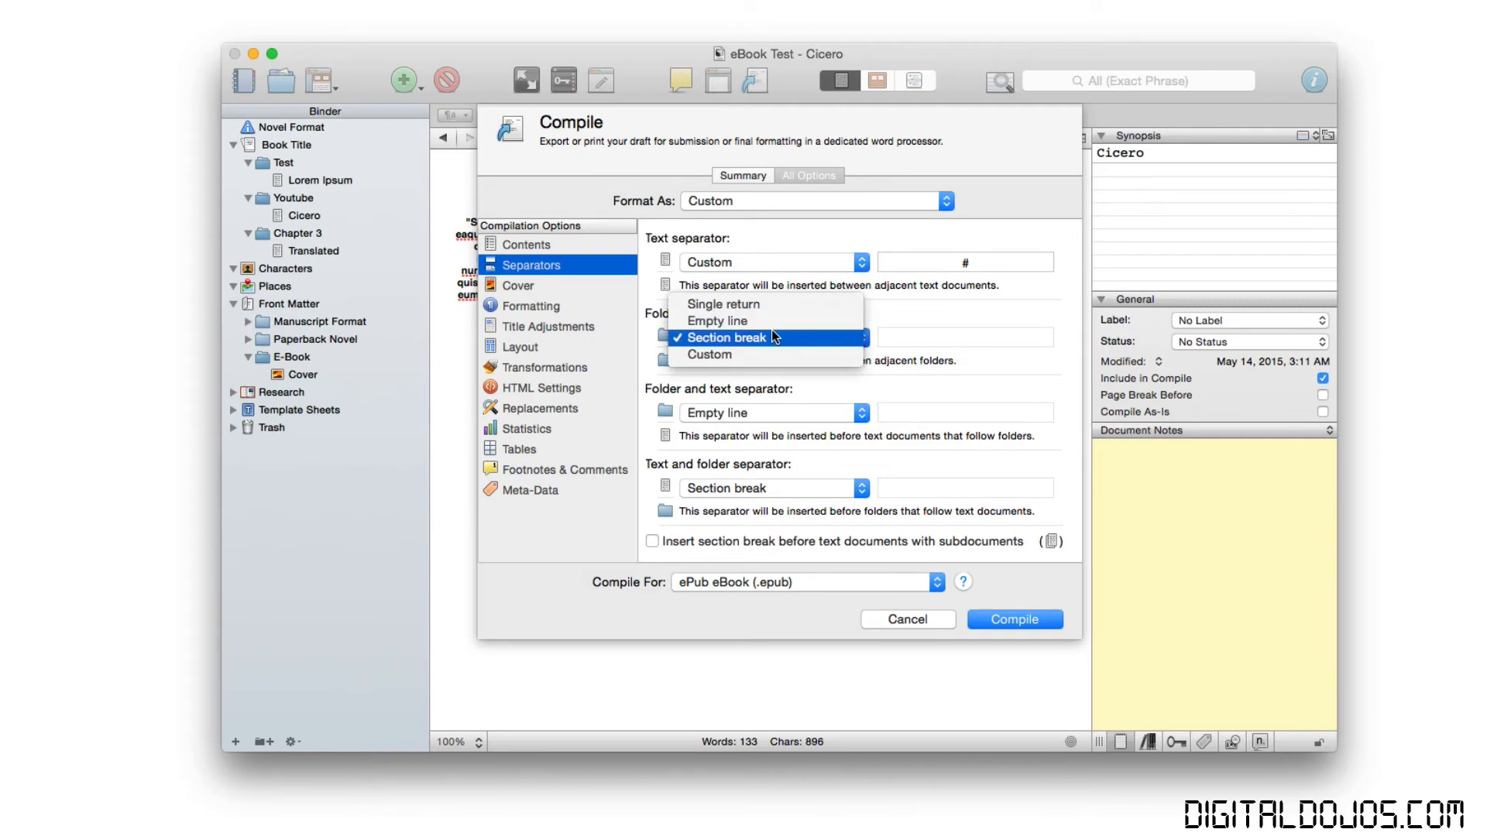
pyautogui.click(726, 337)
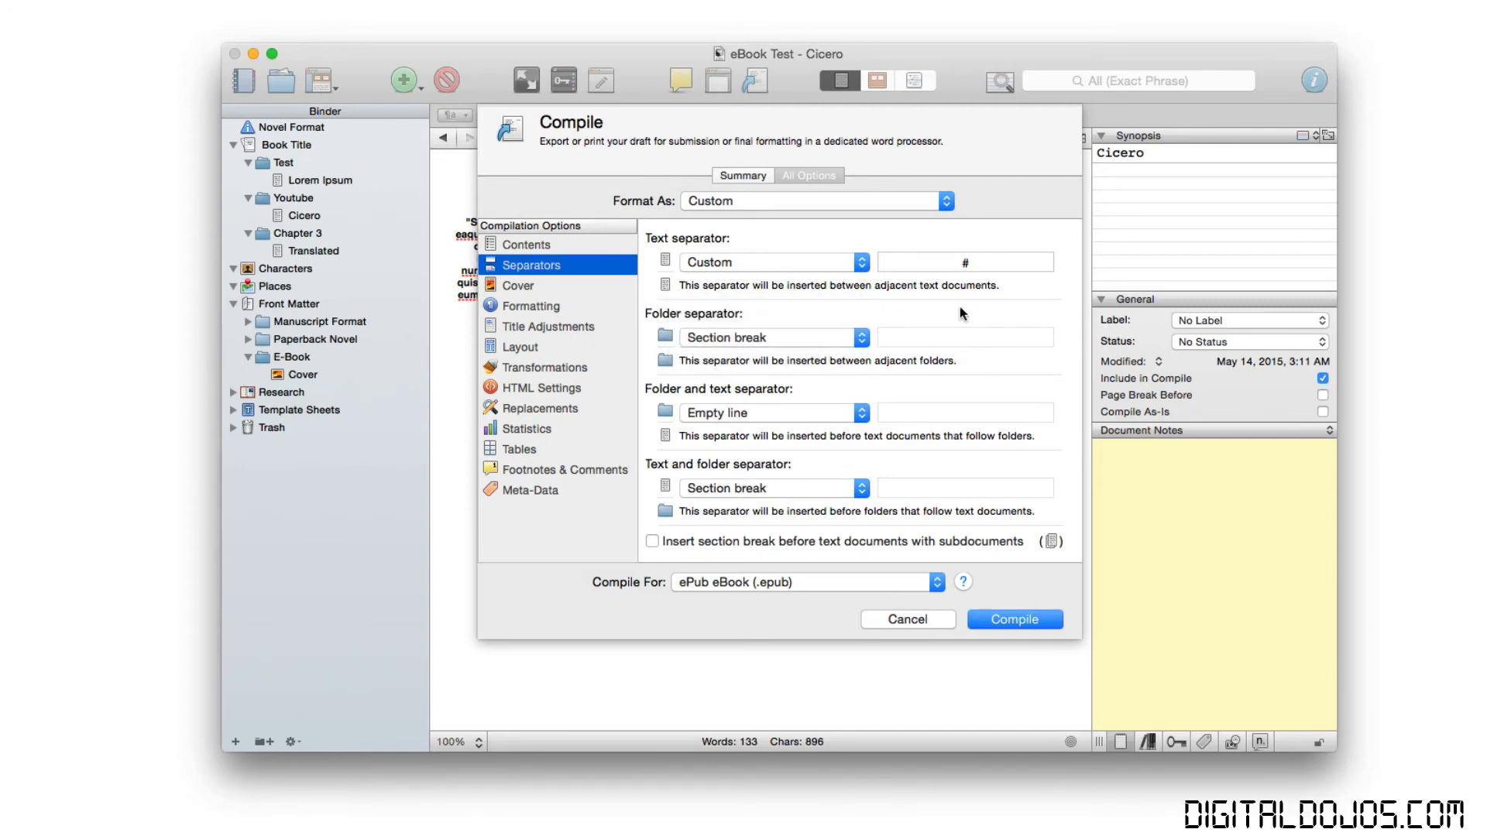
# Check the e-book cover image, then view the per-section Formatting settings with the Chapter One preview.
pyautogui.click(518, 285)
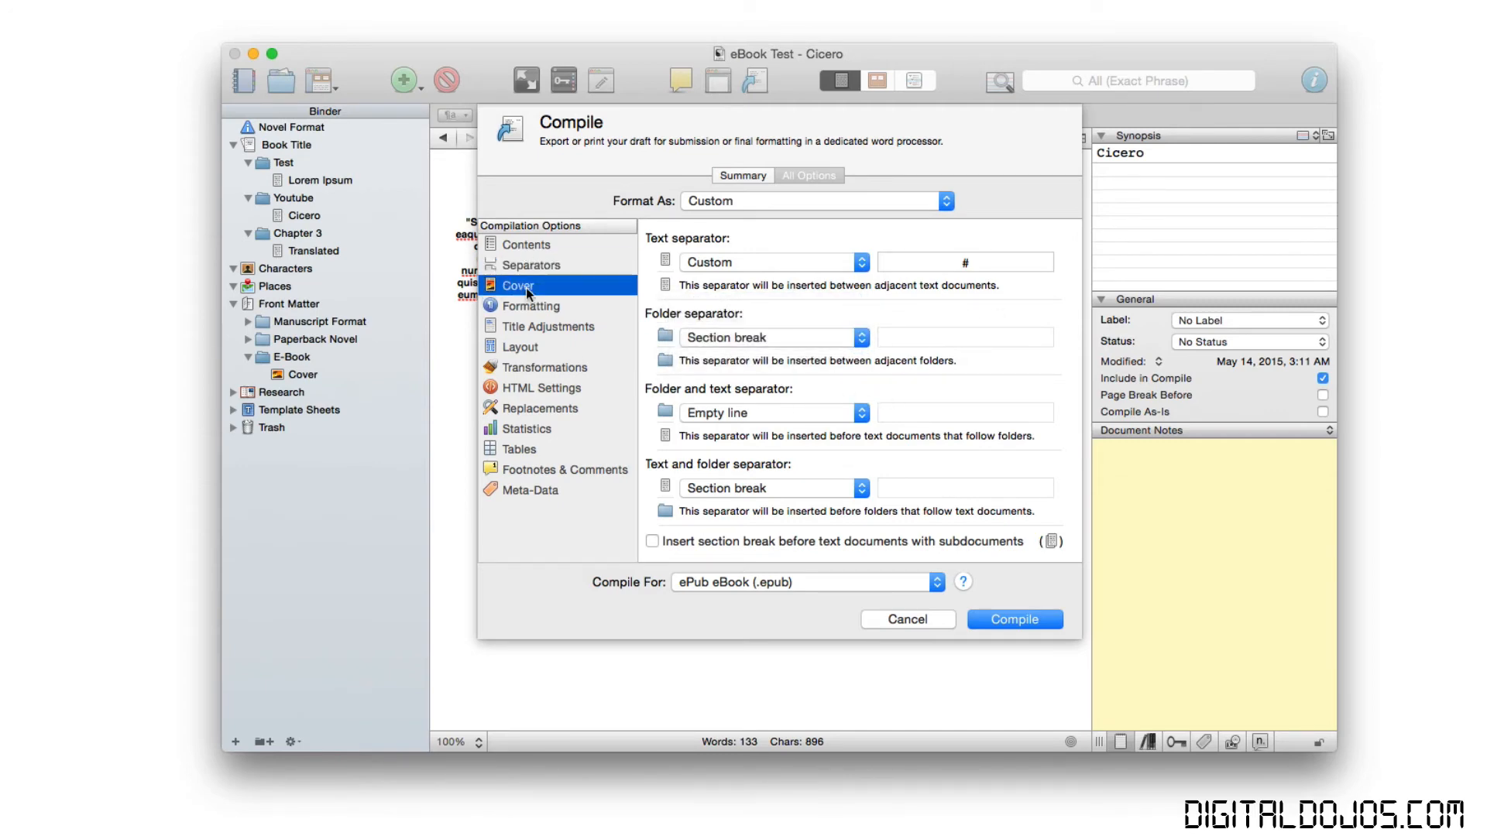
pyautogui.click(519, 285)
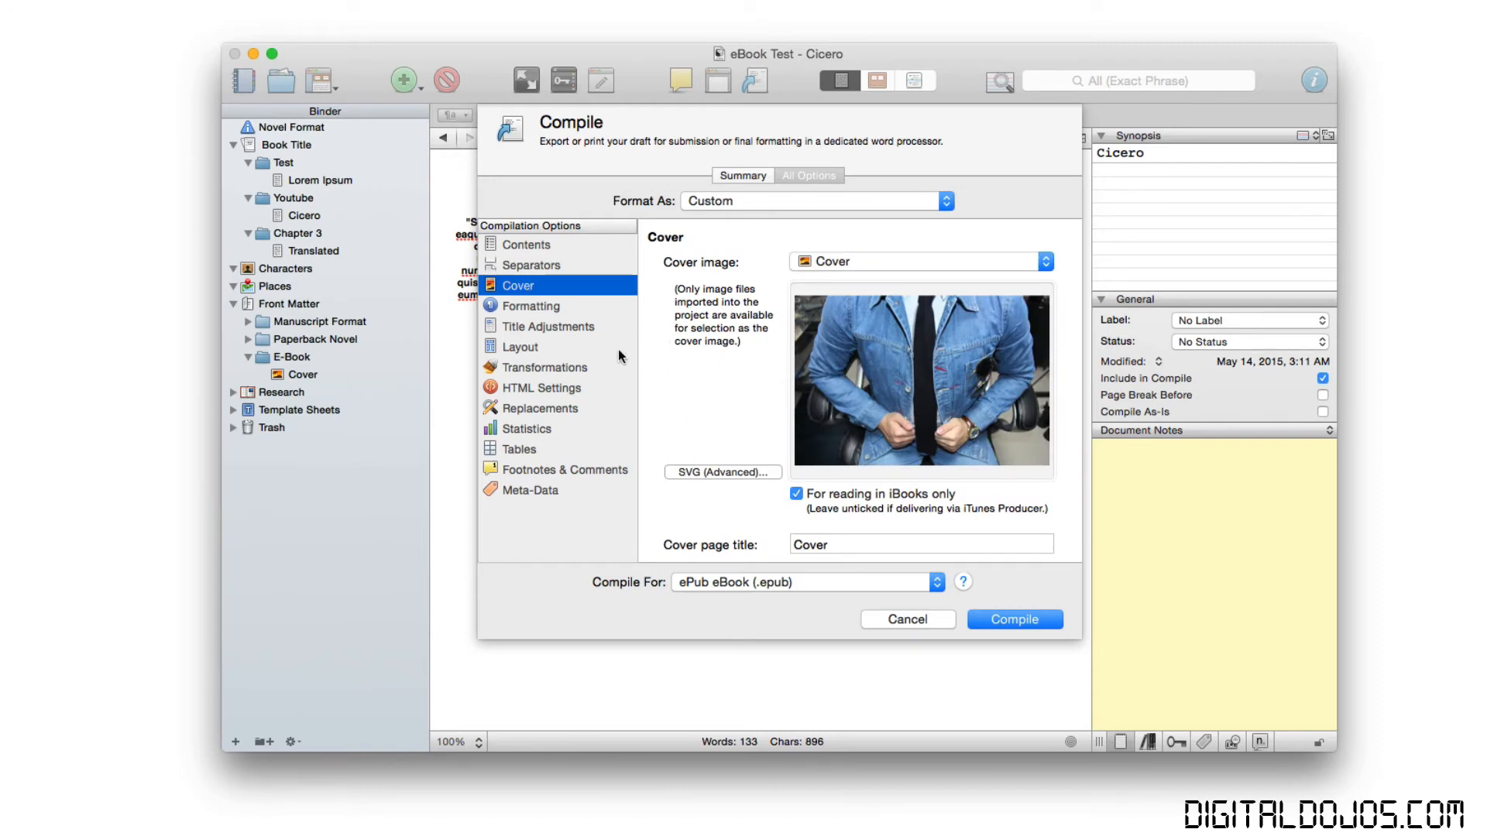
pyautogui.click(531, 306)
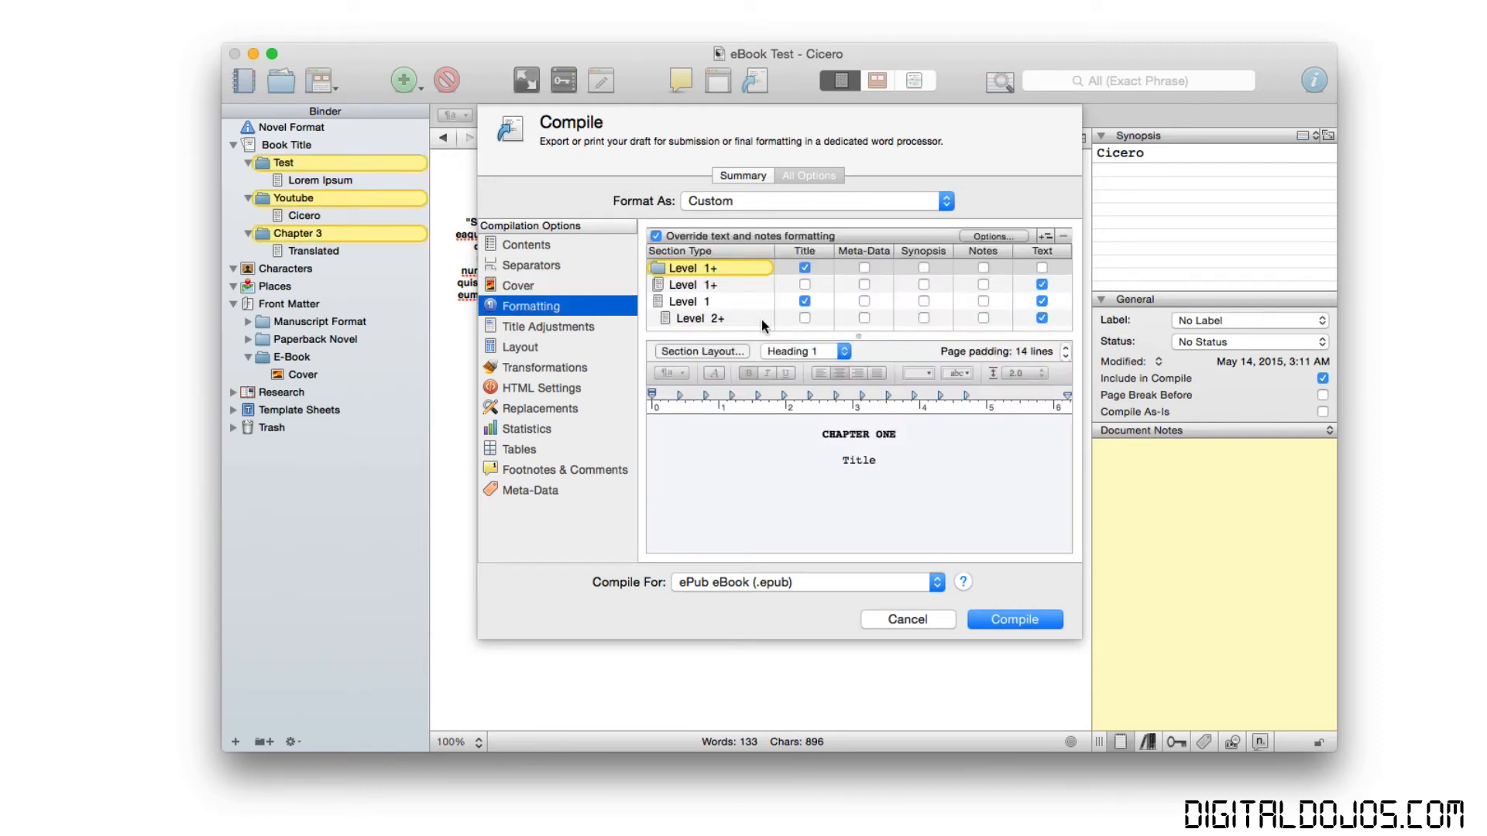
pyautogui.moveTo(767, 373)
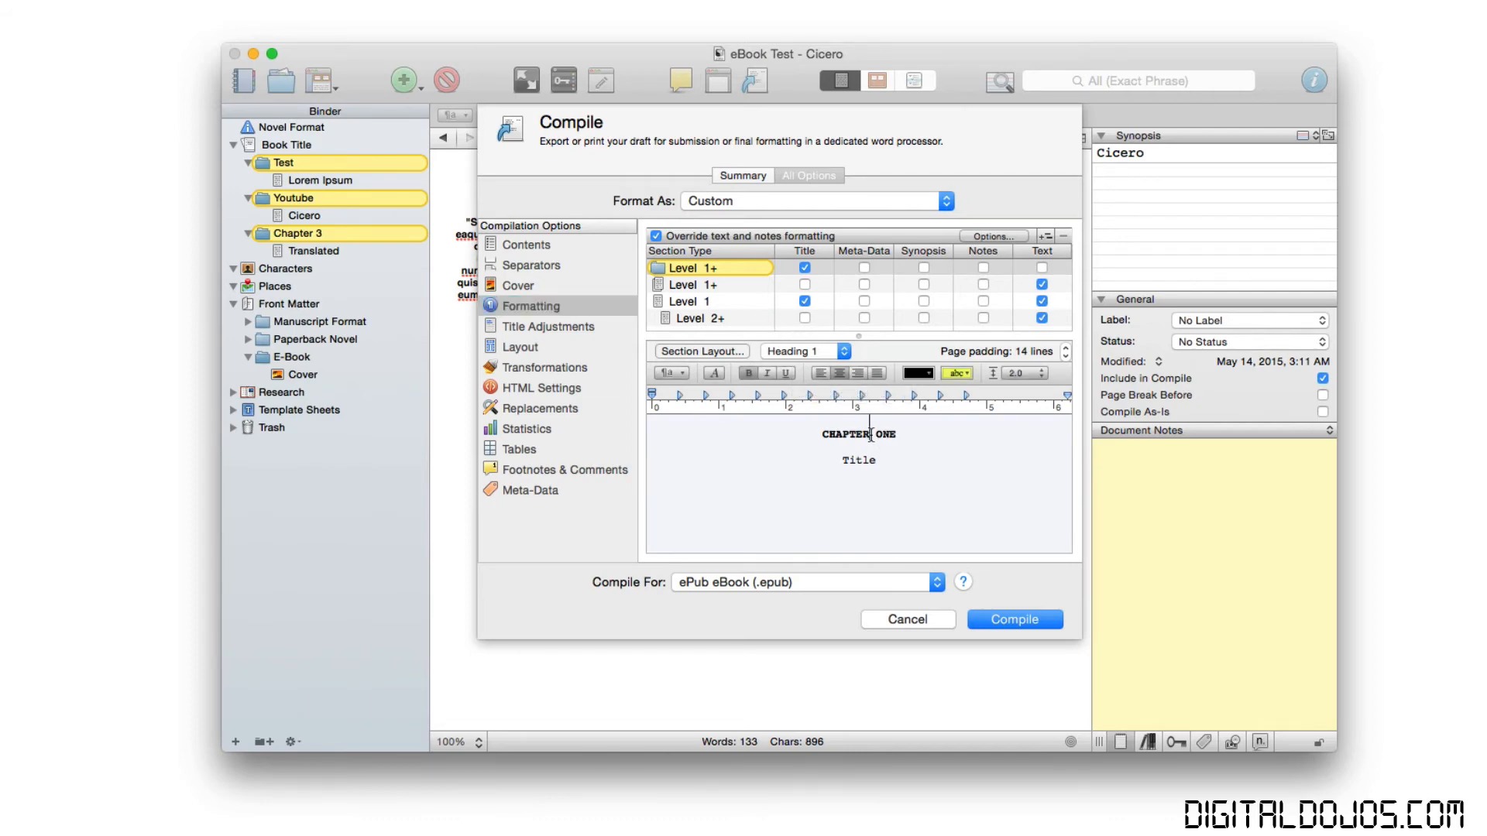
# Restyle the CHAPTER ONE folder-section heading from Heading 1 to Heading 2 in the Formatting preview.
pyautogui.tripleClick(858, 434)
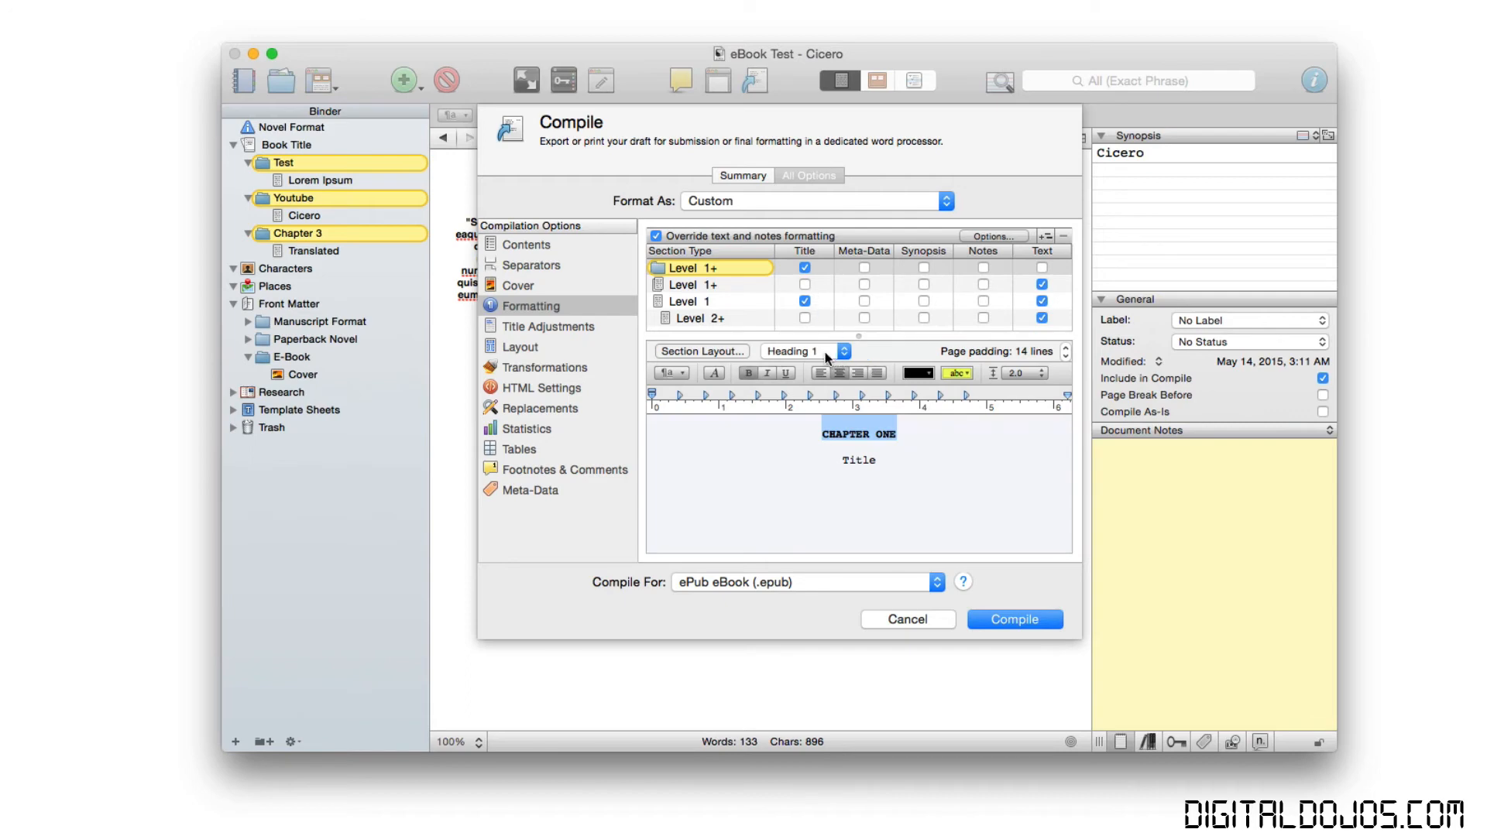
pyautogui.click(801, 351)
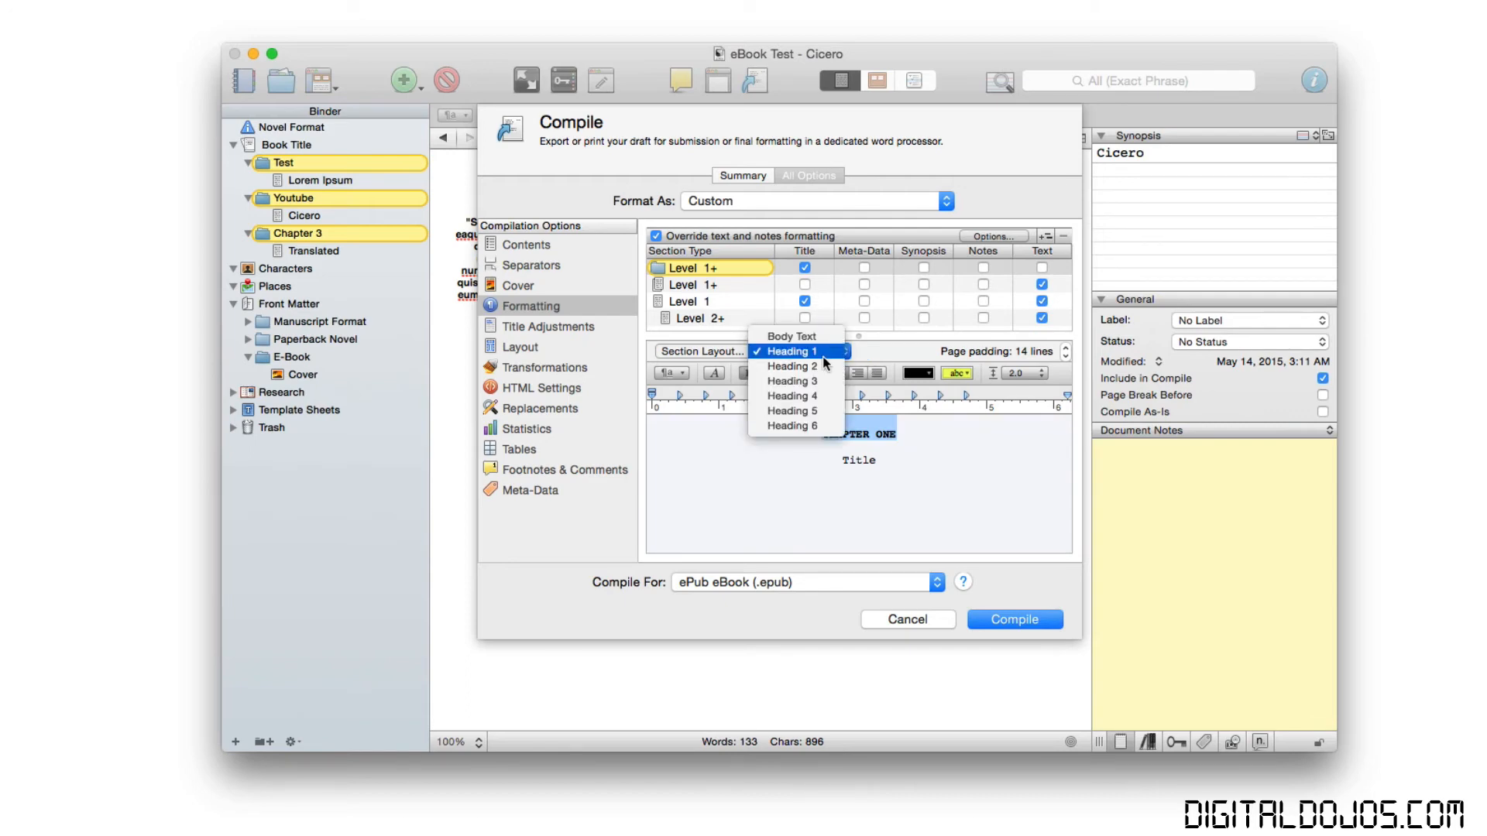
pyautogui.click(790, 352)
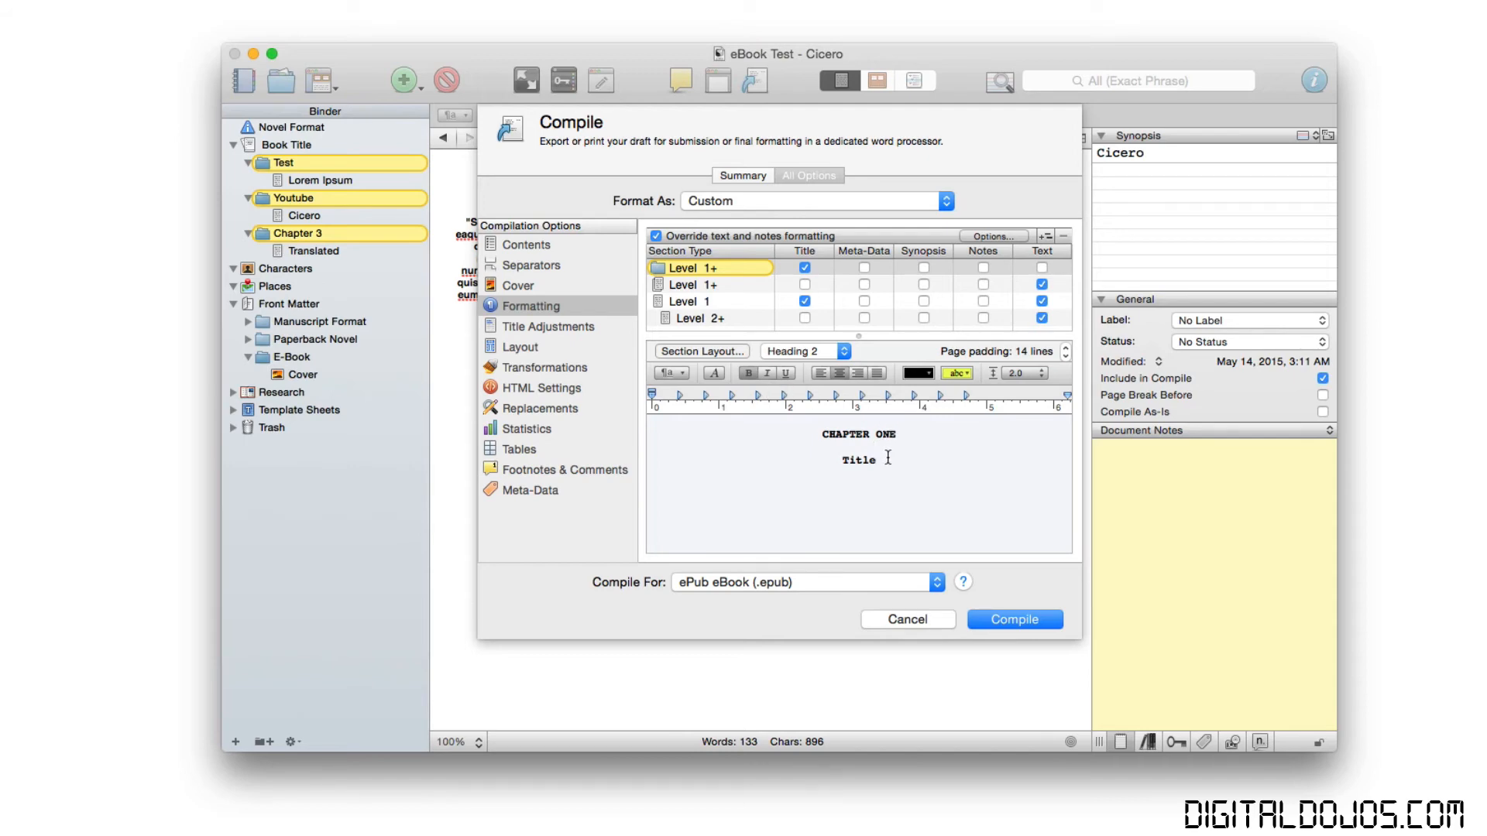
# Move on in the compile options to the Title Adjustments prefix and suffix settings.
pyautogui.click(693, 285)
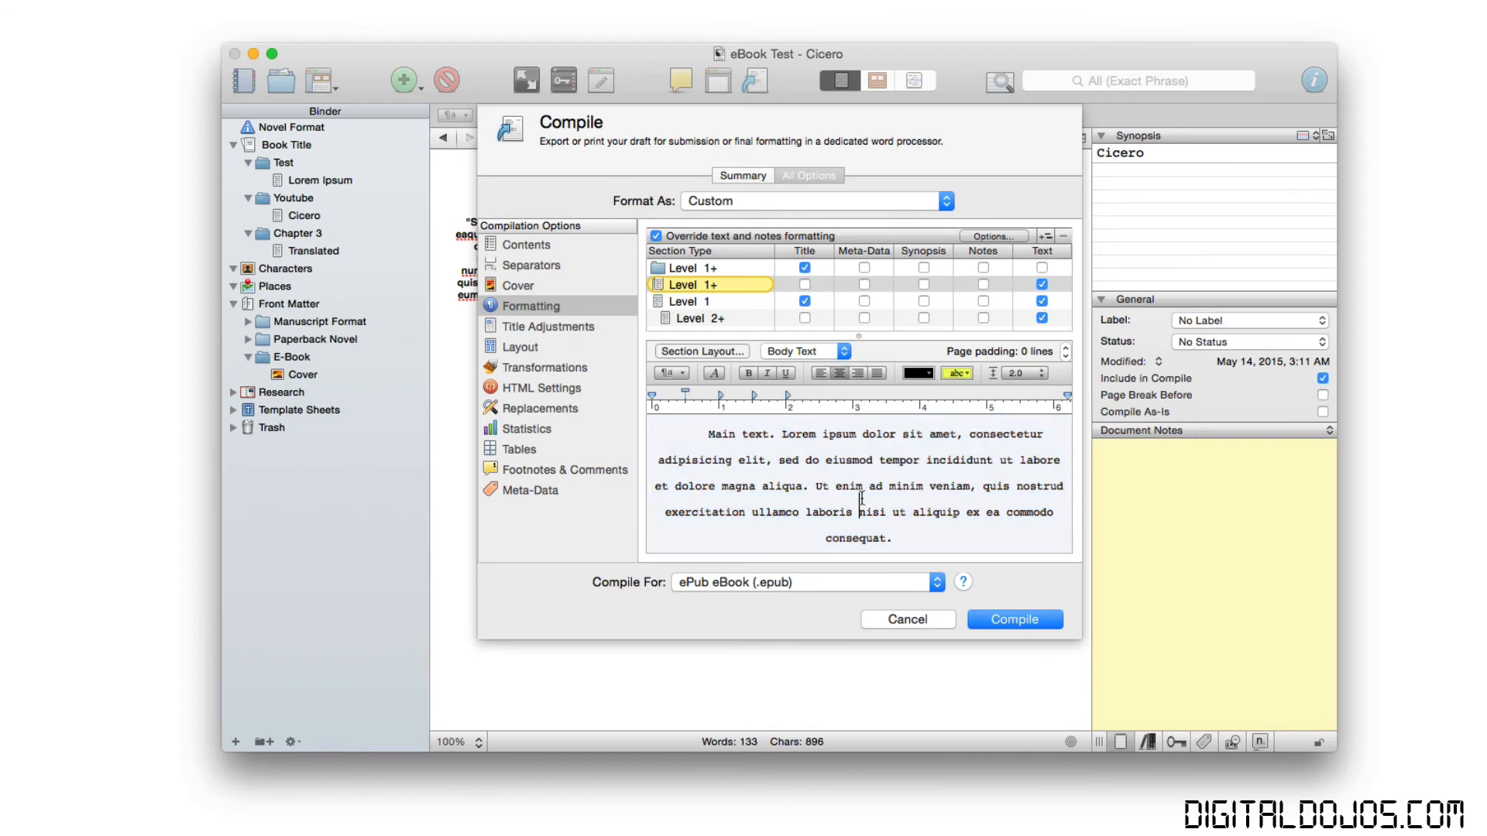
pyautogui.moveTo(574, 327)
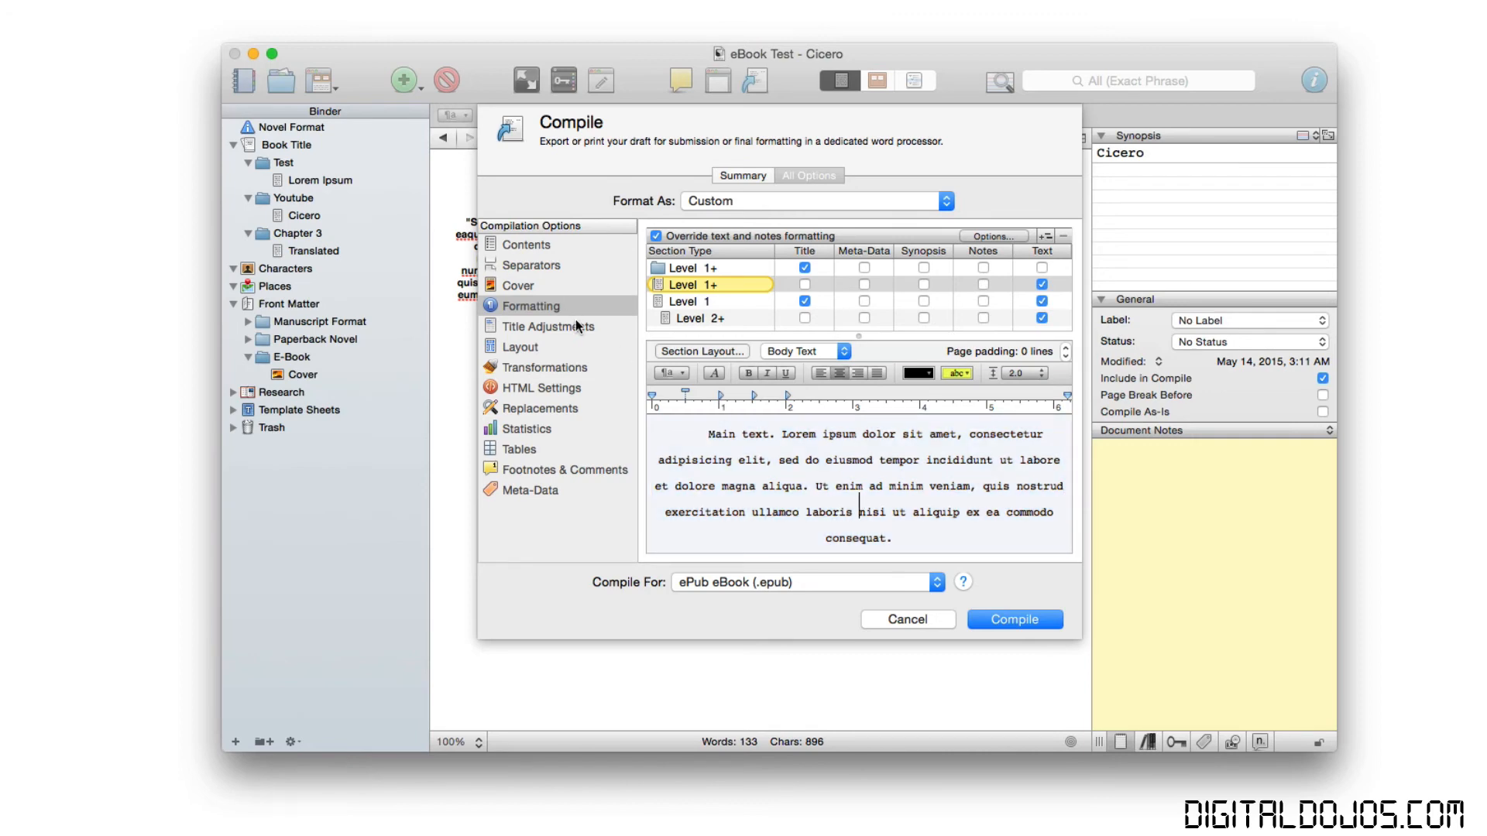
pyautogui.click(549, 327)
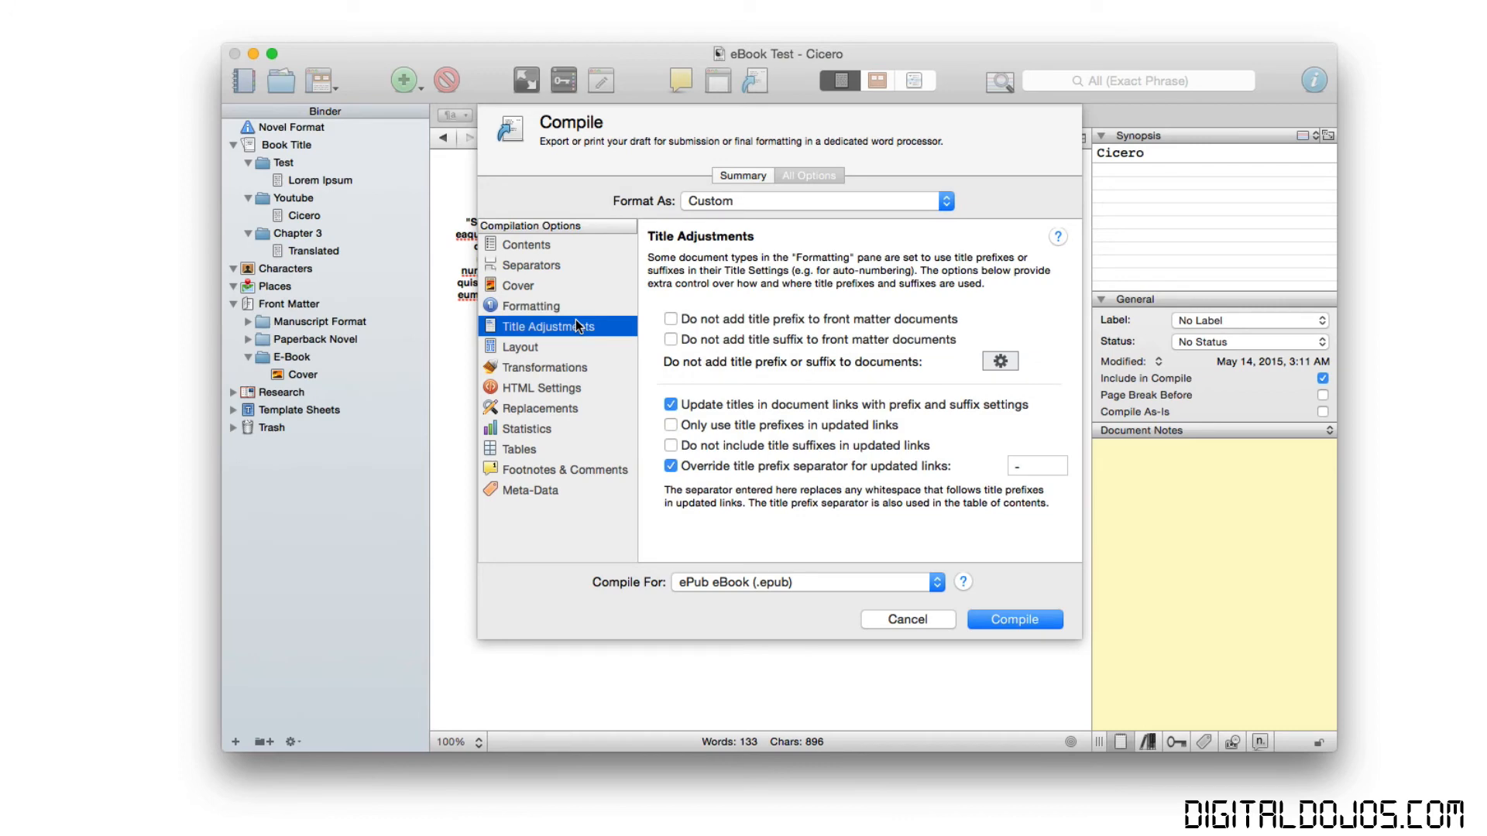
pyautogui.moveTo(577, 356)
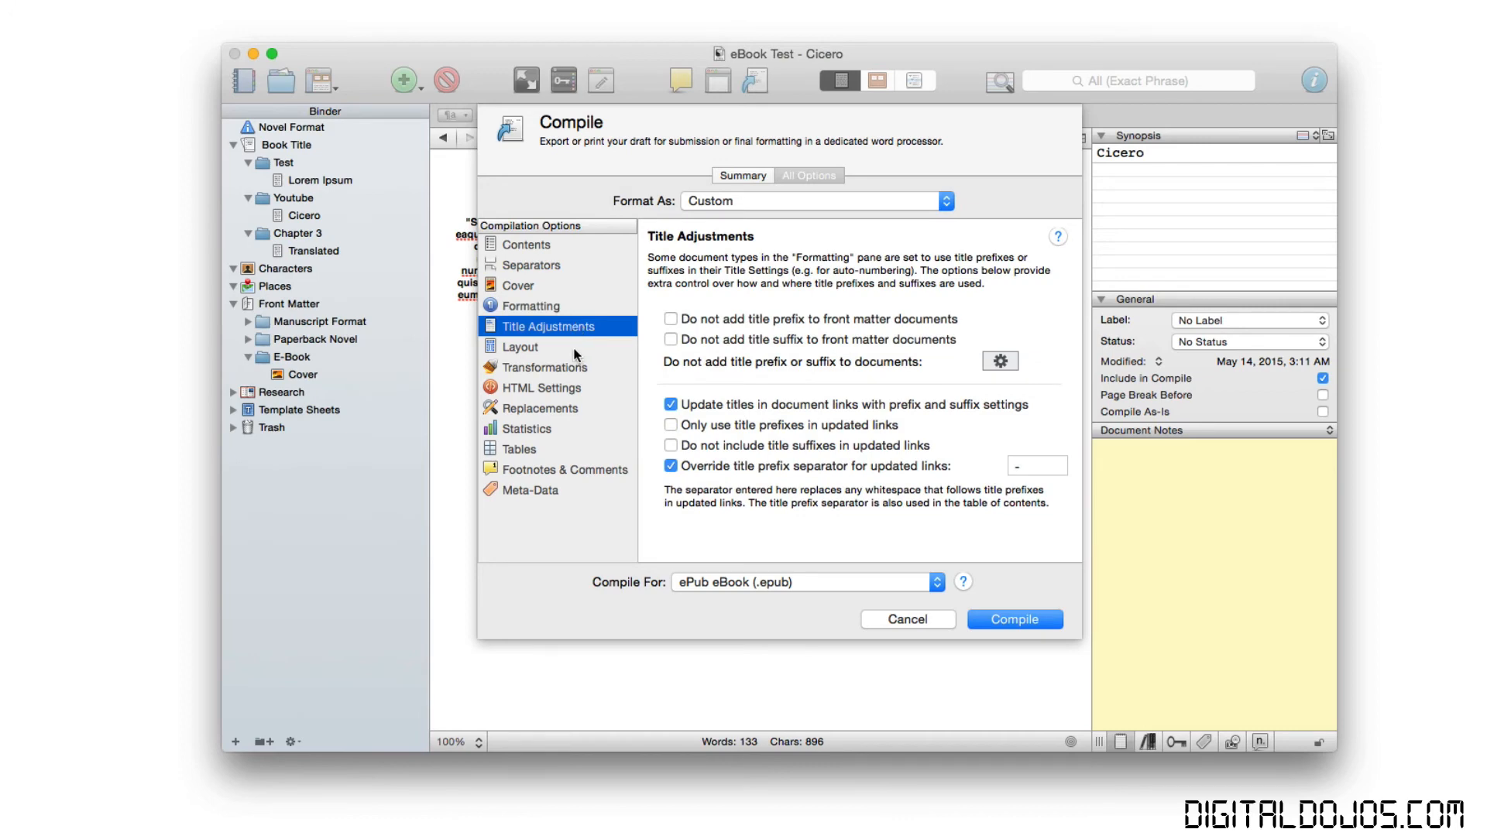
# Review the Layout, Transformations, HTML Settings and Replacements compile panes.
pyautogui.click(521, 347)
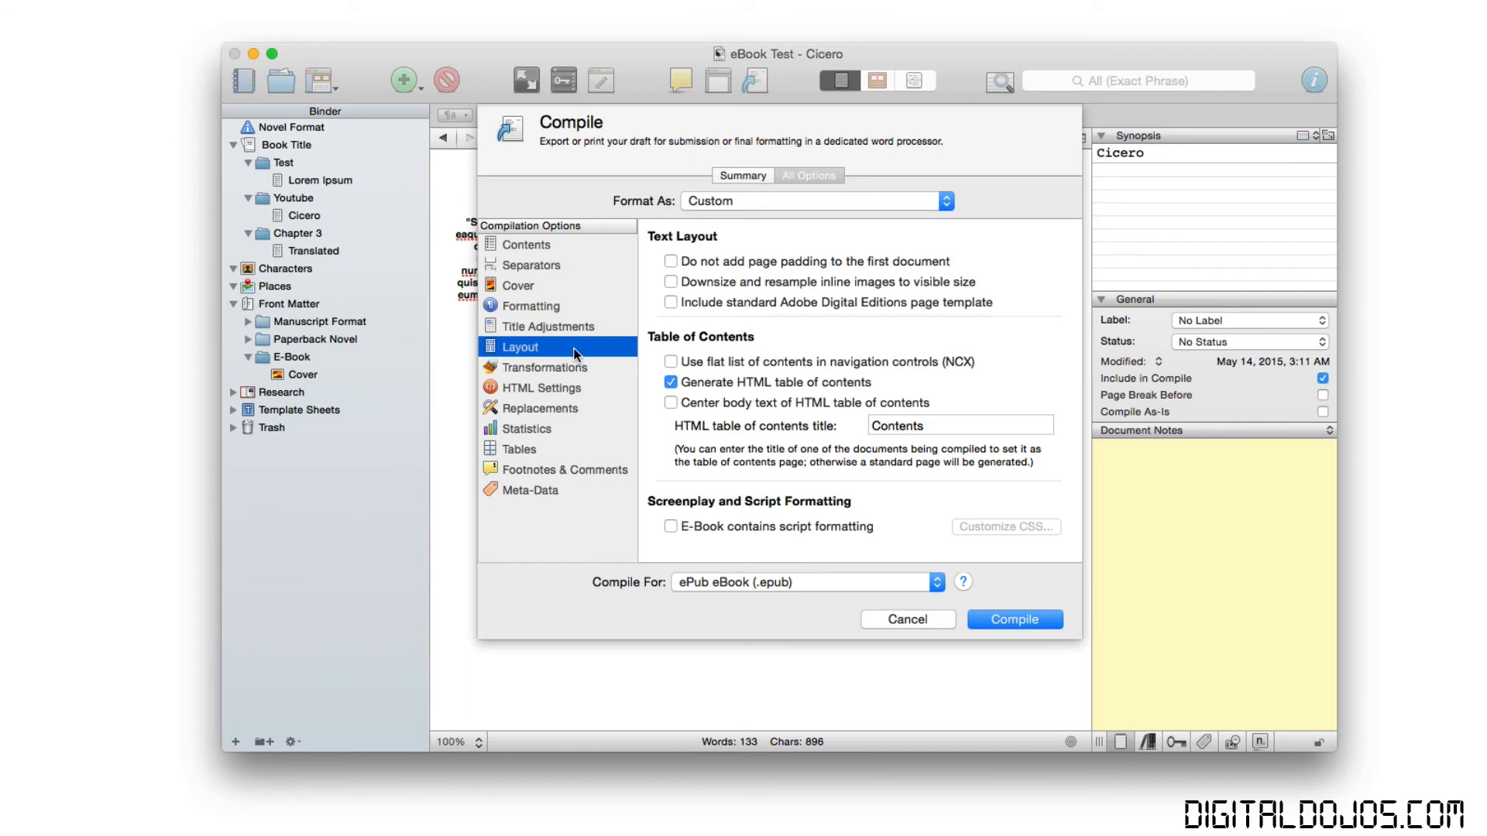
pyautogui.moveTo(576, 370)
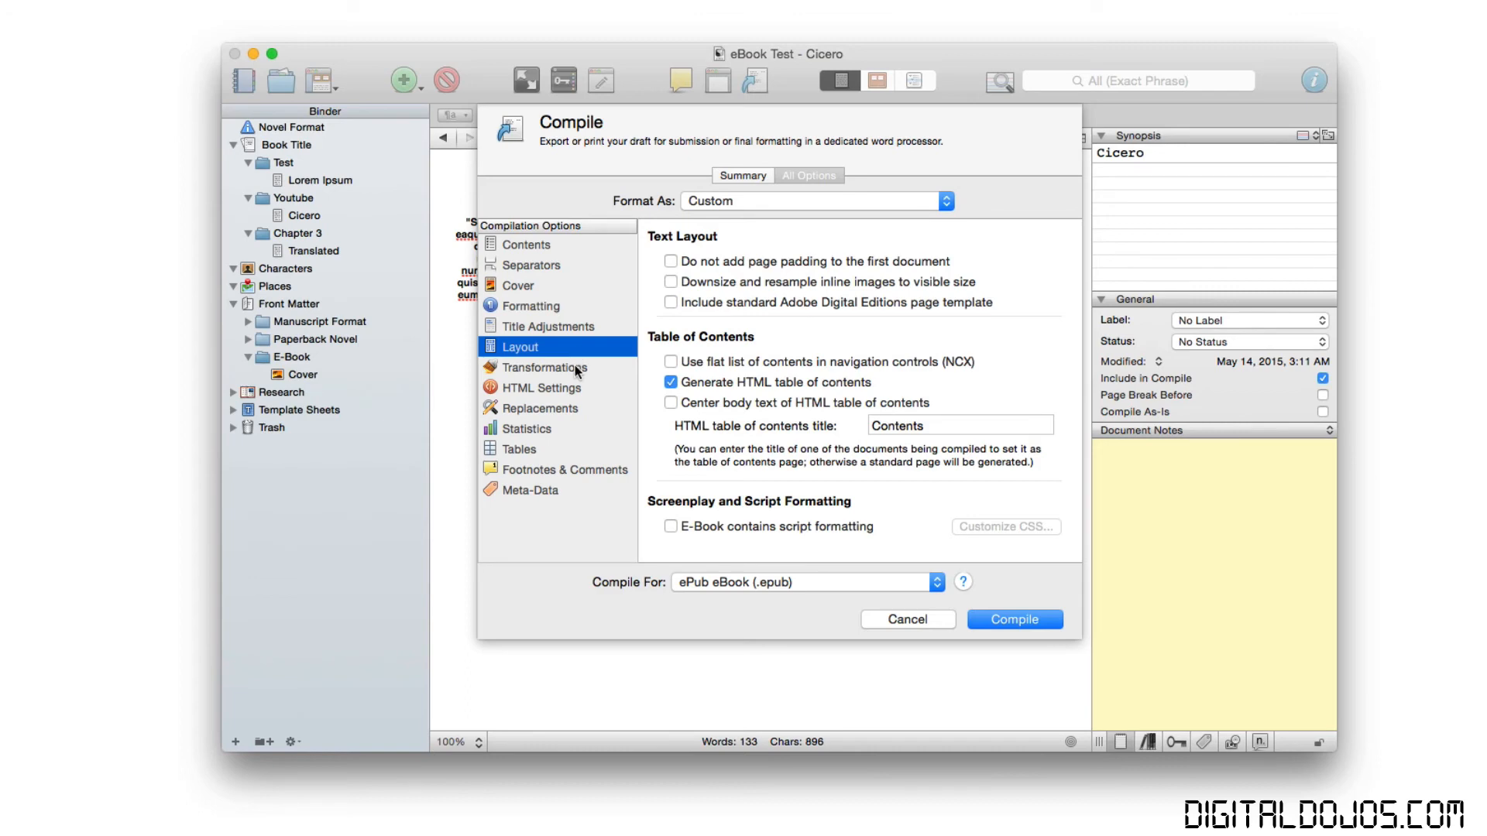
pyautogui.click(547, 368)
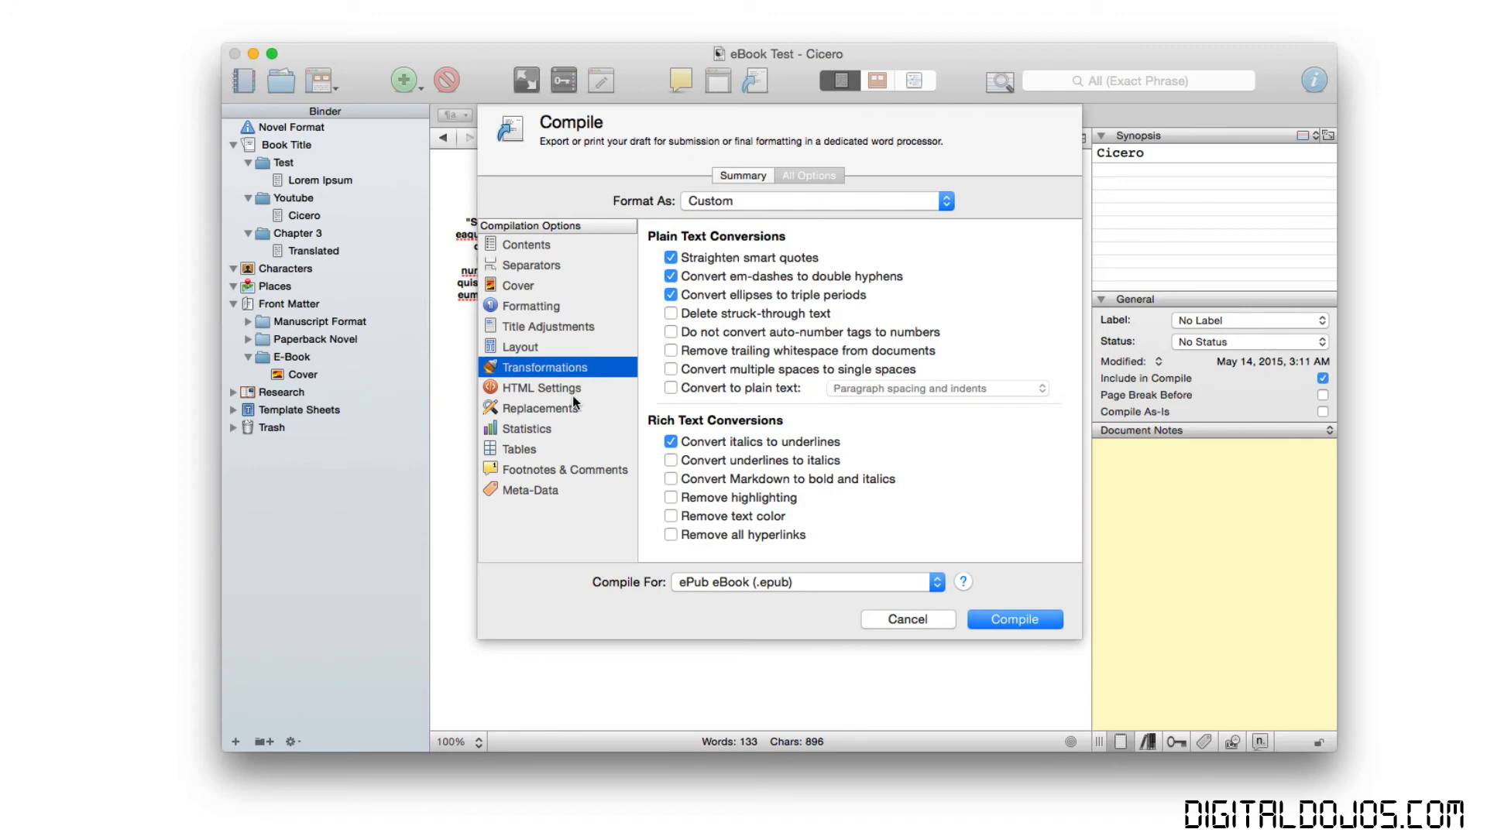
pyautogui.moveTo(561, 392)
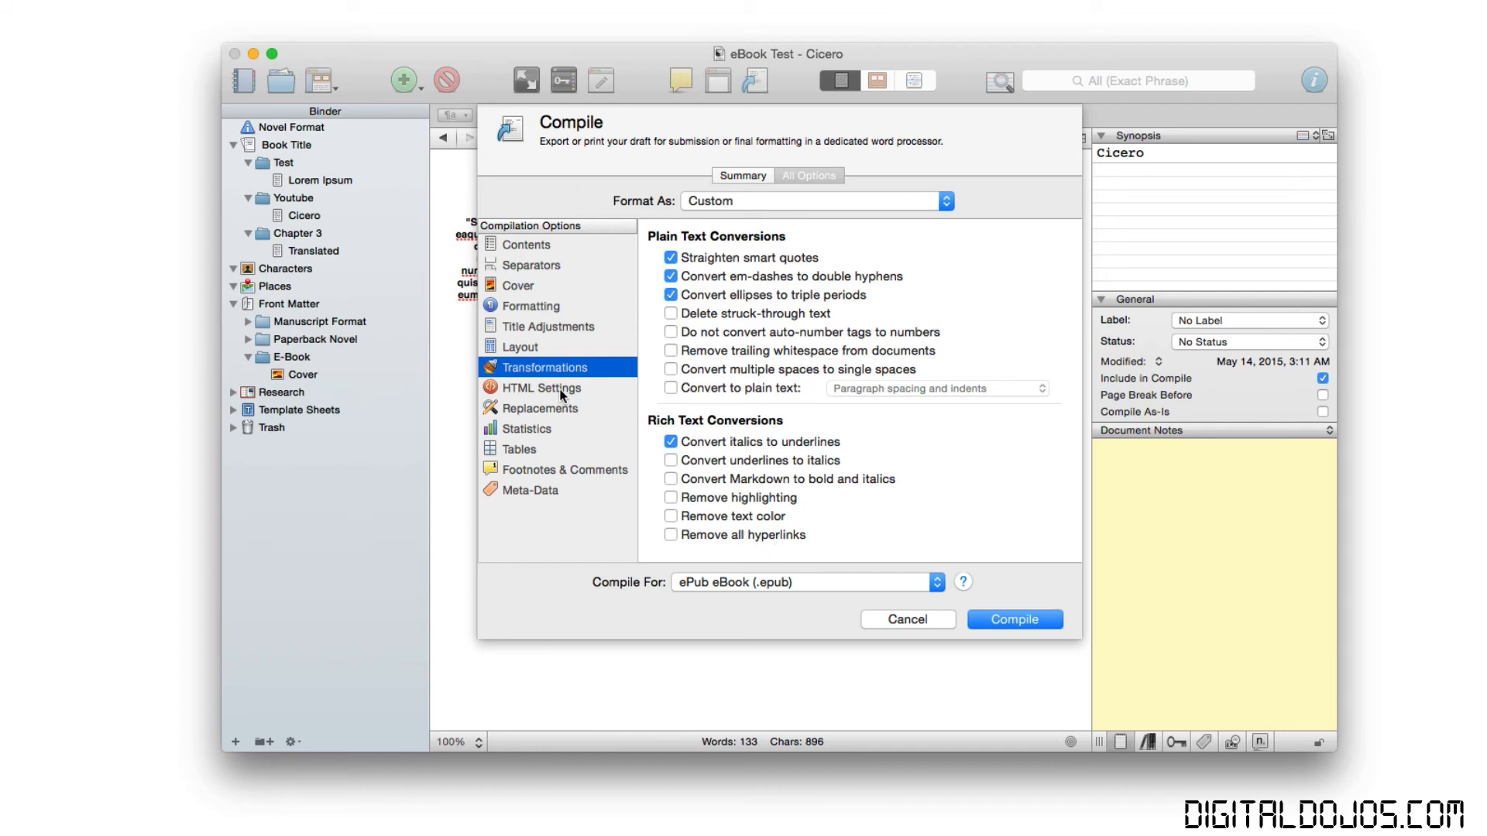
pyautogui.click(551, 407)
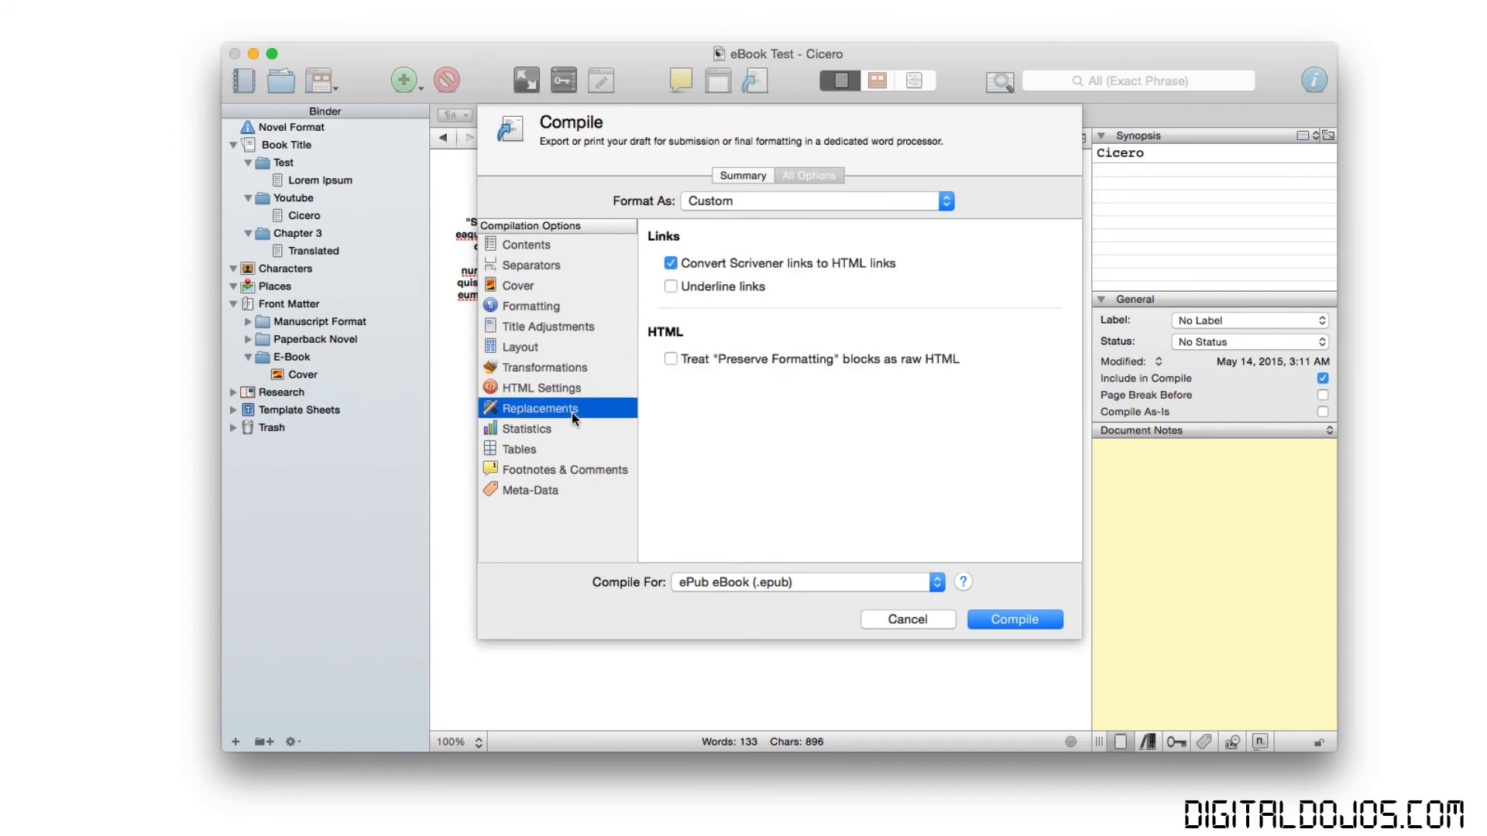
pyautogui.click(539, 407)
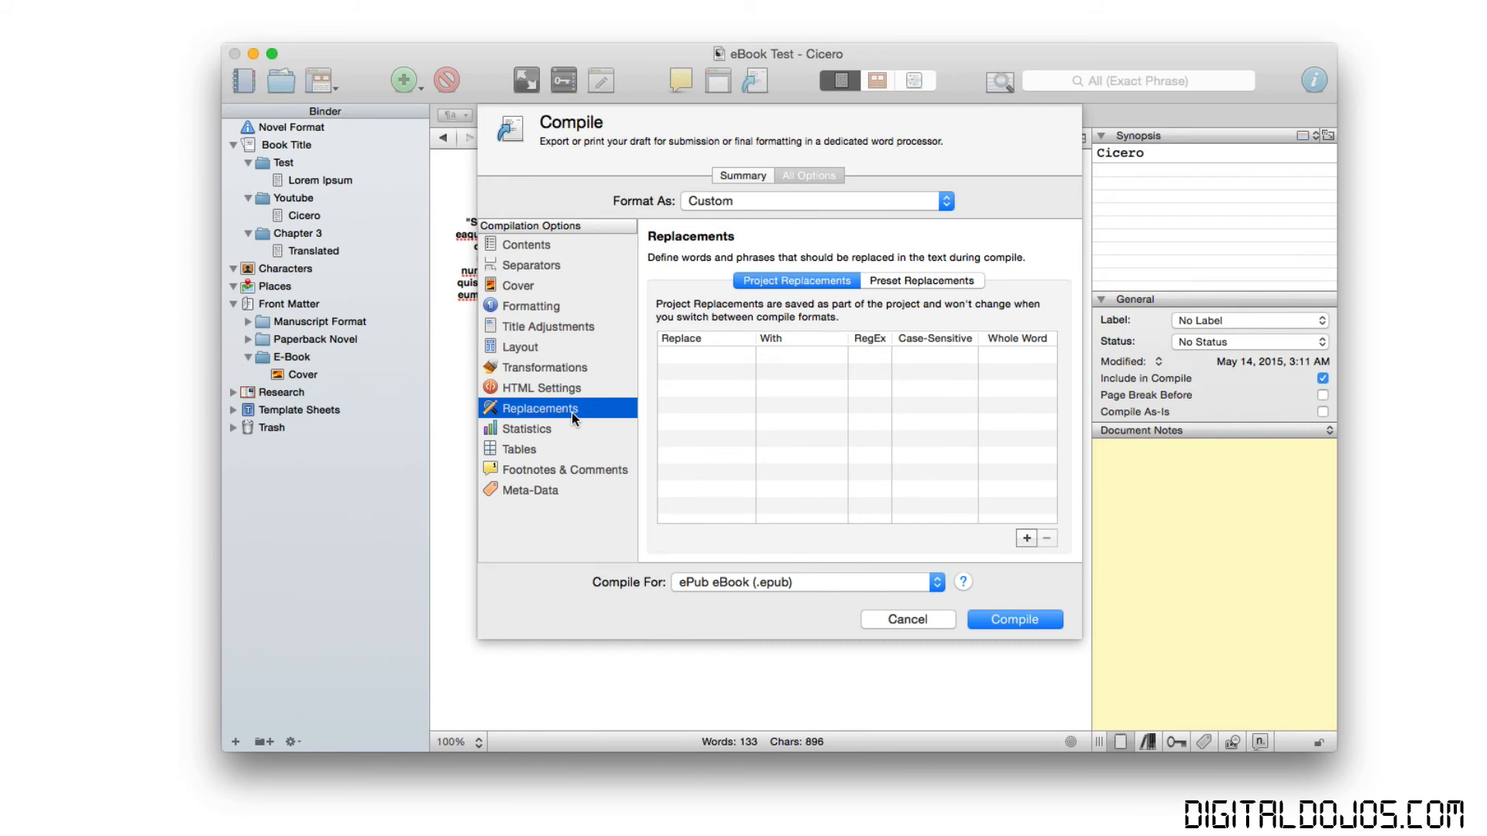
pyautogui.moveTo(700, 413)
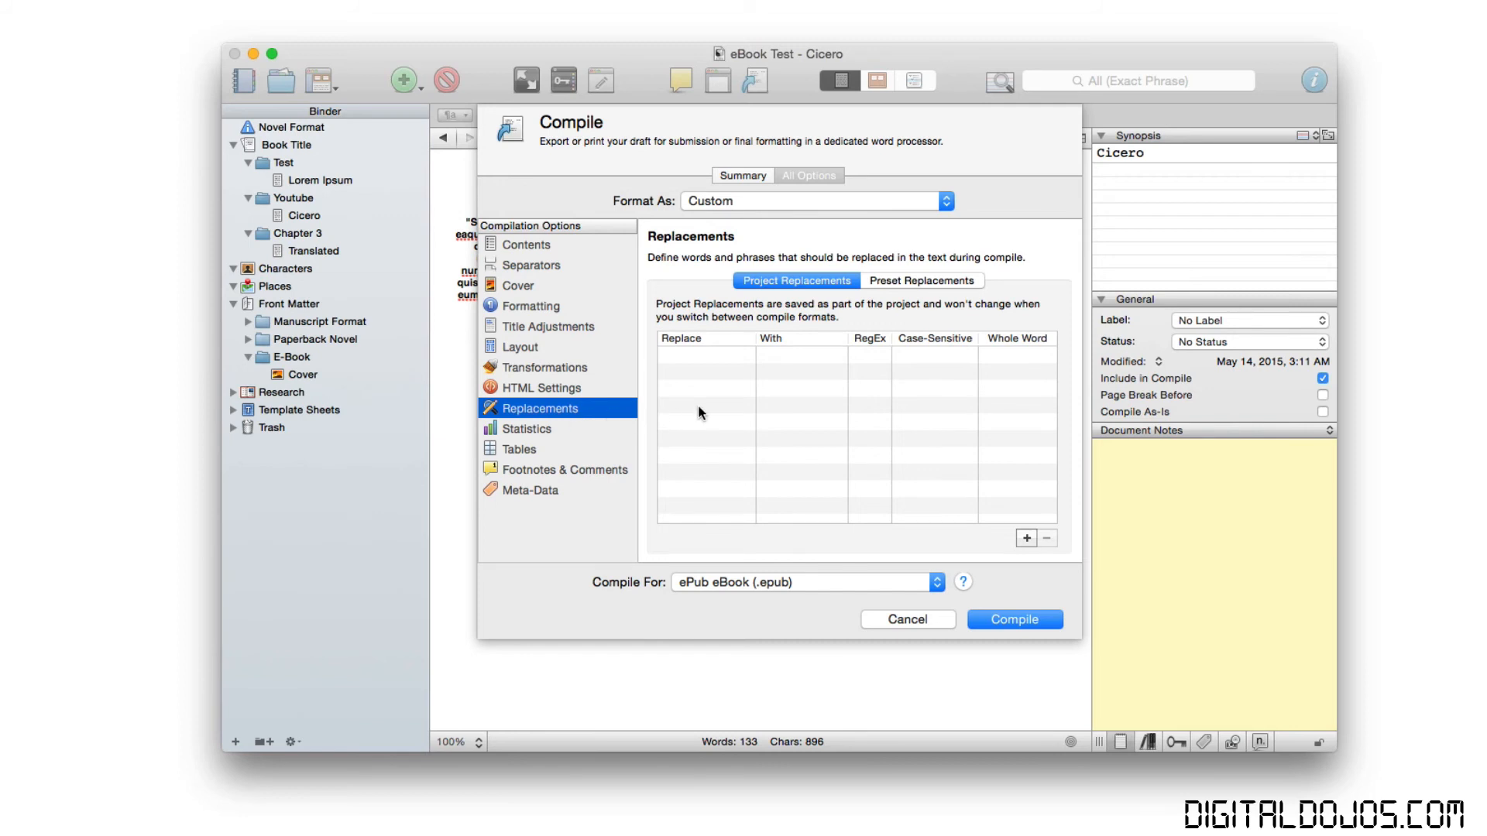
# Review Statistics, Tables and Footnotes panes, ending on Meta-Data with title eBook Test, language en.
pyautogui.click(533, 429)
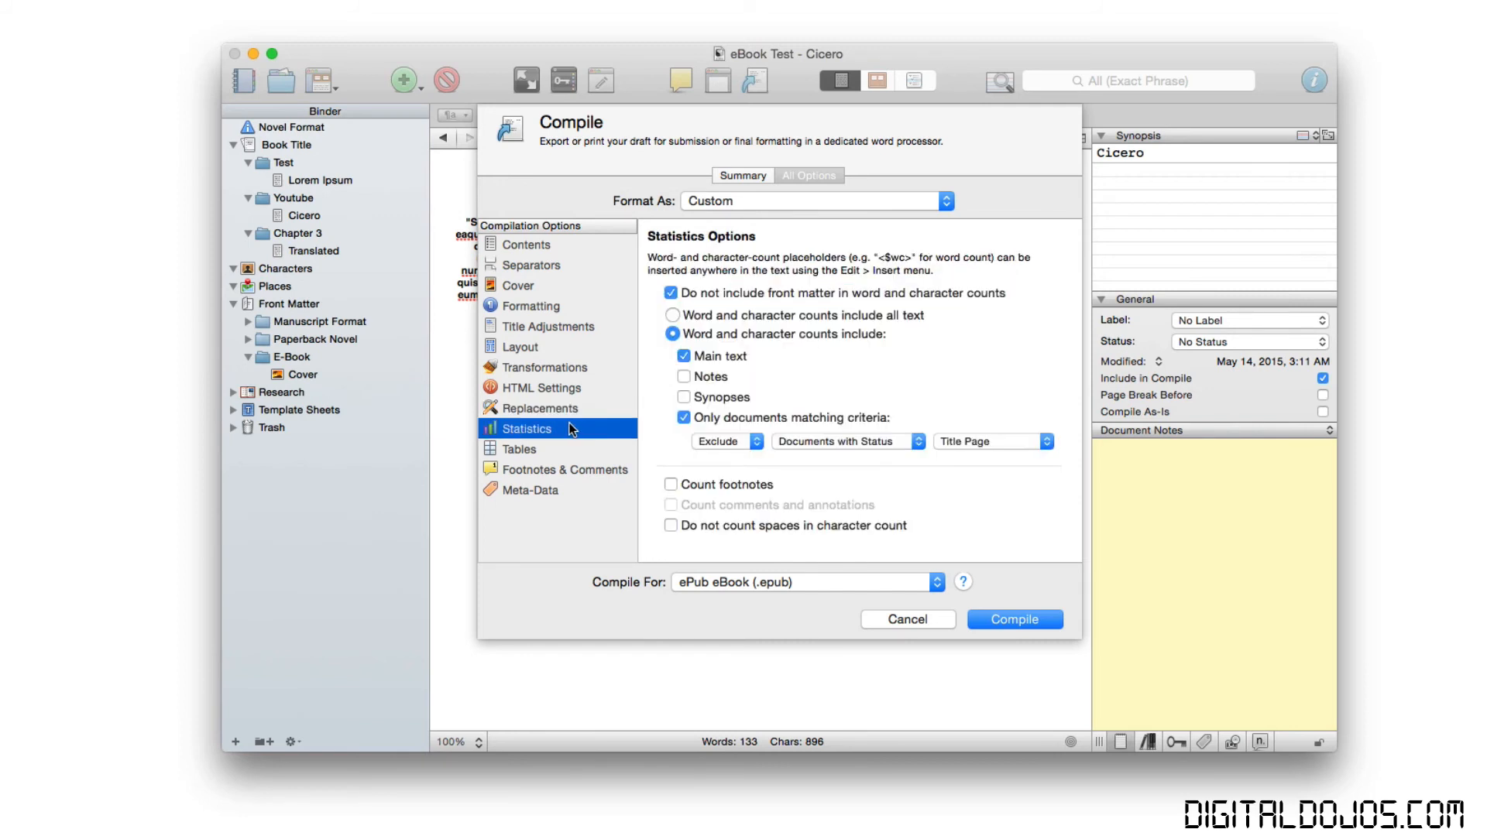
pyautogui.click(521, 449)
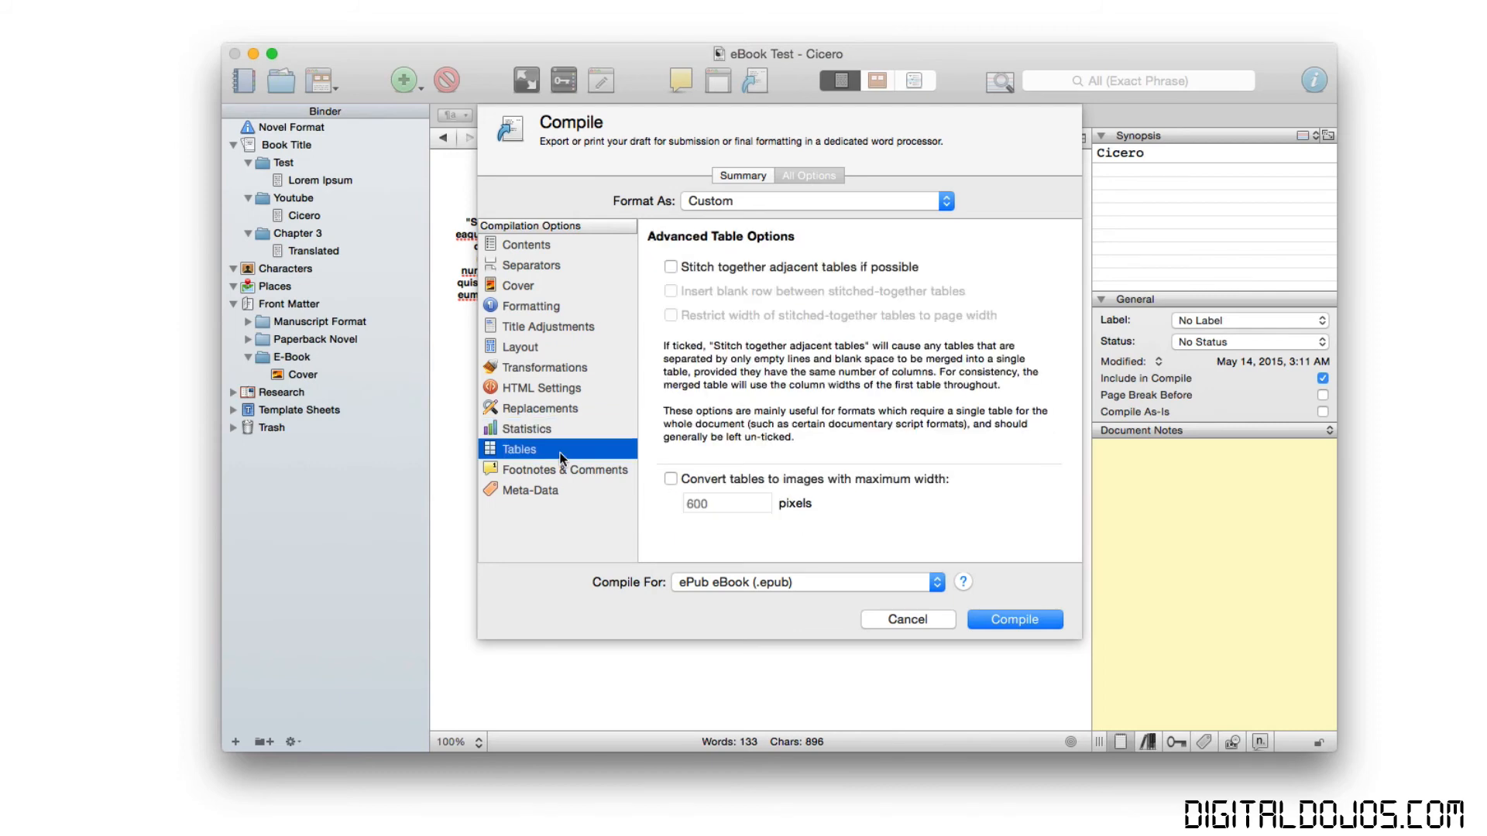
pyautogui.click(568, 469)
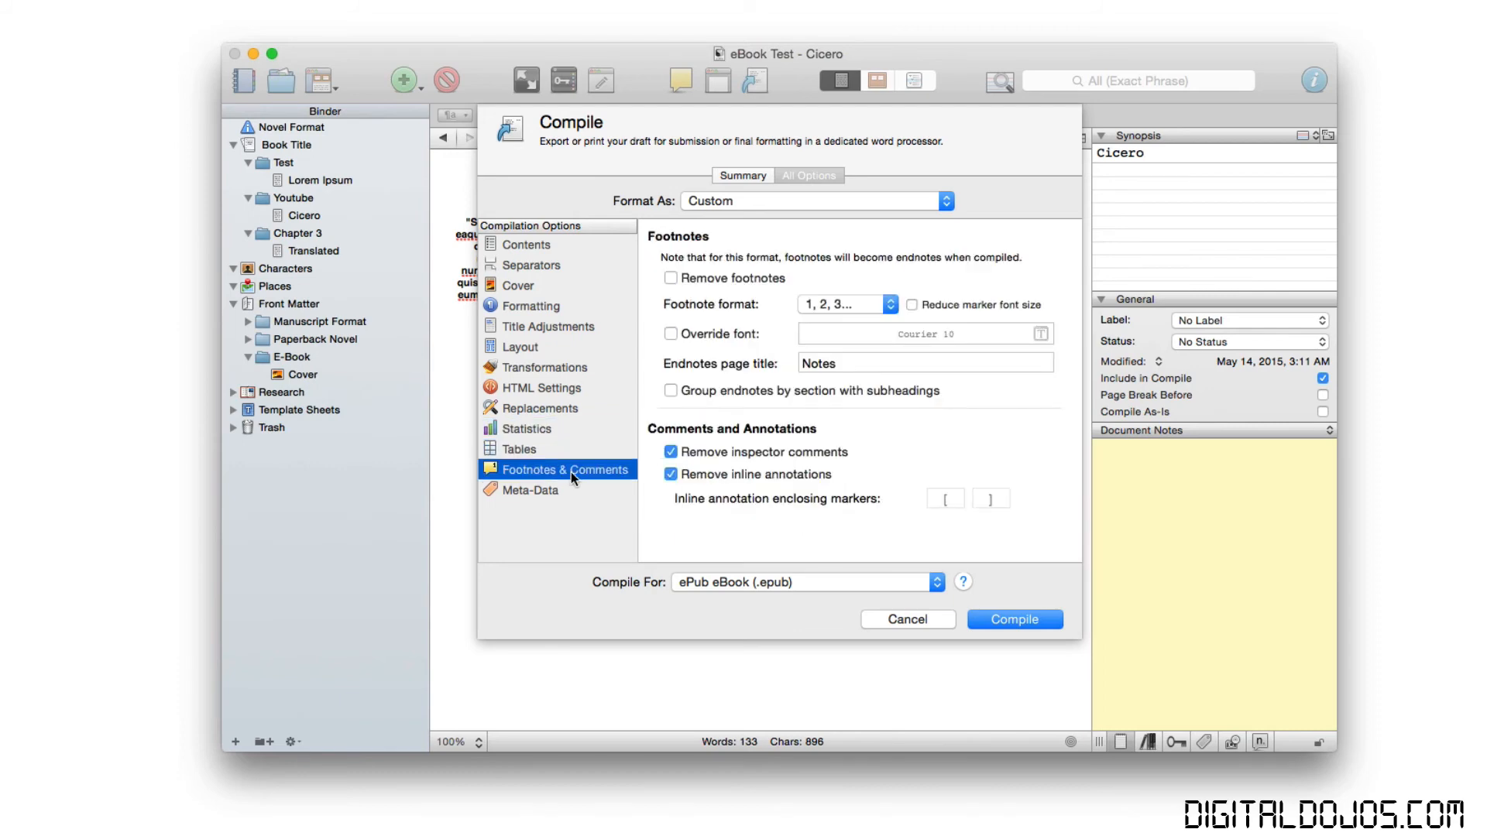
pyautogui.moveTo(719, 344)
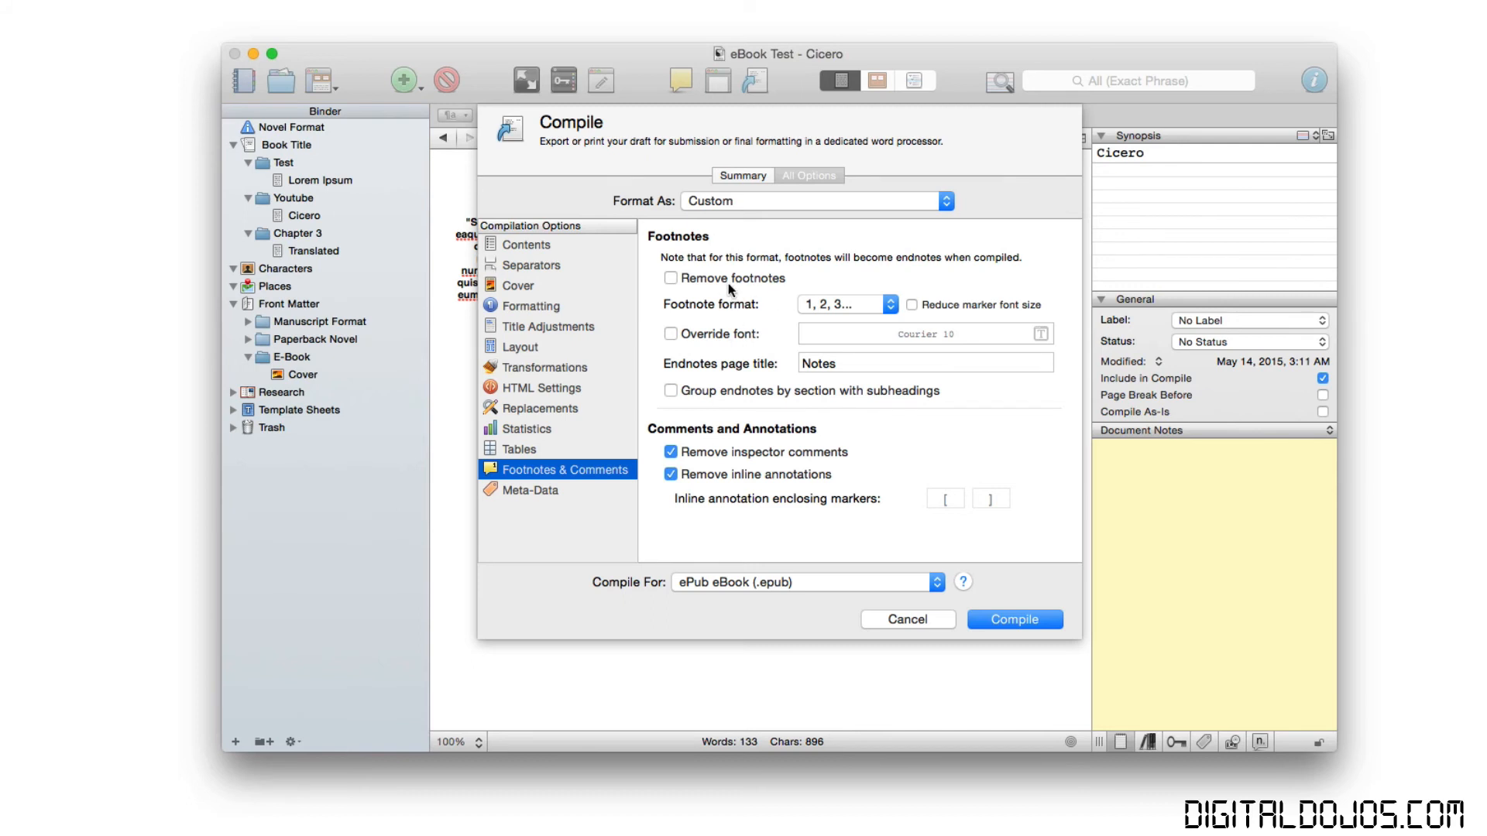
pyautogui.click(531, 491)
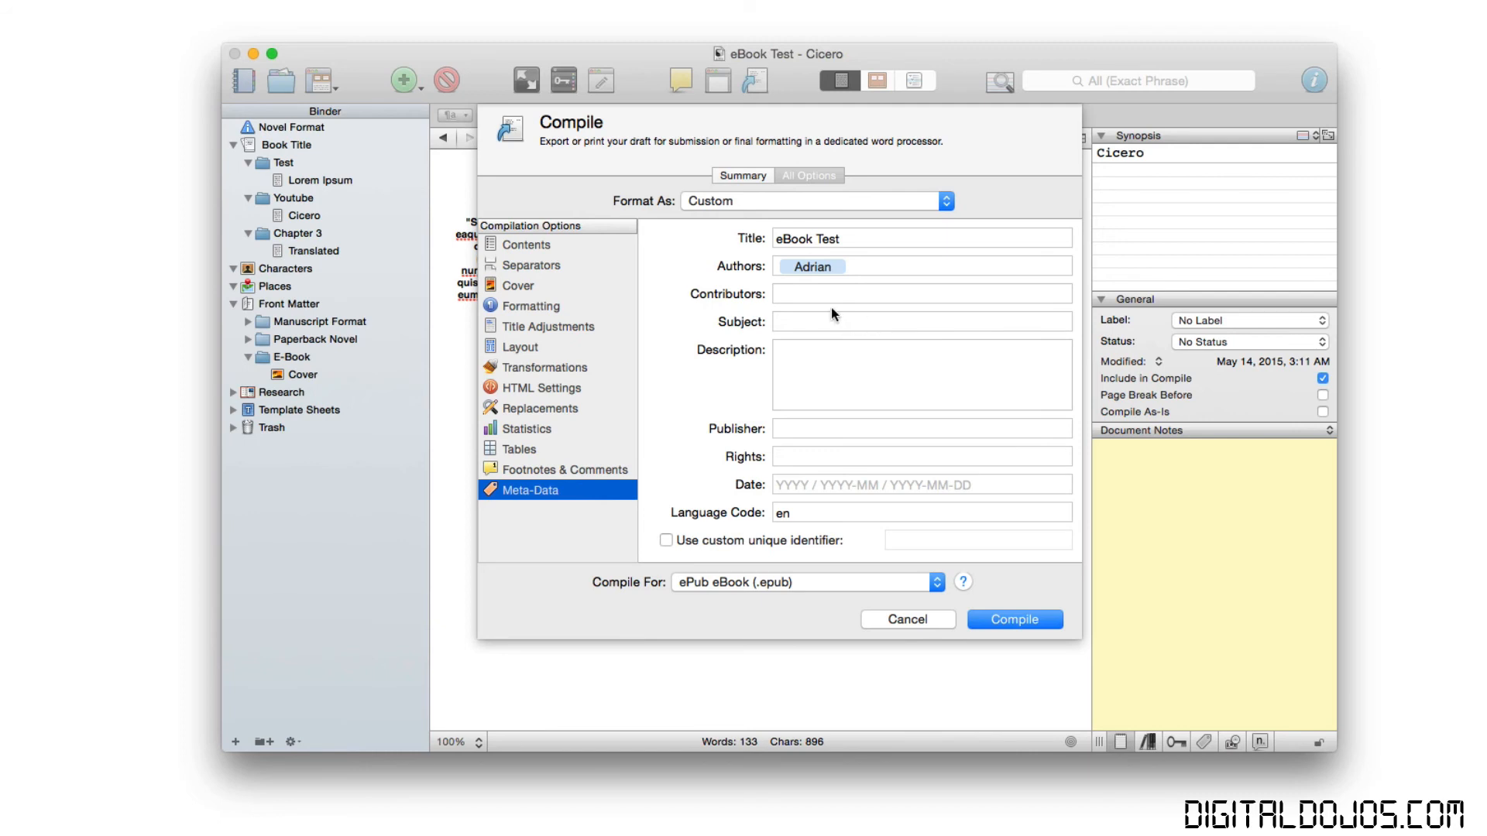
pyautogui.moveTo(818, 454)
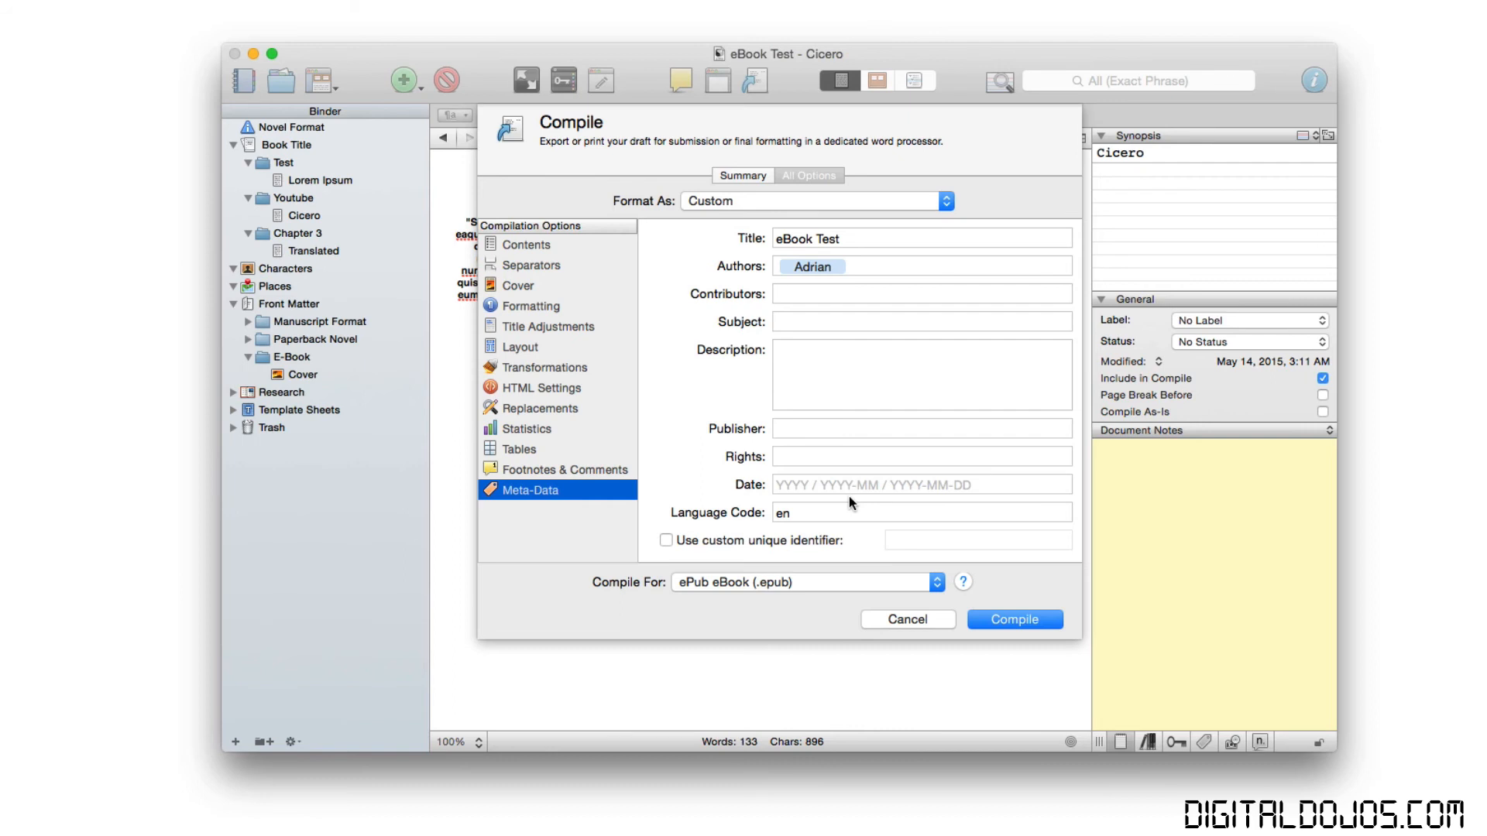
# Compile and export the project as the ePub e-book eBook Test to the Desktop.
pyautogui.click(1013, 620)
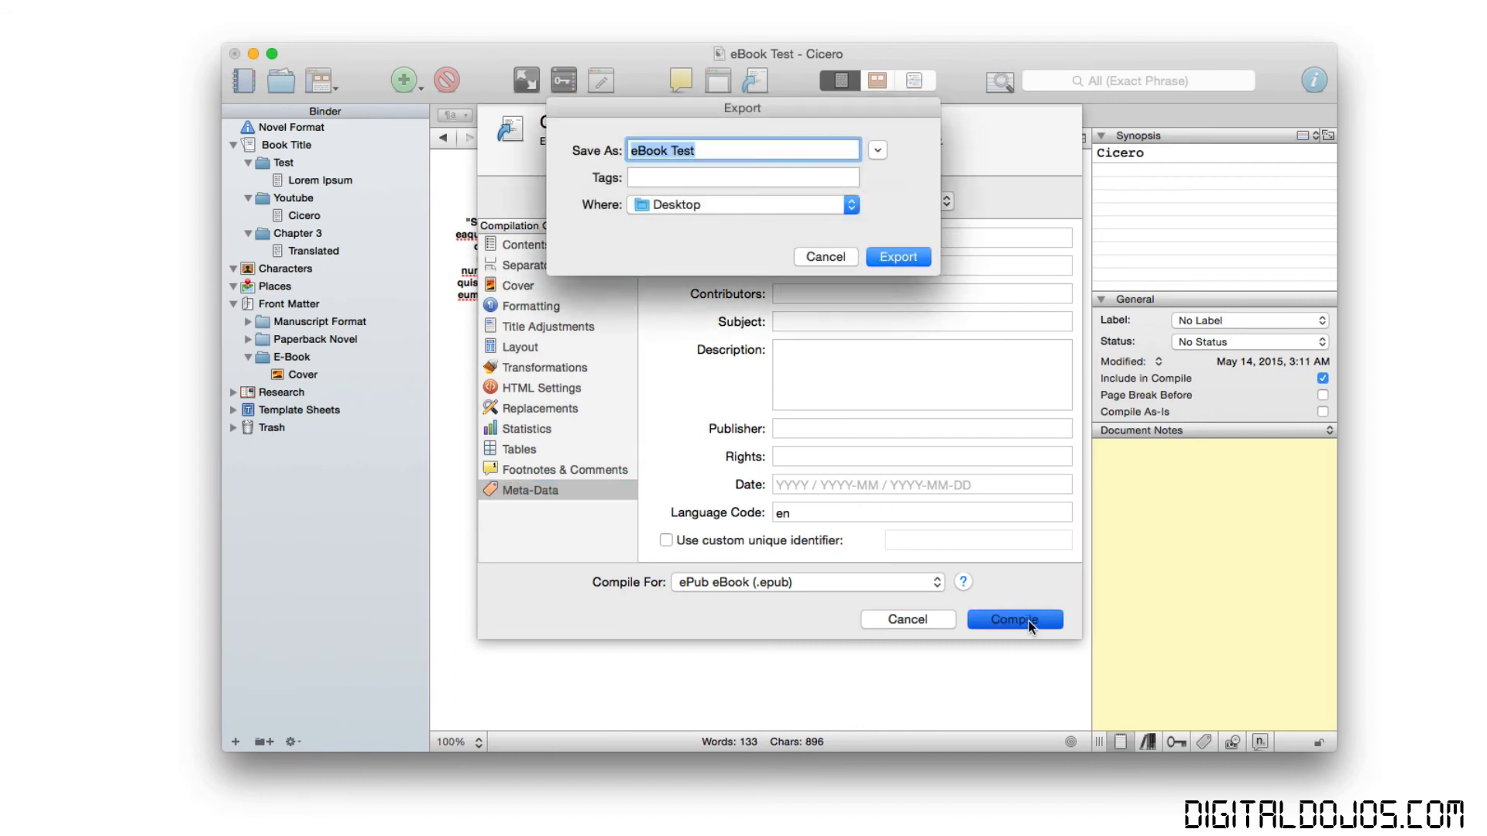
pyautogui.moveTo(873, 355)
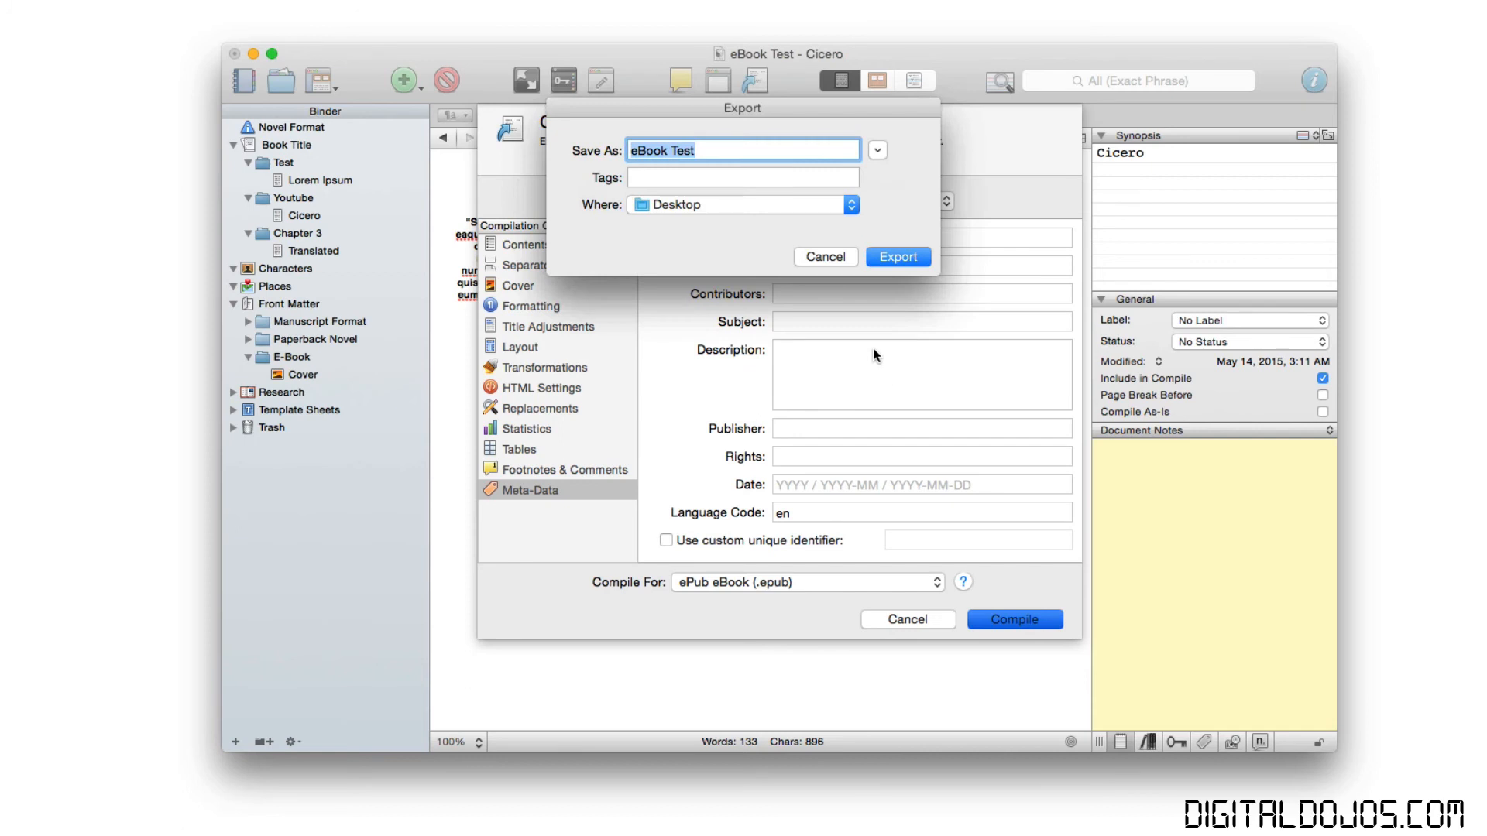
pyautogui.moveTo(886, 319)
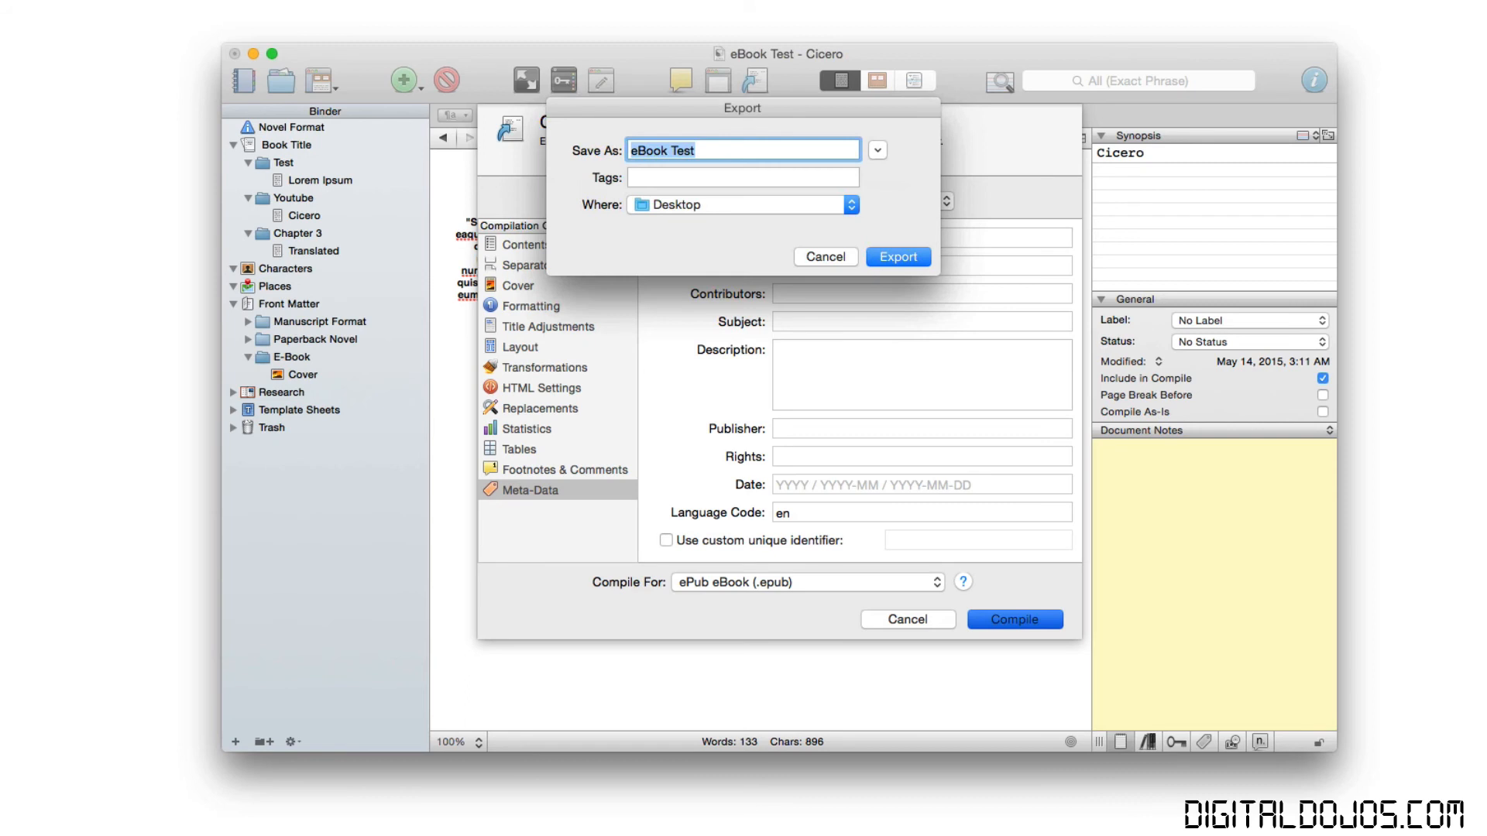
pyautogui.click(897, 255)
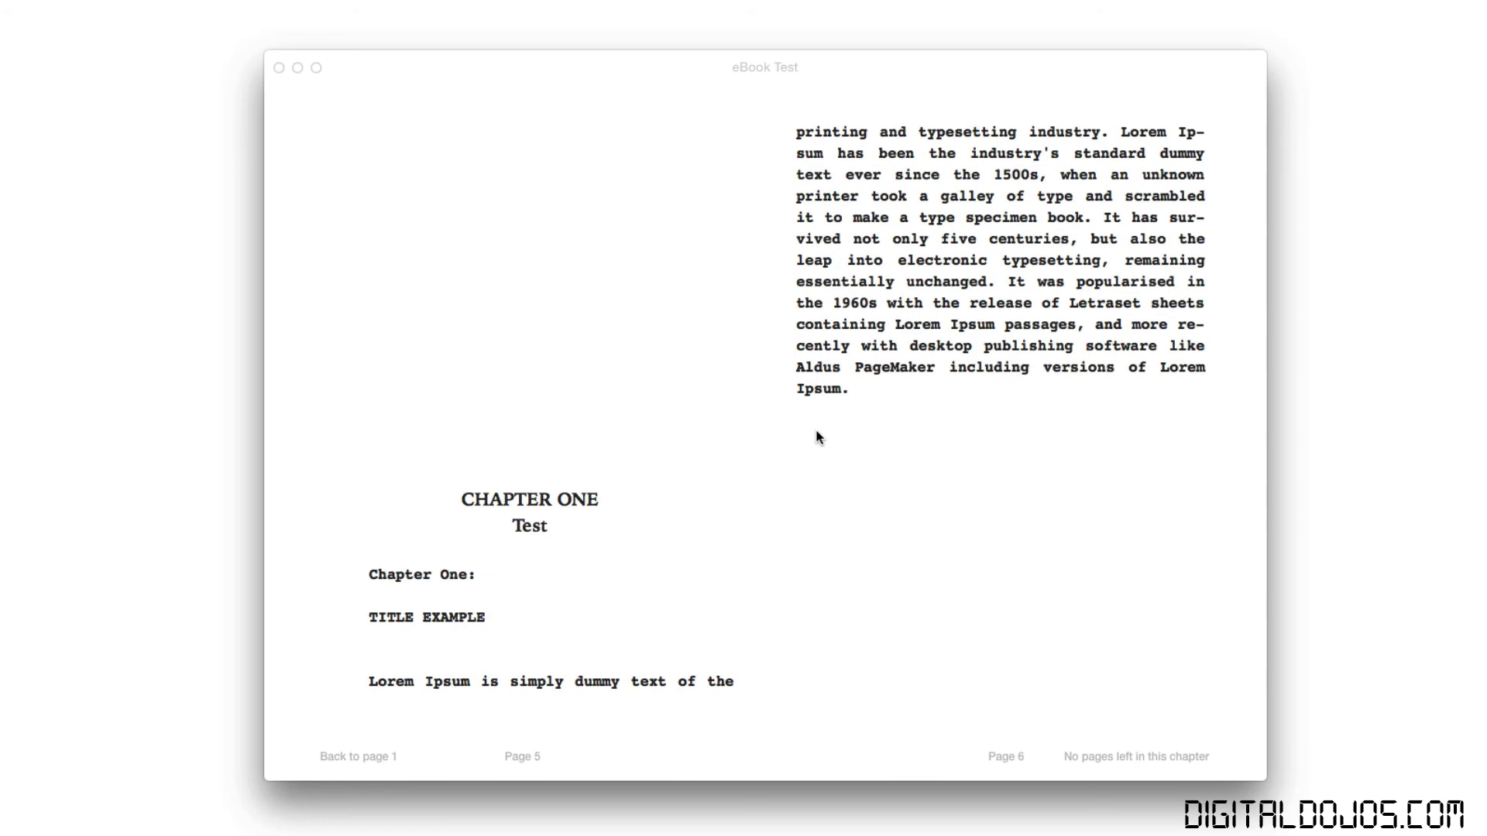